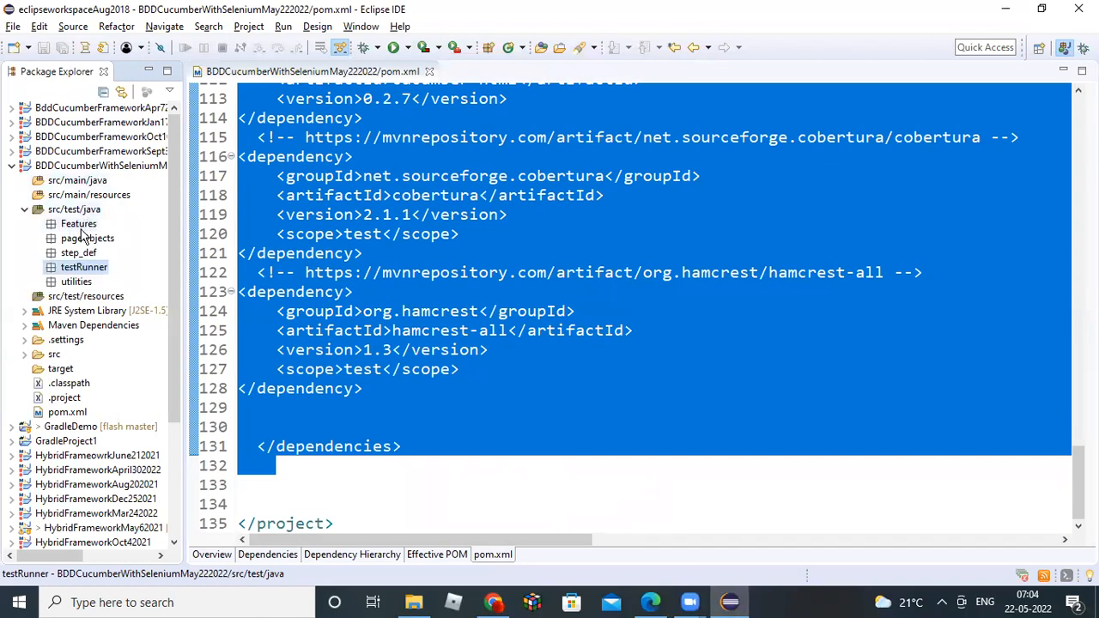
mouse_move(100, 243)
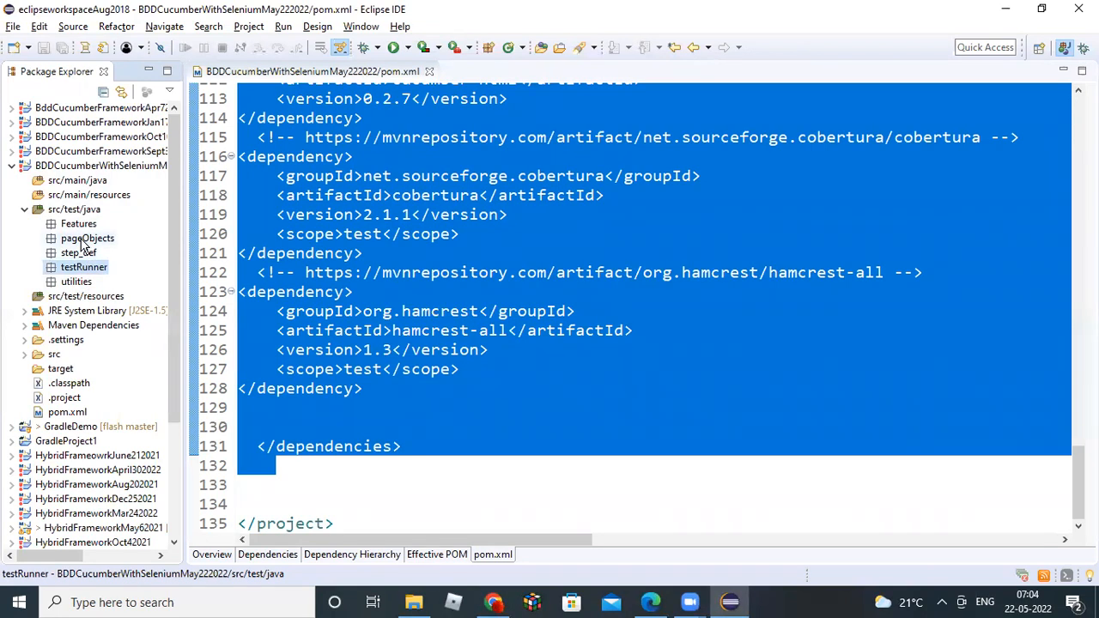
Step: Select the Features package, then select the demo login page URL in Chrome
left_click(77, 224)
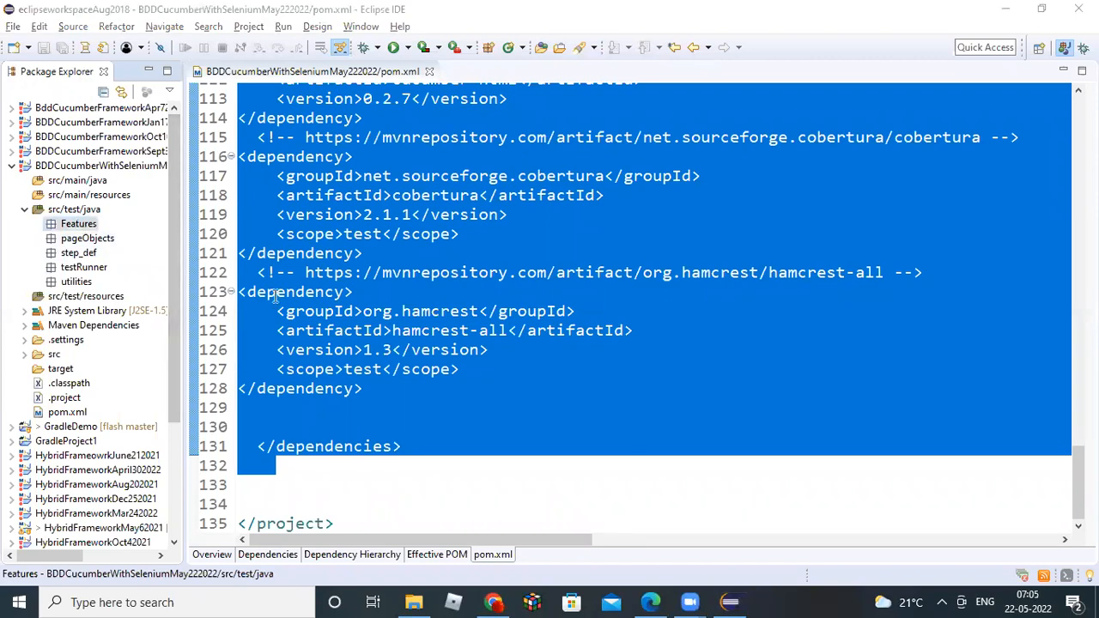
left_click(493, 602)
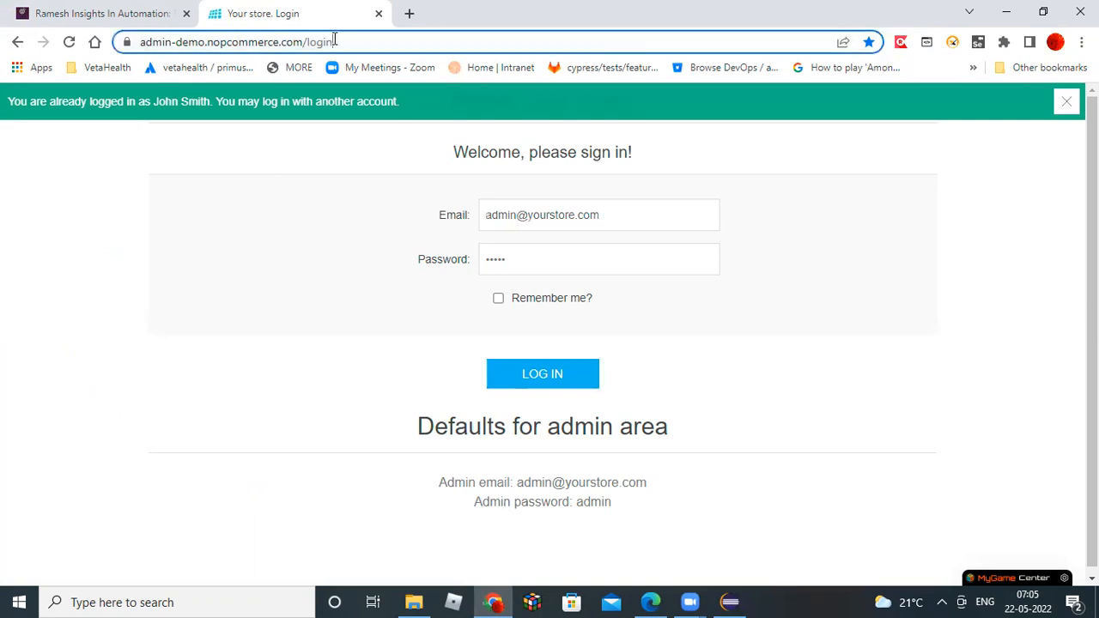
left_click(126, 41)
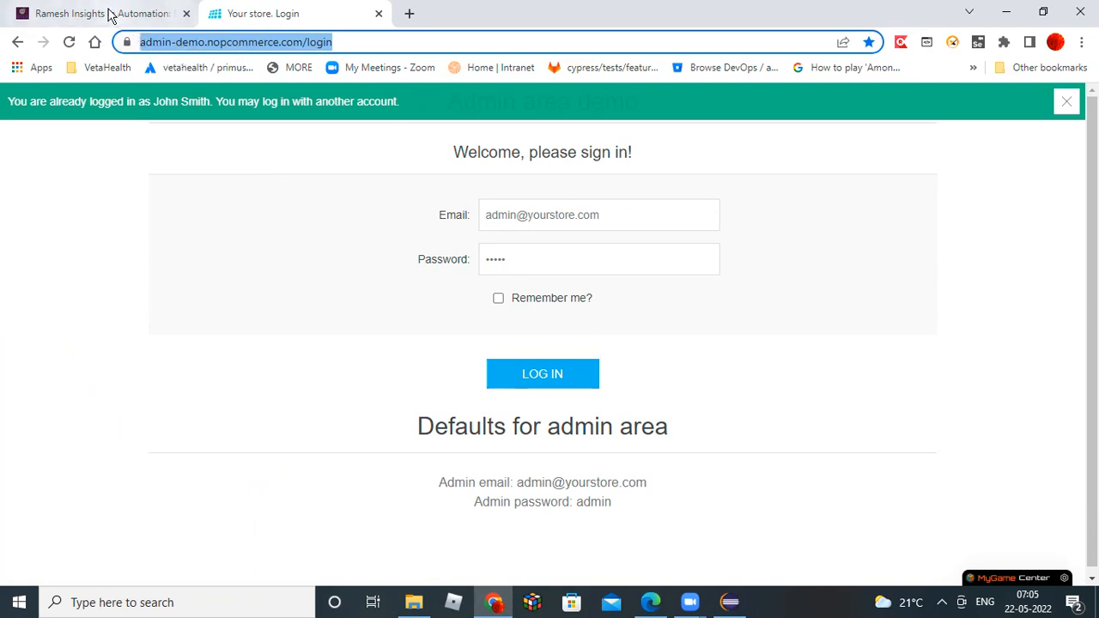
Step: On the automation blog, select the Login.feature file name from step 1, then return to Eclipse
left_click(86, 15)
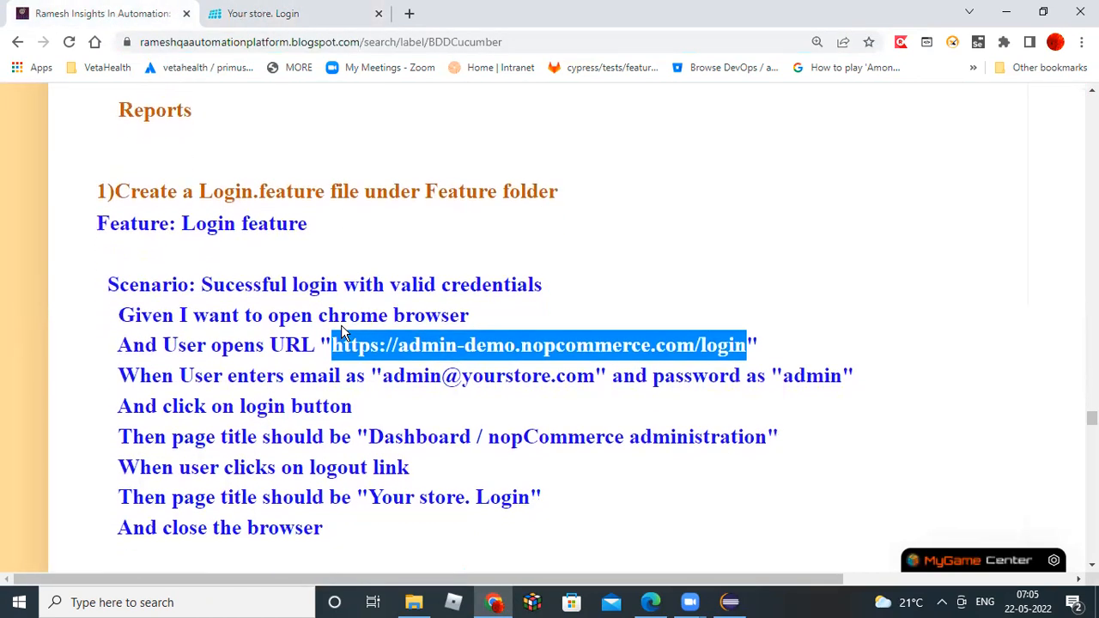
scroll("down", 3)
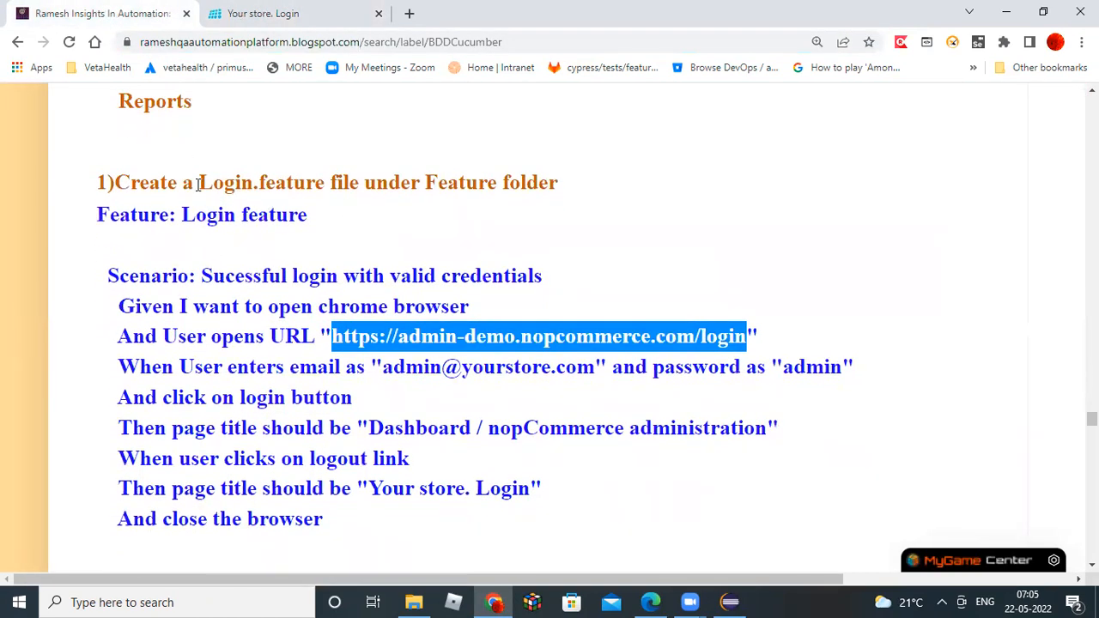
double_click(225, 182)
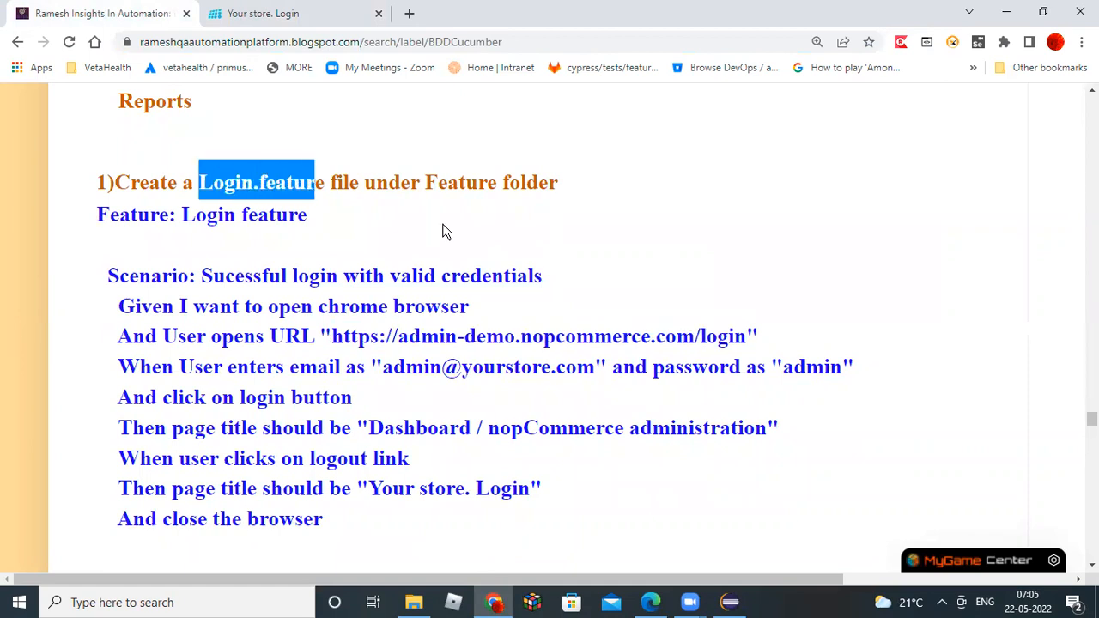
mouse_move(730, 603)
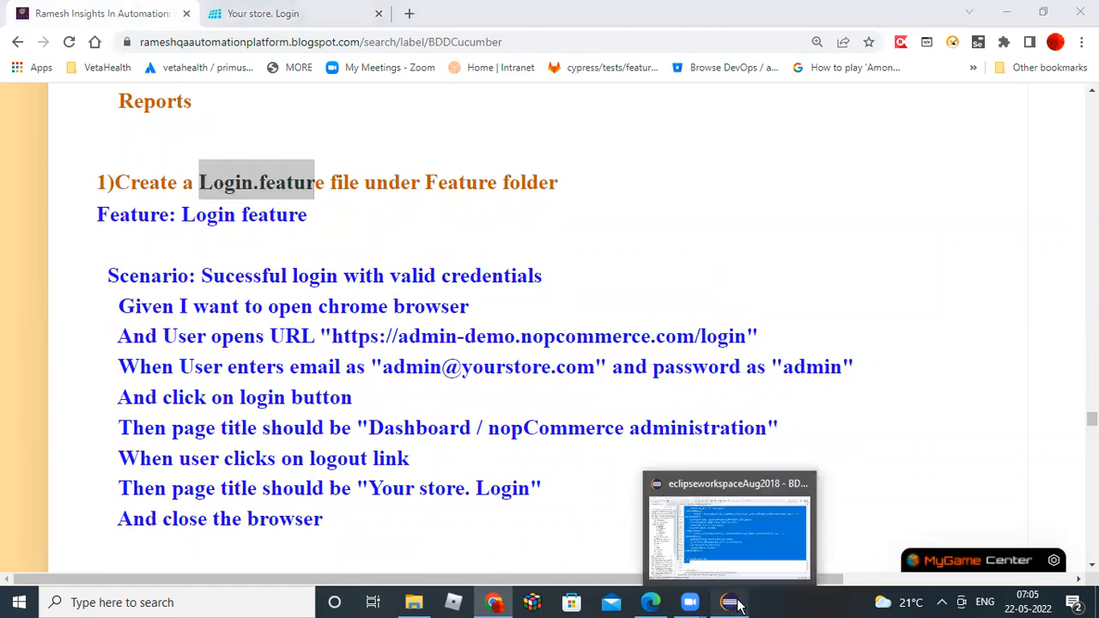
left_click(730, 603)
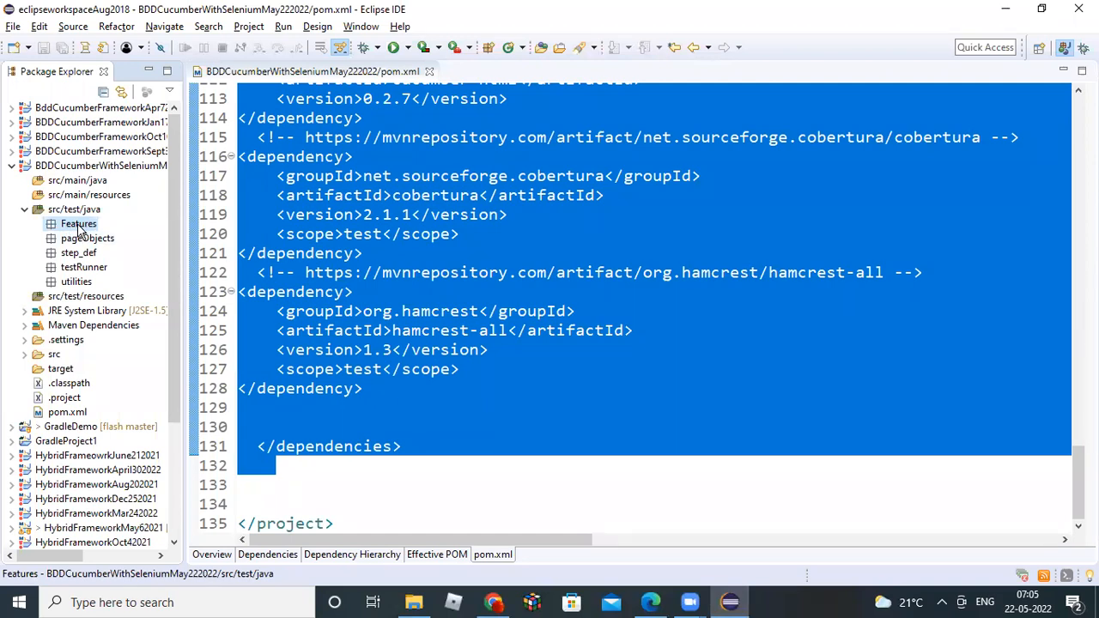
Step: Bring up the context menu for the Features package under src/test/java
right_click(78, 223)
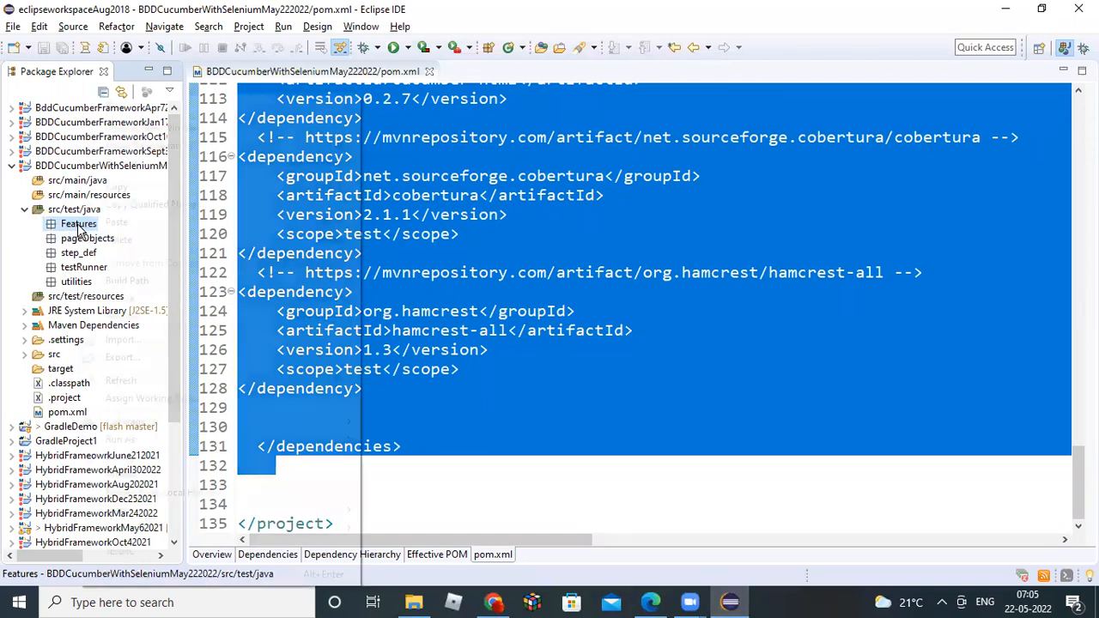
right_click(78, 224)
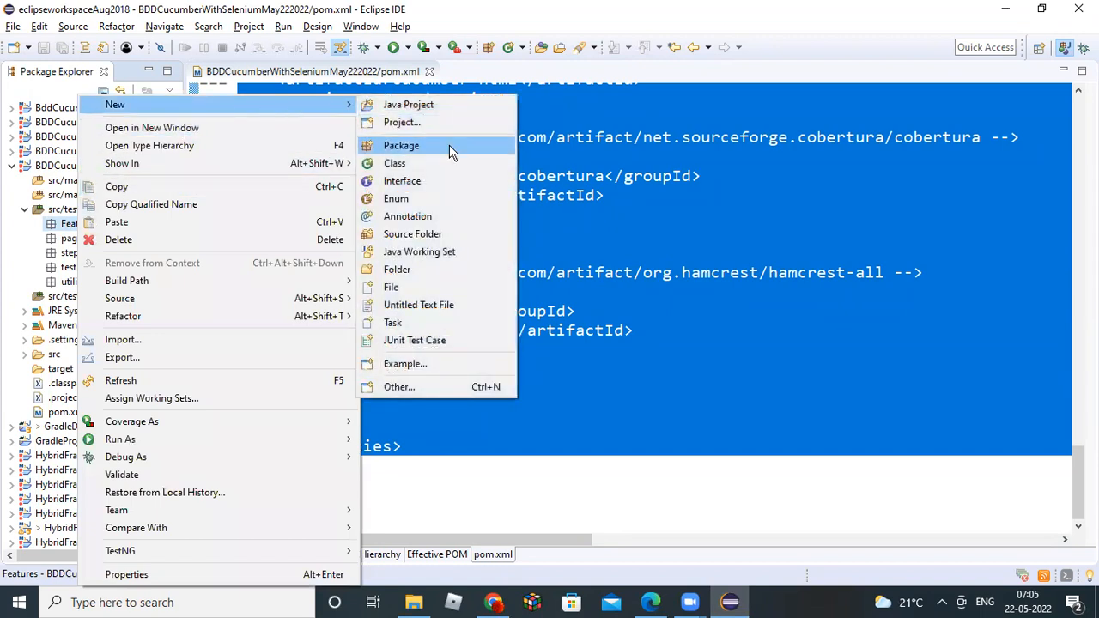
mouse_move(391, 287)
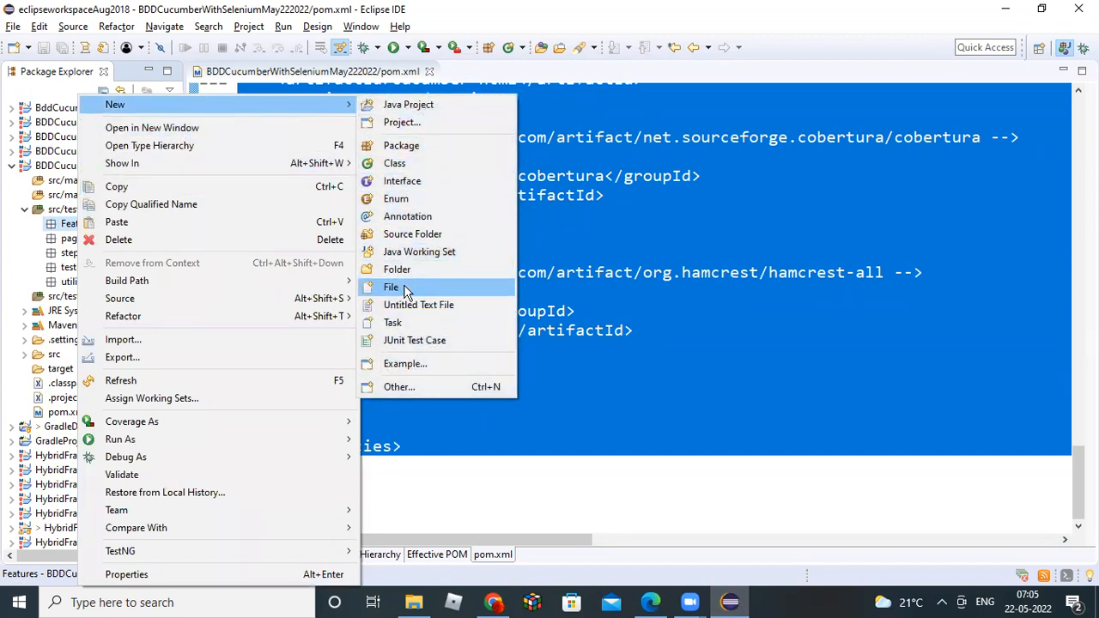
mouse_move(403, 374)
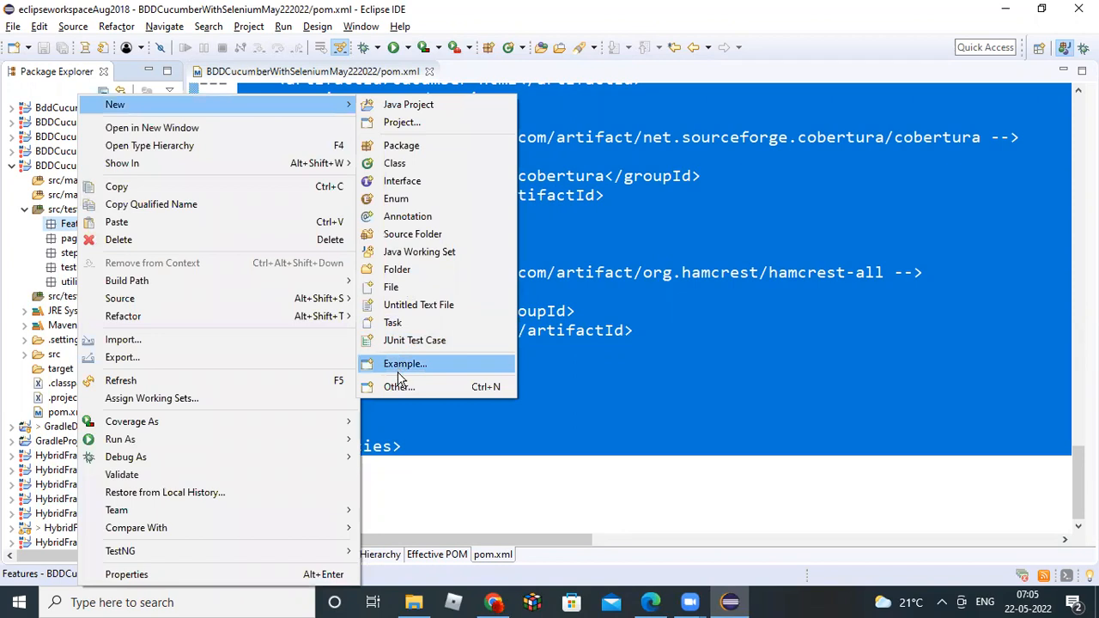
mouse_move(408, 287)
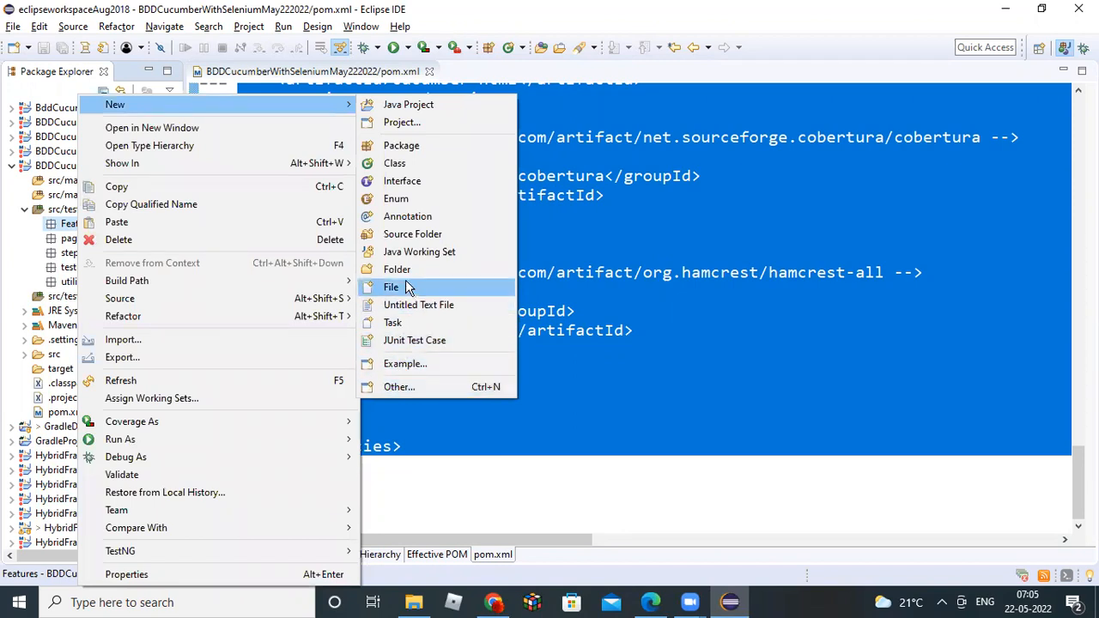
mouse_move(399, 387)
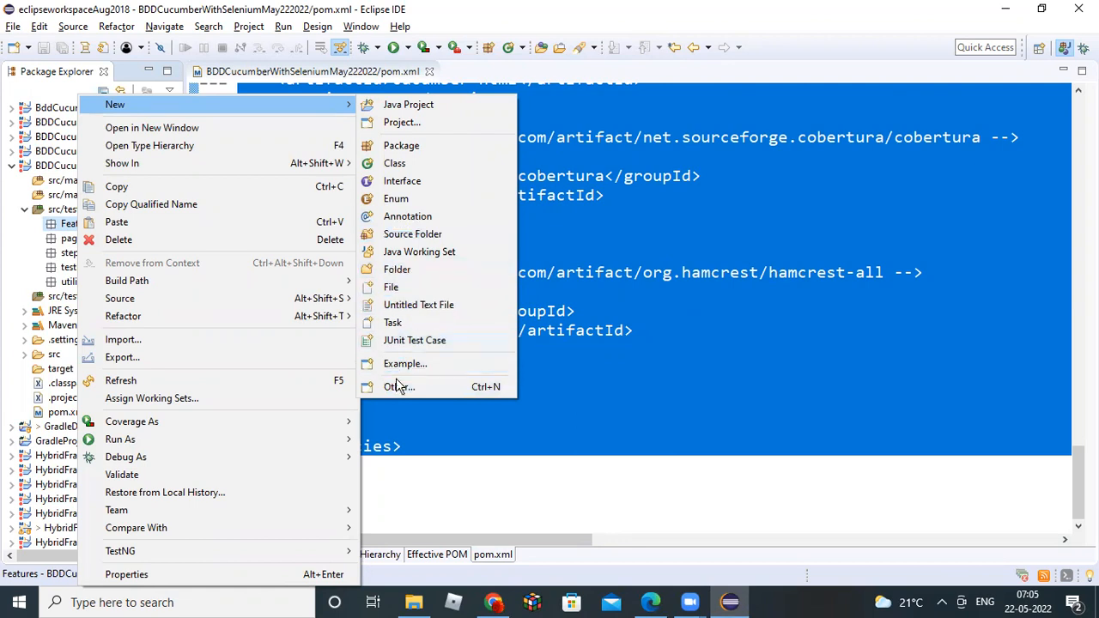
Step: Use New > Other > File to create Login.feature in the Features package
left_click(398, 386)
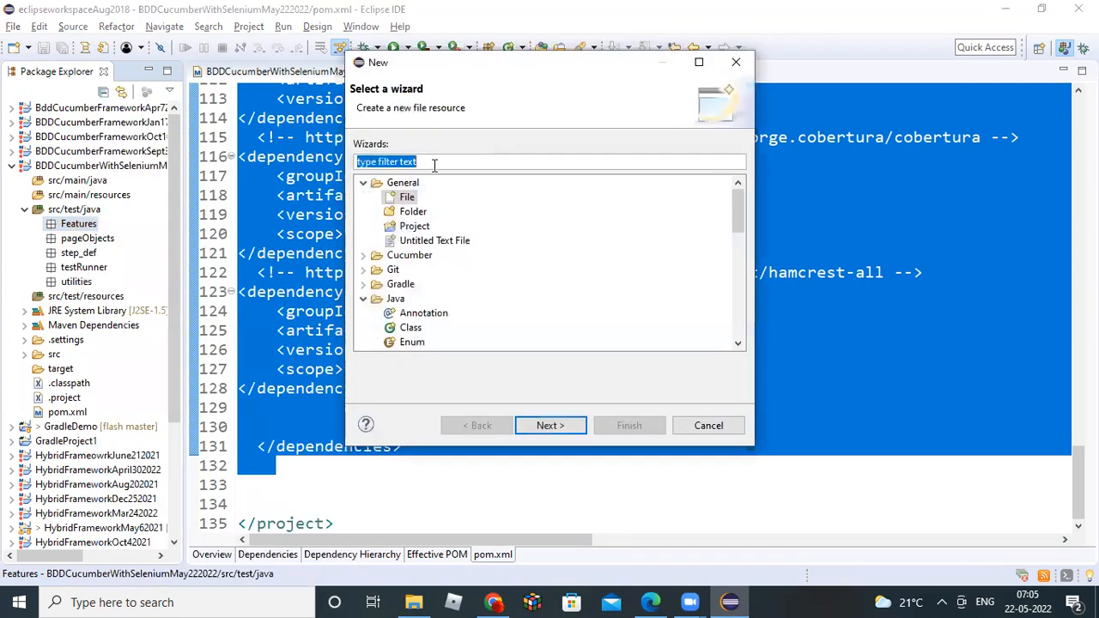
type("file")
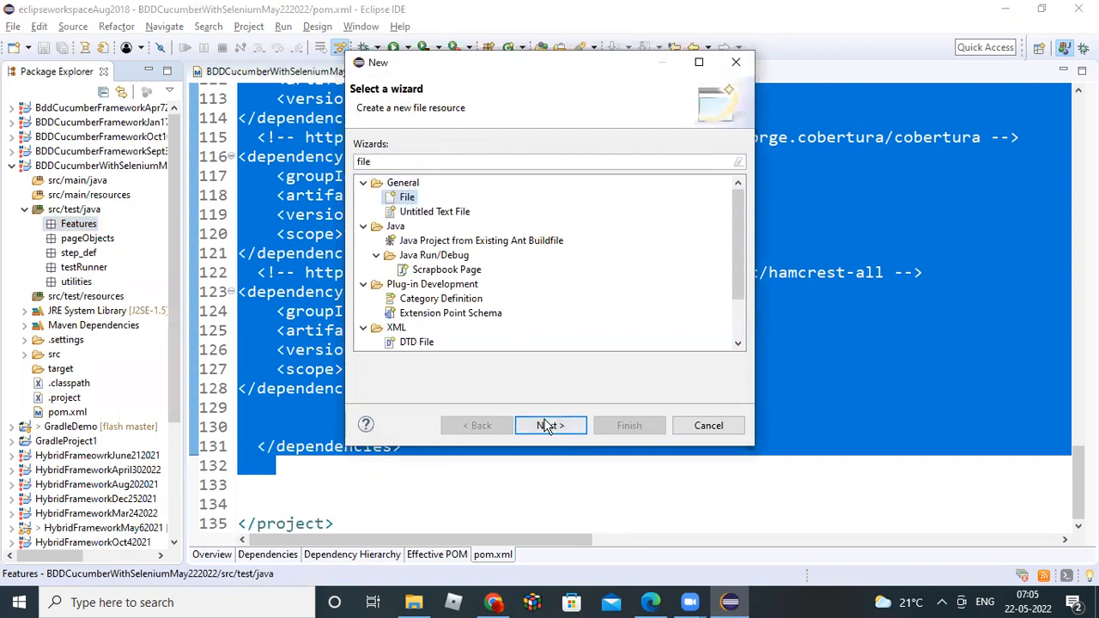
left_click(550, 425)
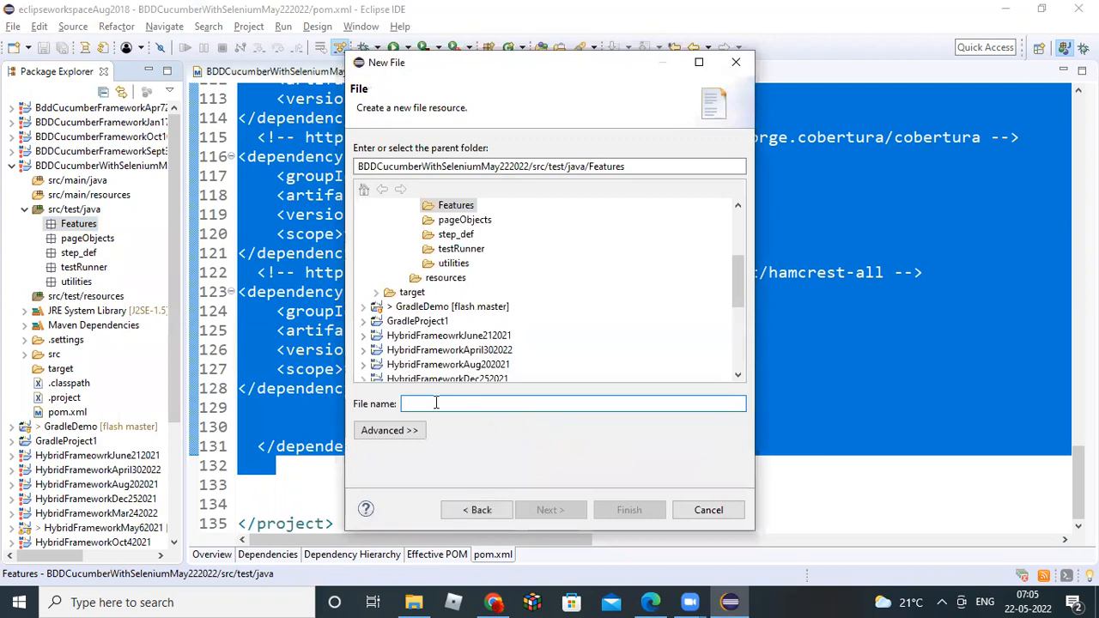
type("Login")
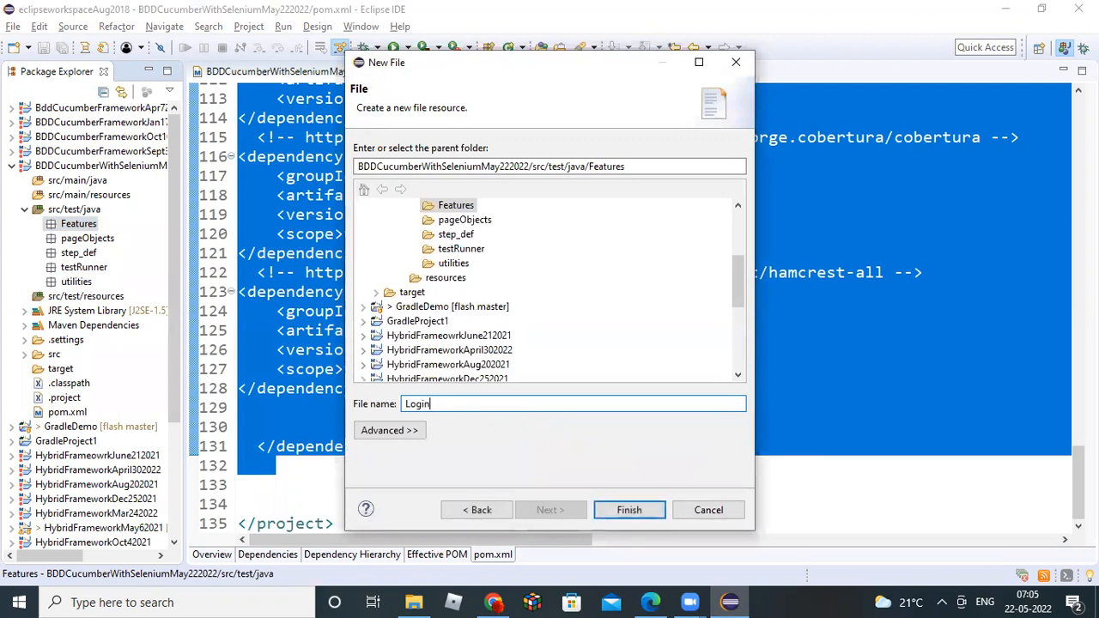
type(".fea")
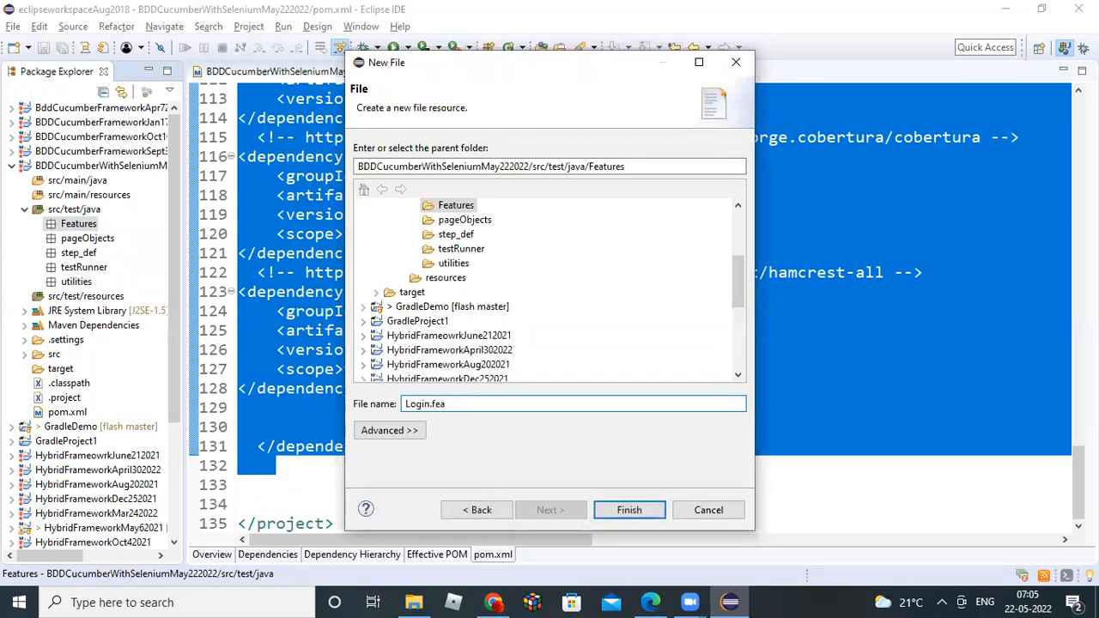
type("ture")
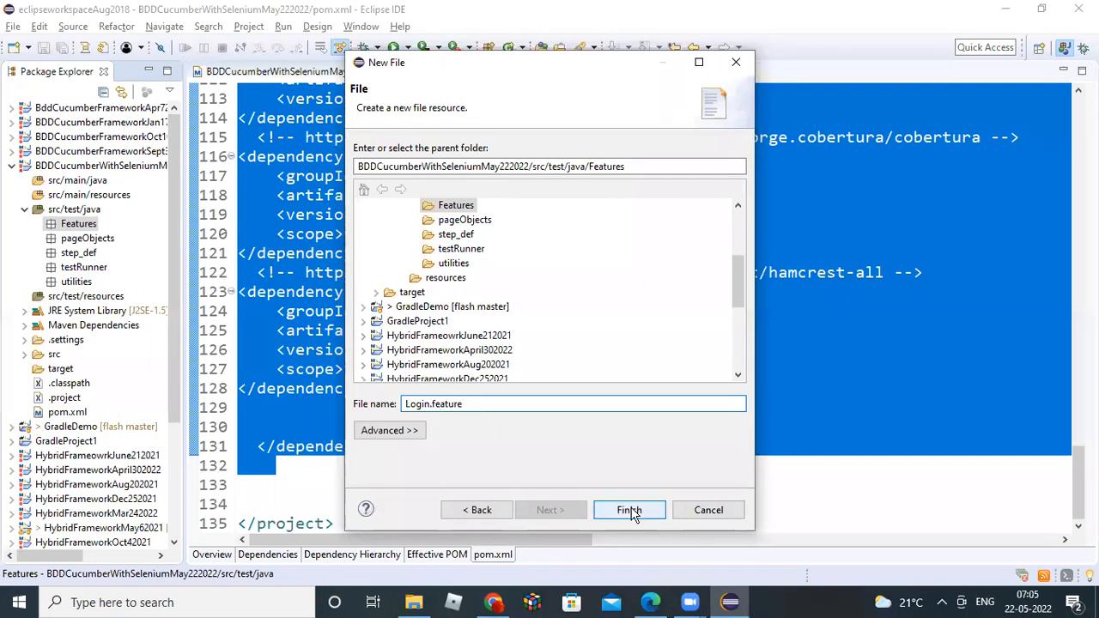
left_click(630, 510)
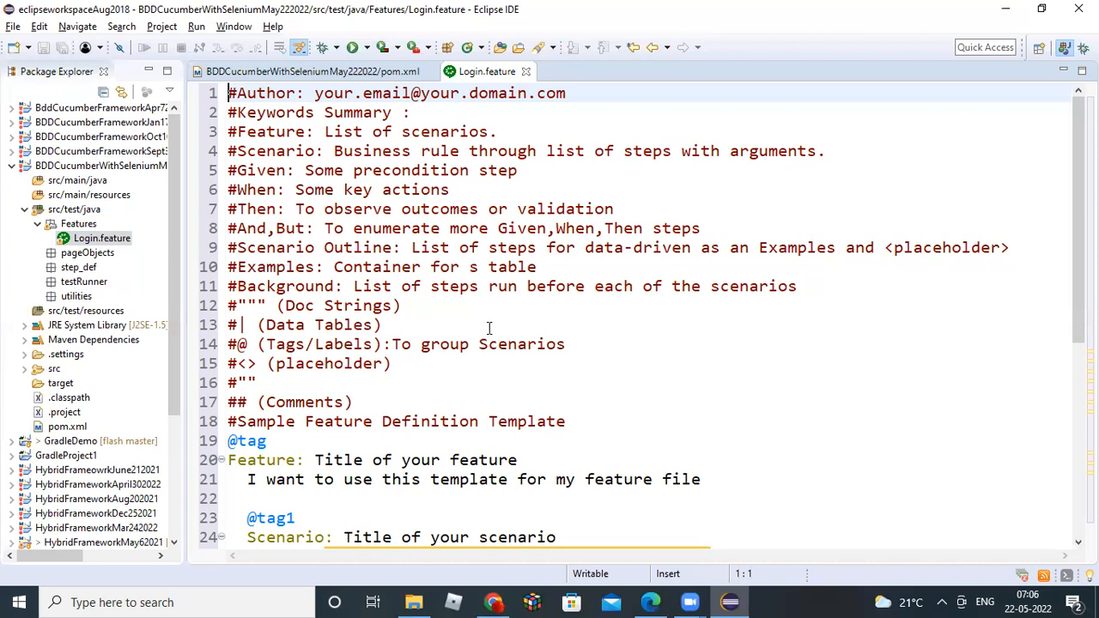
Step: Scroll through the generated Login.feature Cucumber template, then bring up the blog in Chrome
scroll("down", 3)
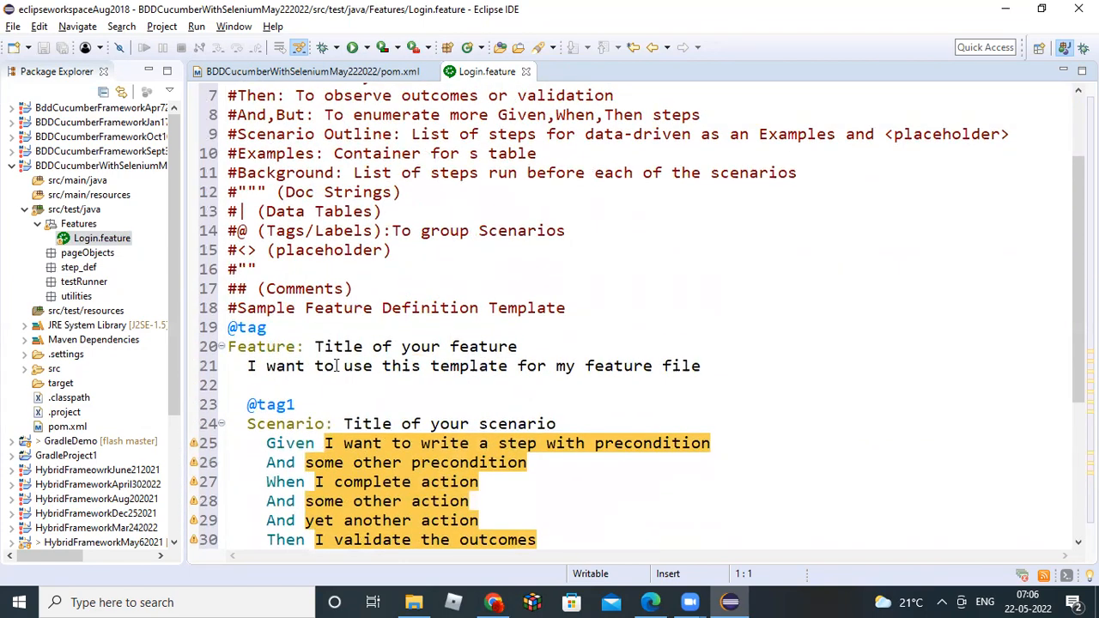
scroll("down", 3)
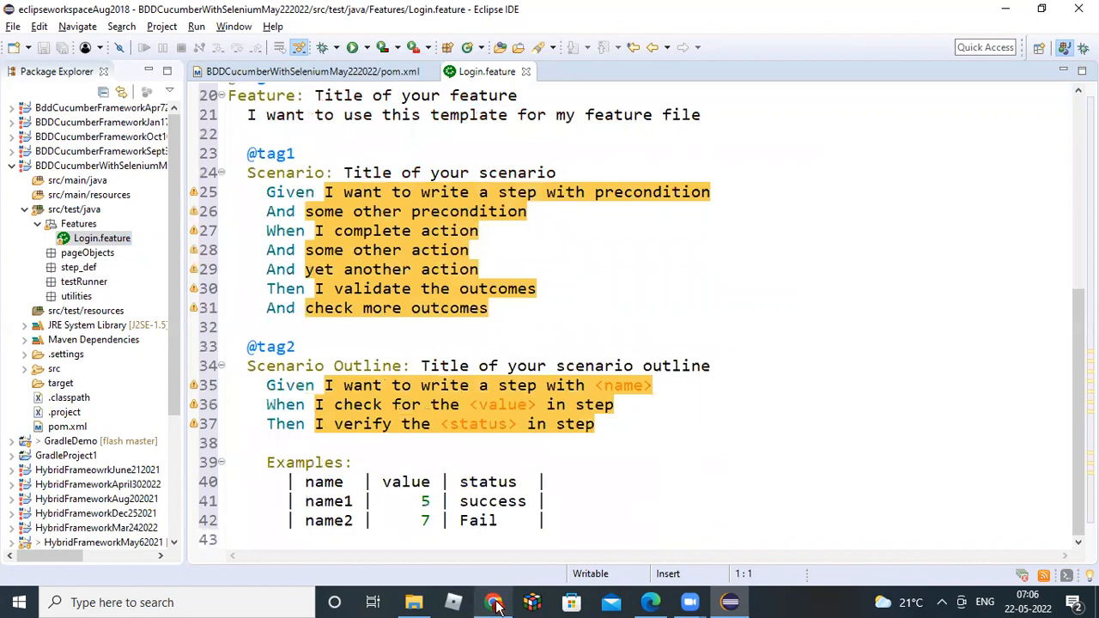
left_click(493, 602)
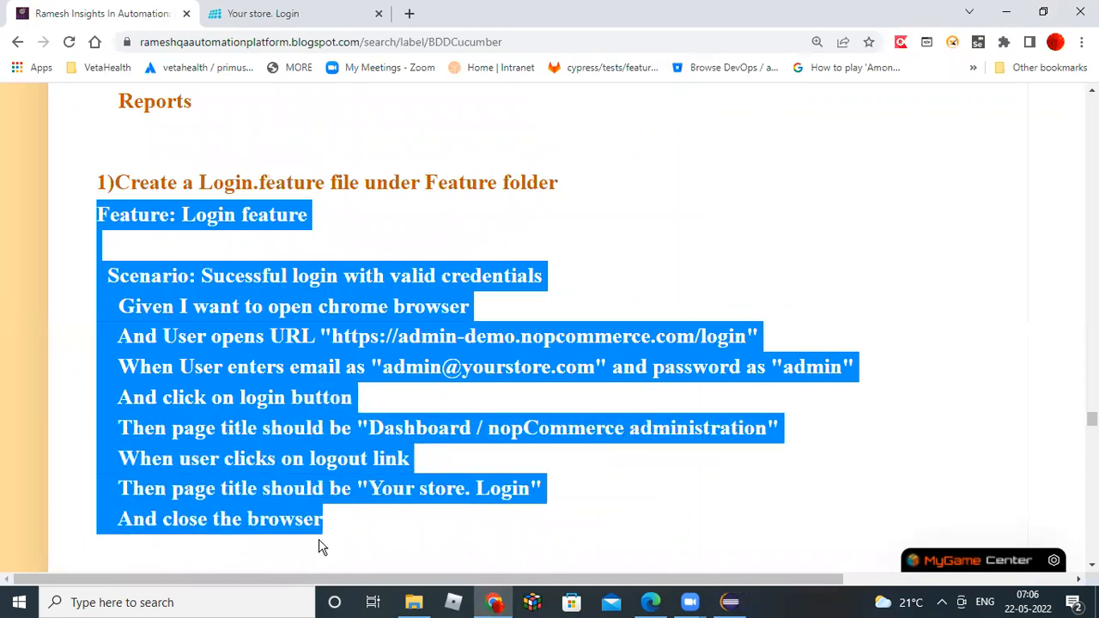
Step: Scroll to the Examples table and copy the selected Login feature scenario text
scroll("down", 3)
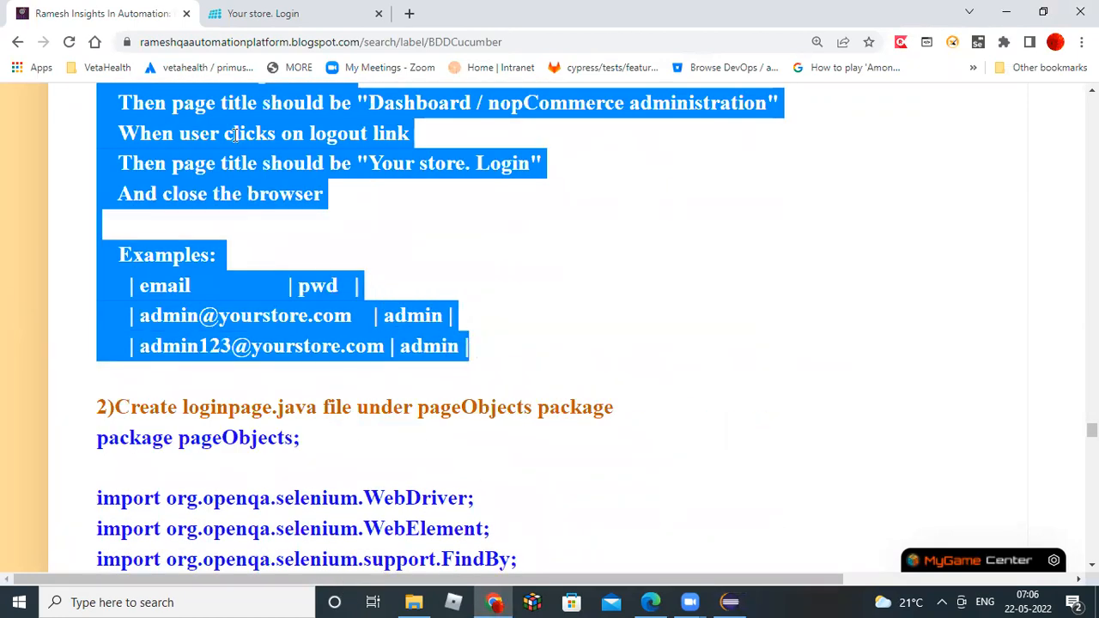
right_click(236, 138)
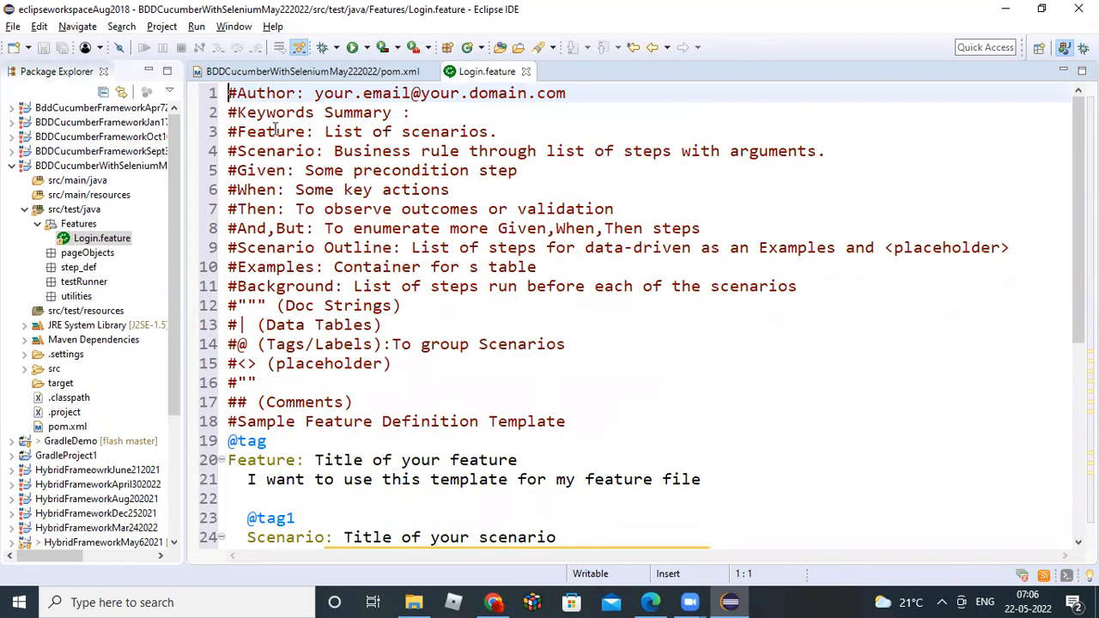
mouse_move(226, 132)
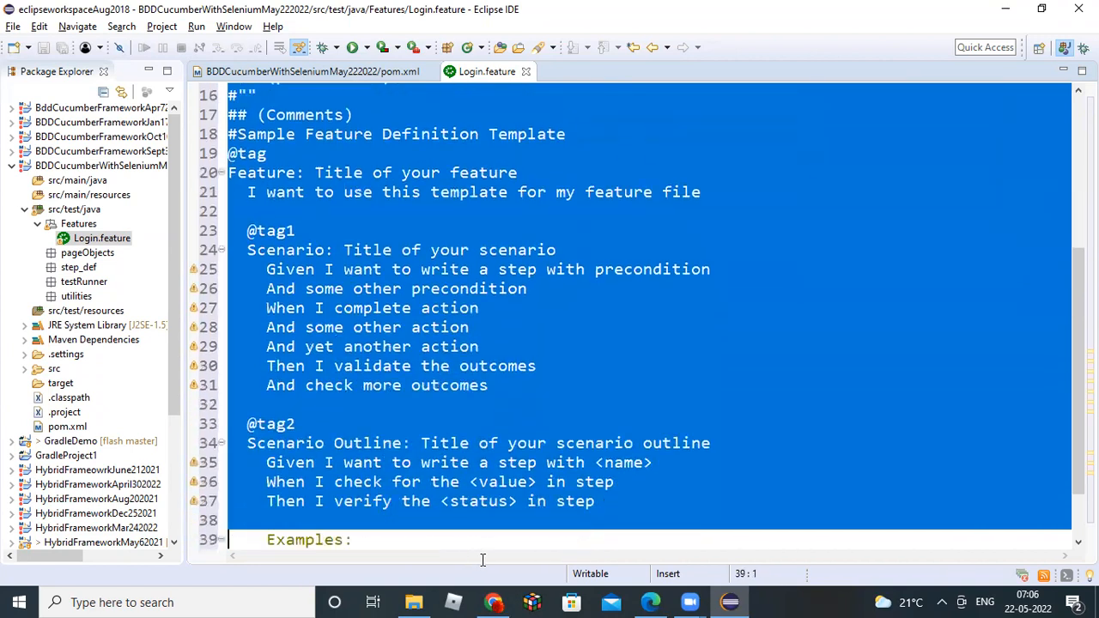
Step: Scroll through the Login.feature content in the editor
scroll("down", 3)
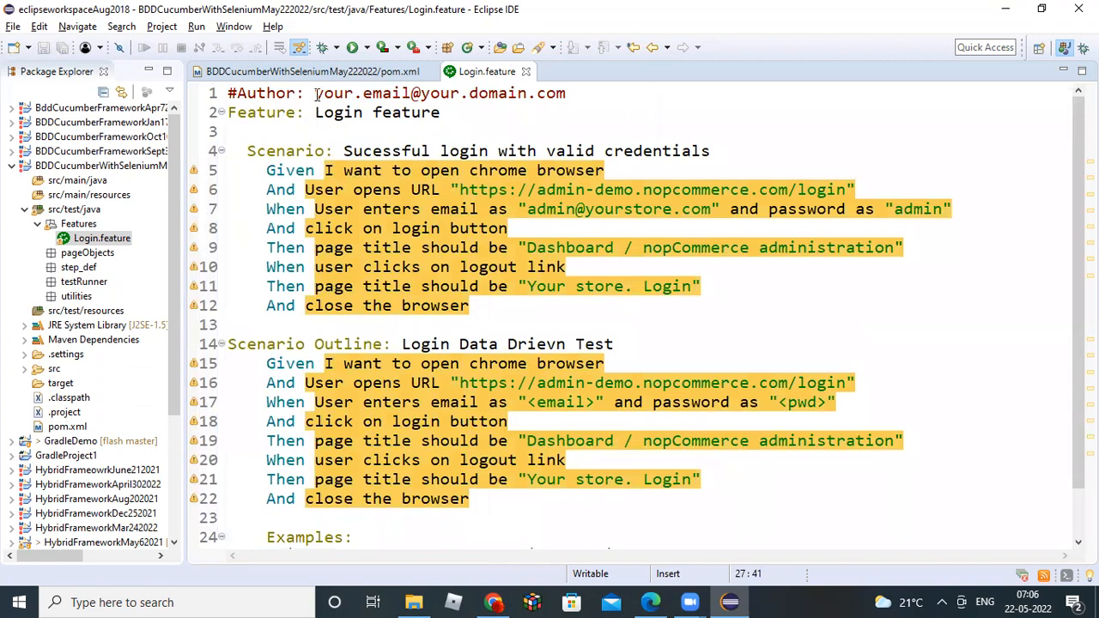
double_click(335, 92)
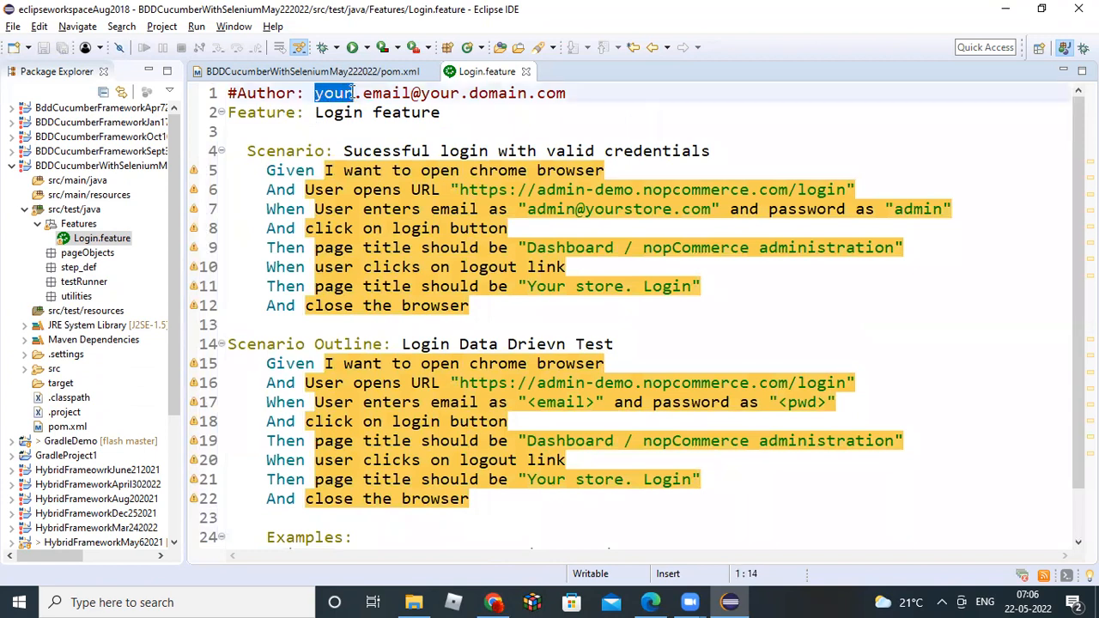
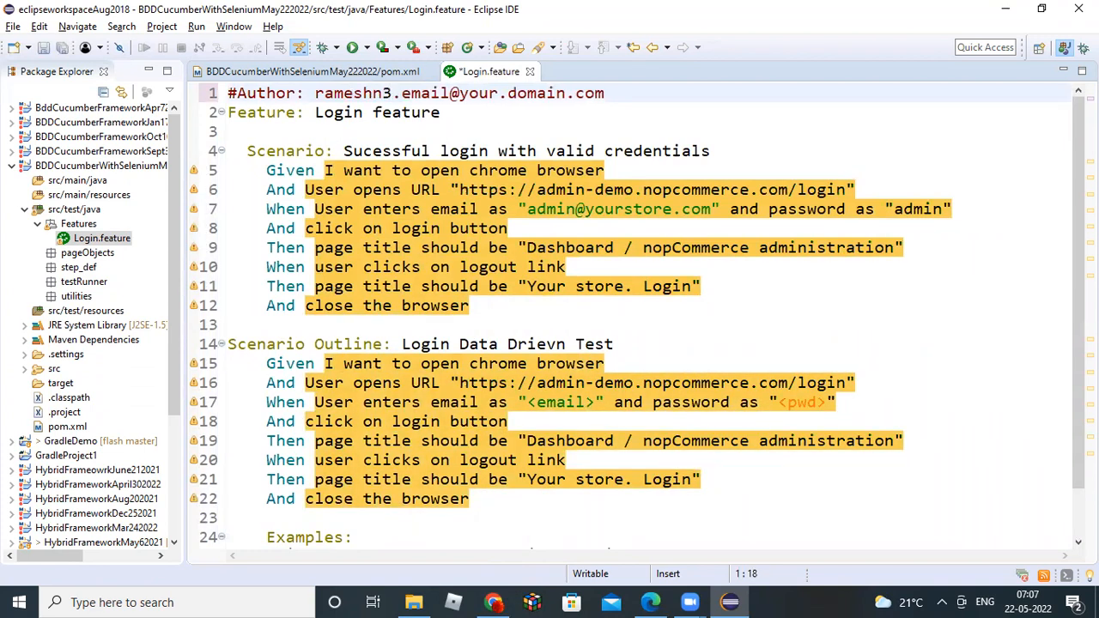
double_click(410, 93)
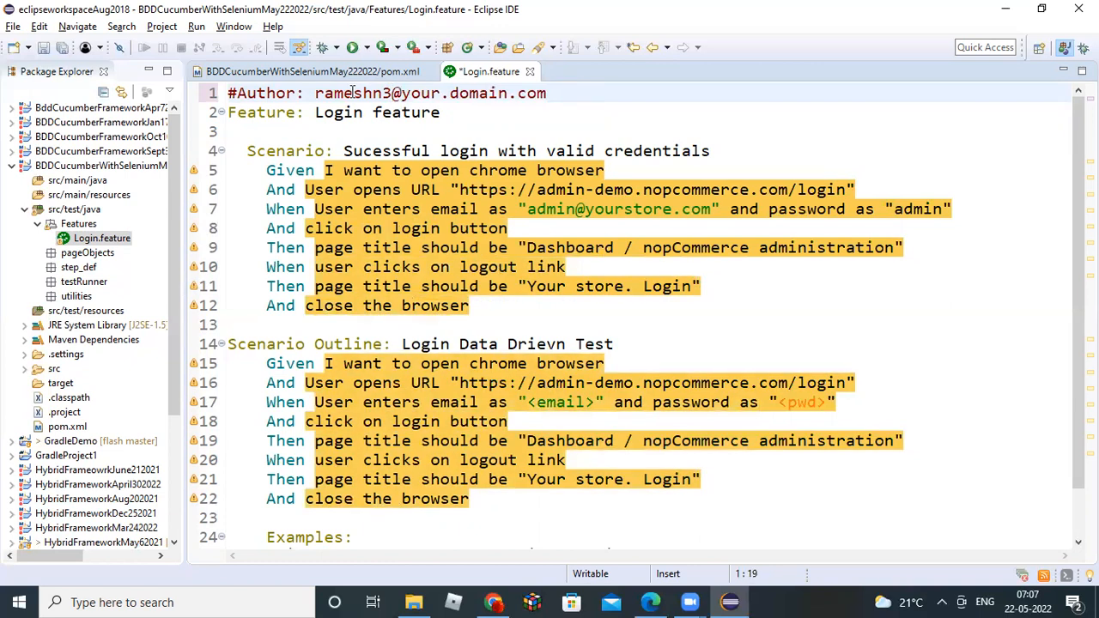
type("gmail")
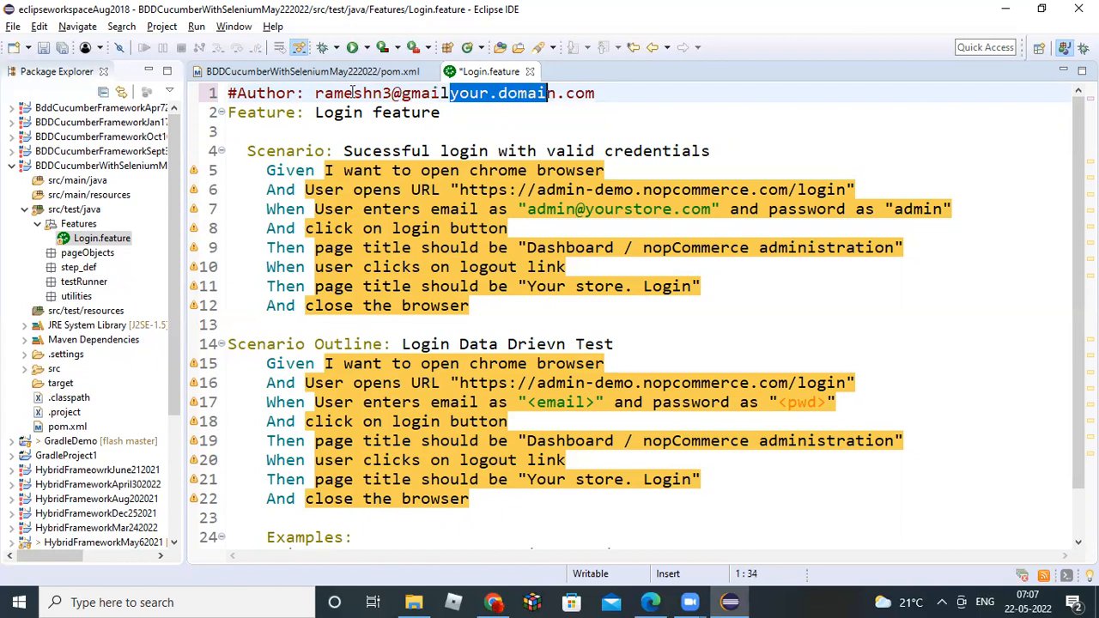
key("Delete")
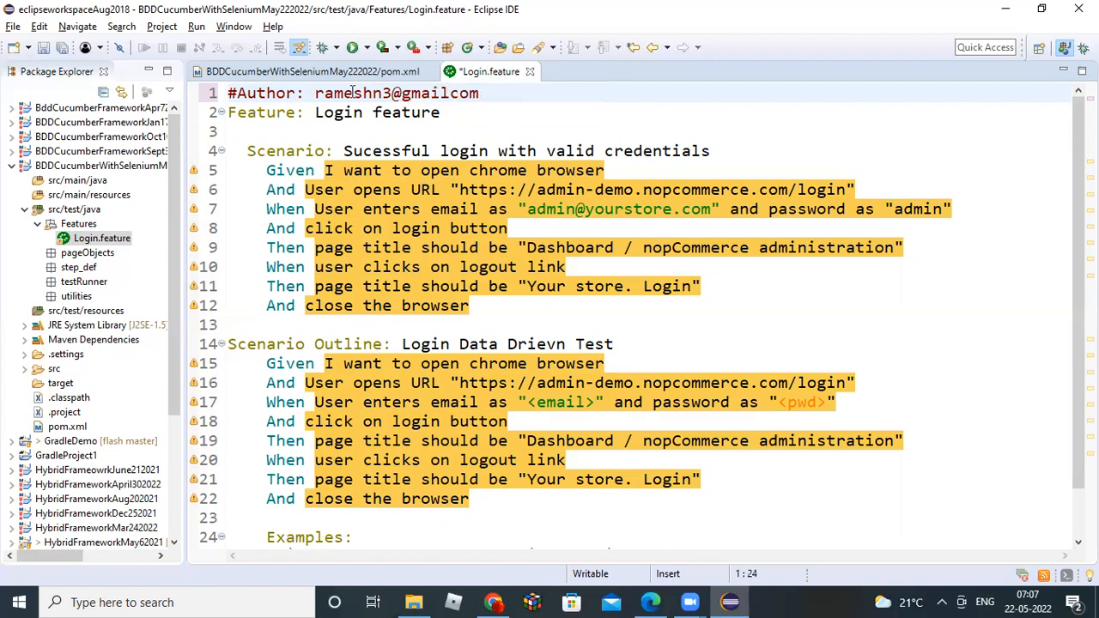
key("ctrl+s")
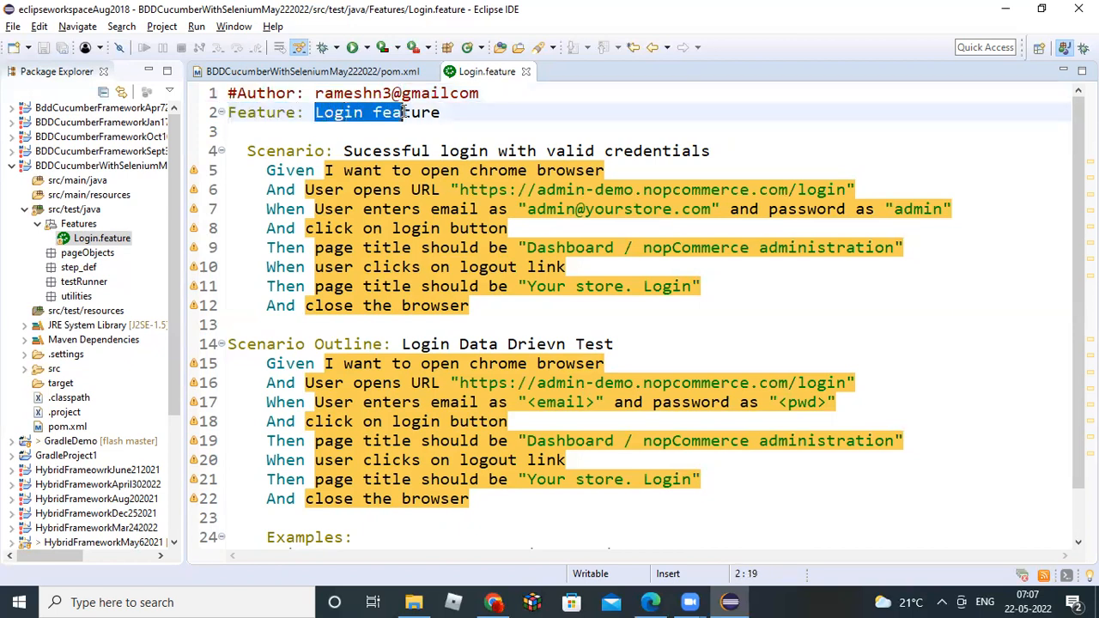
Step: Remove the blank line under 'Feature: Login feature' and highlight the title-check and close-browser steps
left_click(229, 131)
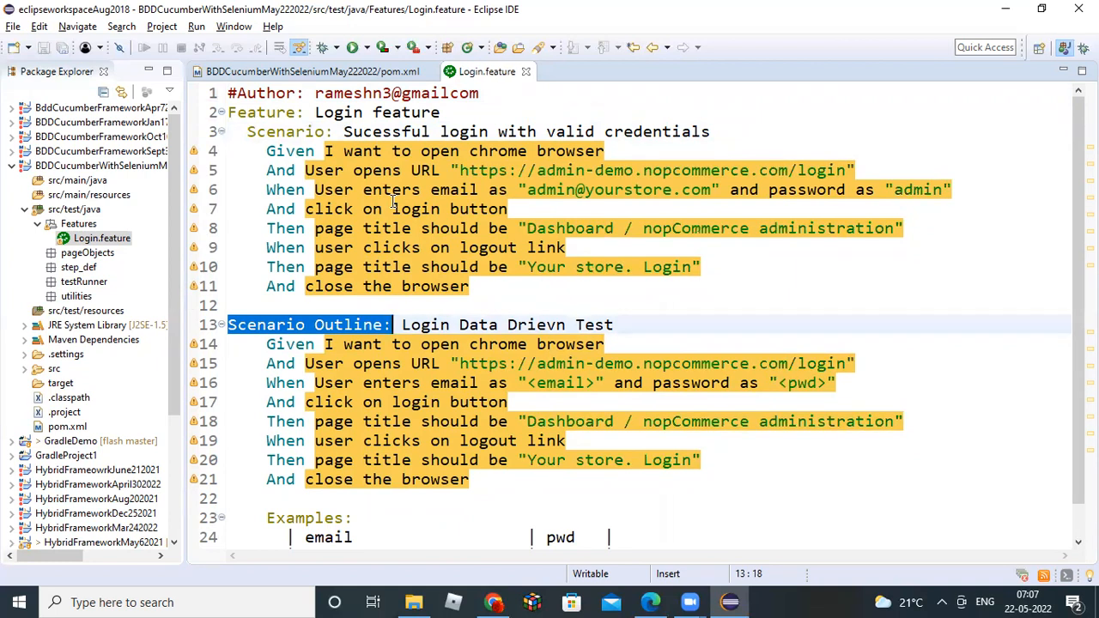
mouse_move(530, 157)
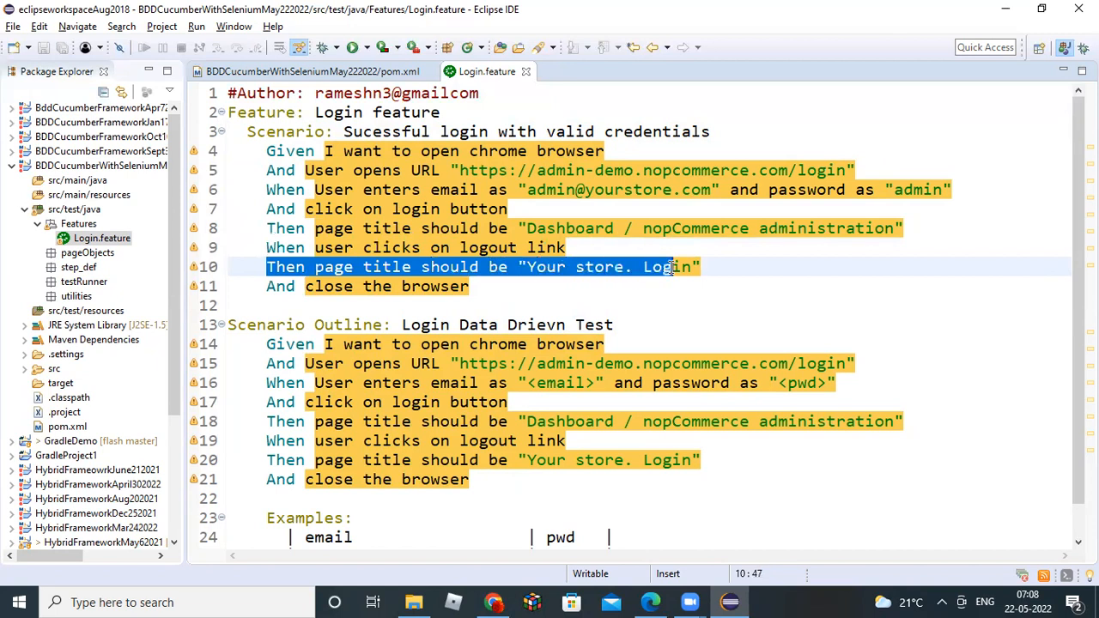
left_click(416, 286)
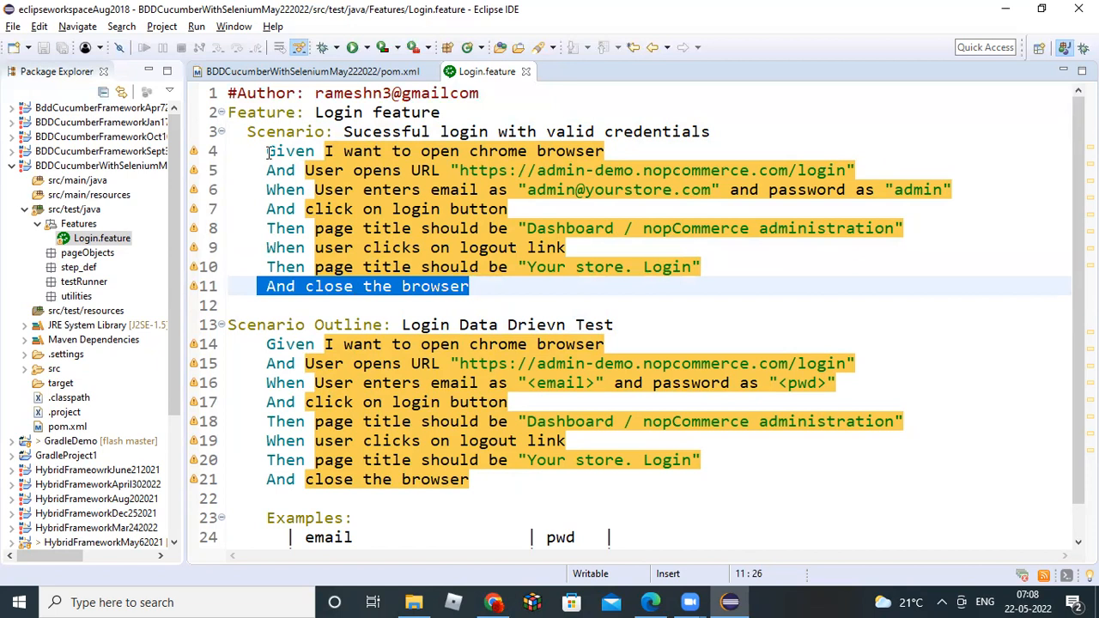
left_click_drag(267, 152, 511, 267)
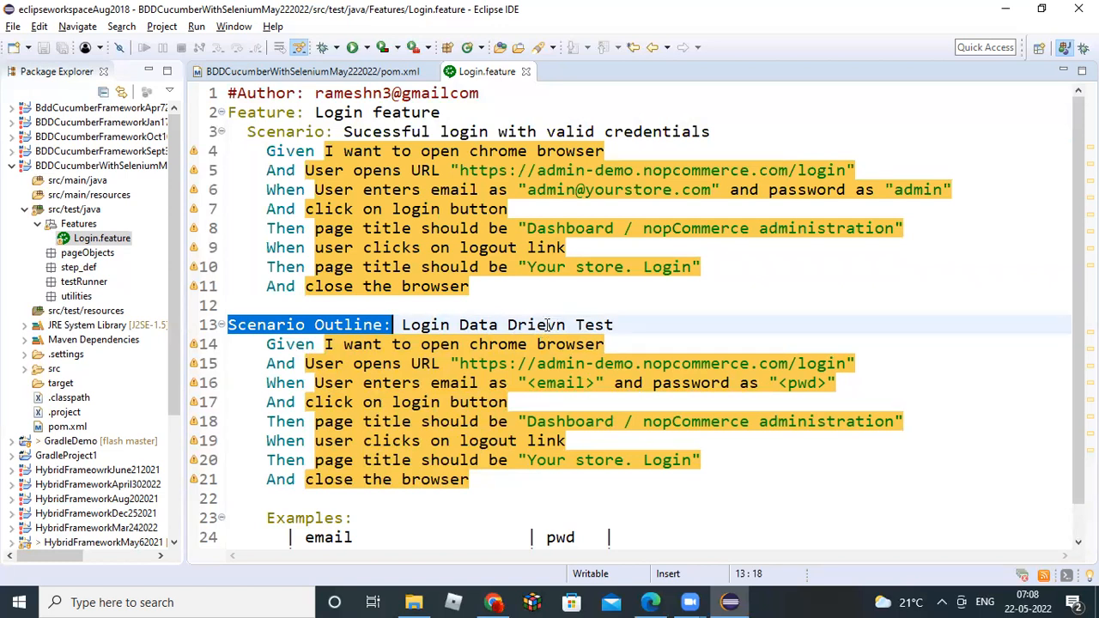
Step: Correct the outline title to 'Login Data Driven Test', indent Scenario Outline, and save
left_click(538, 325)
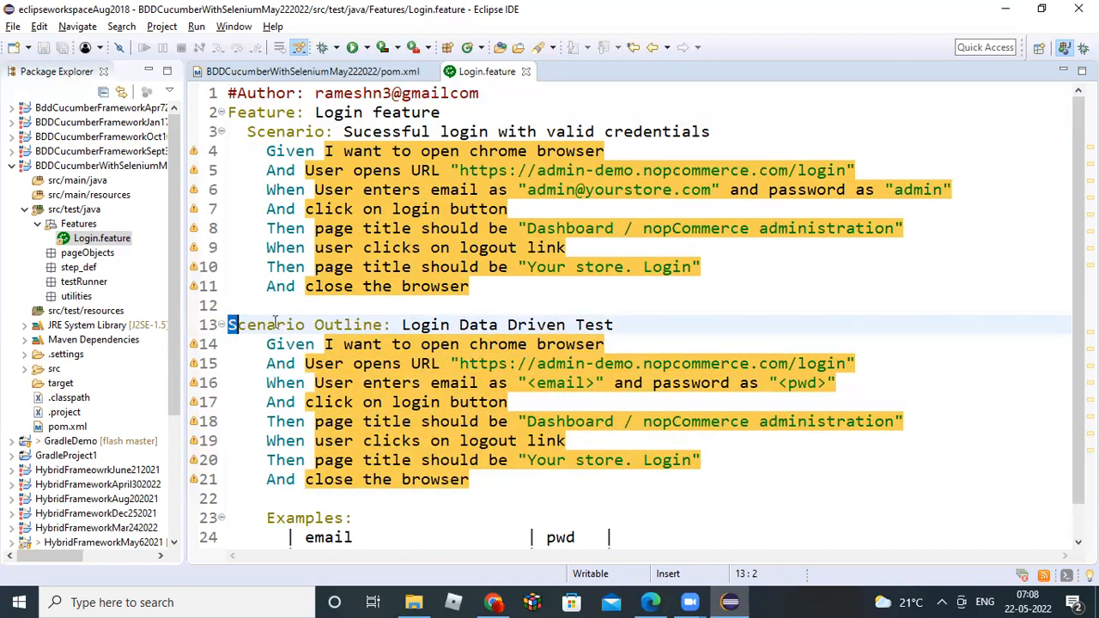
left_click(271, 325)
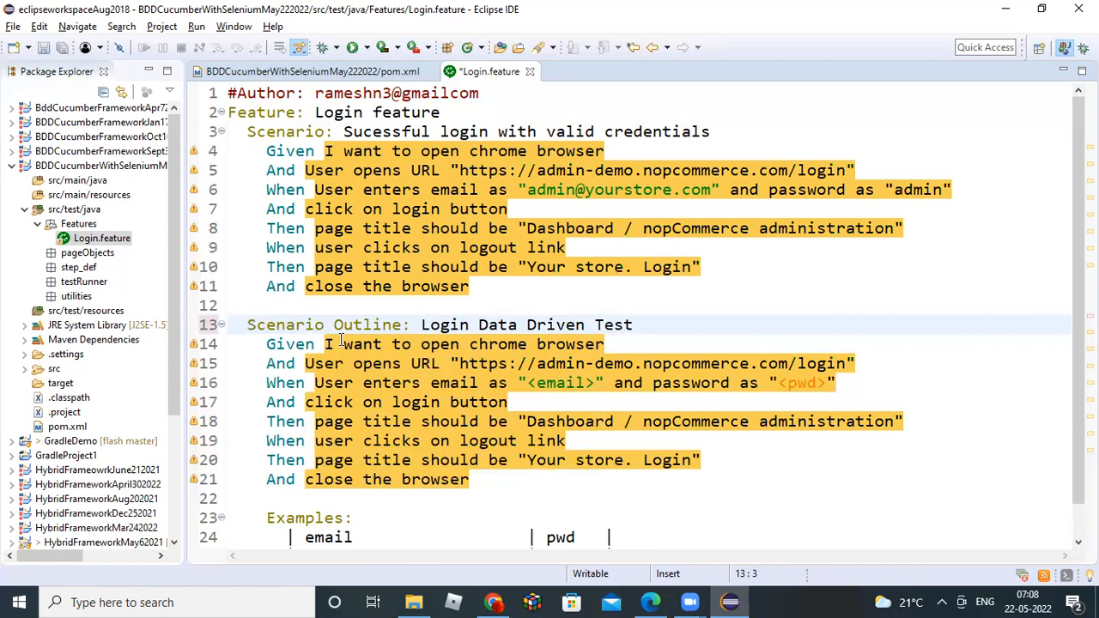
key("ctrl+a")
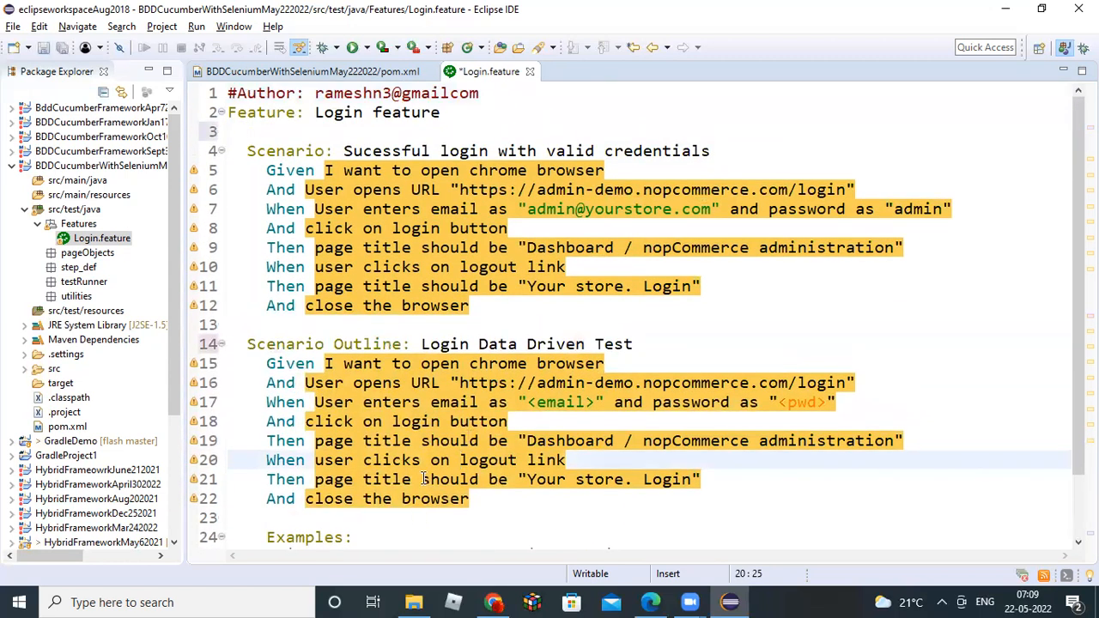
key("ctrl+s")
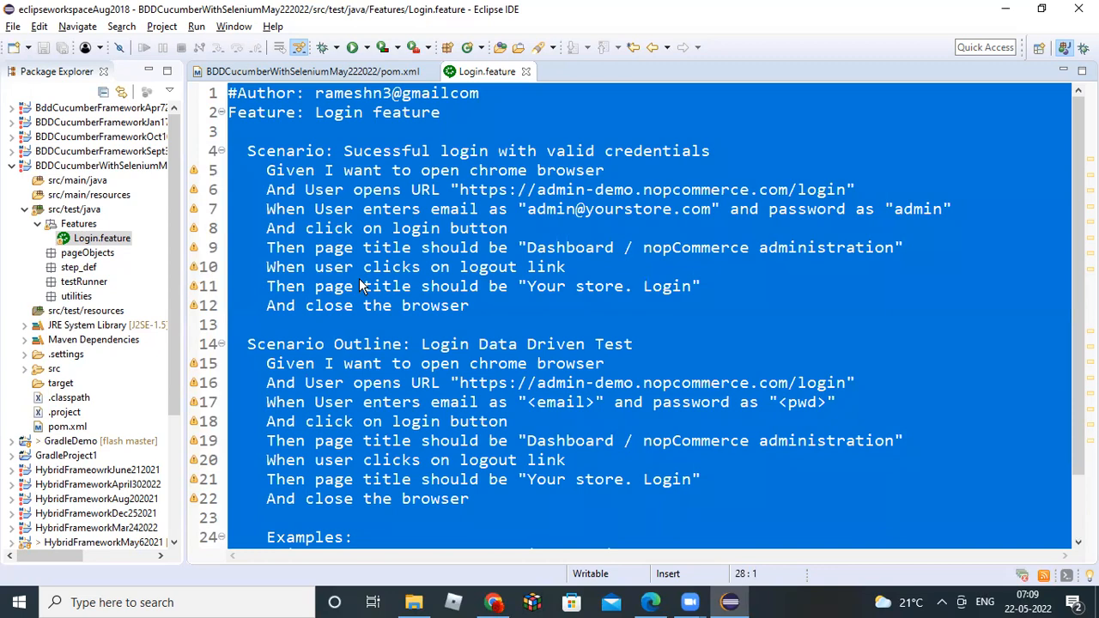
Step: Apply Pretty Format to the whole Login.feature from the editor's context menu
right_click(361, 286)
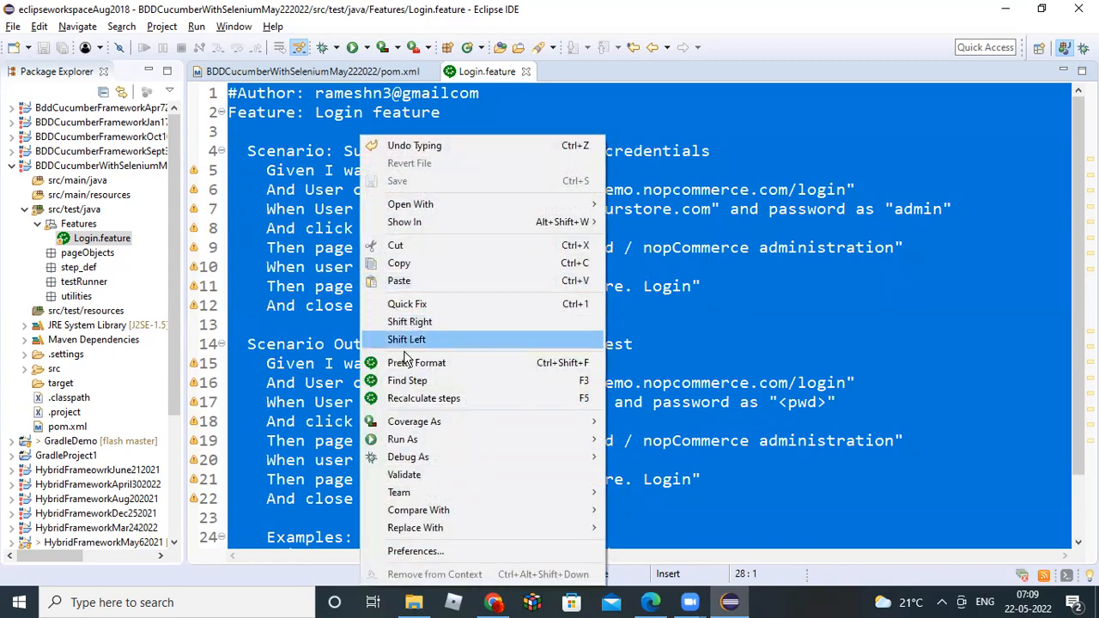
left_click(407, 339)
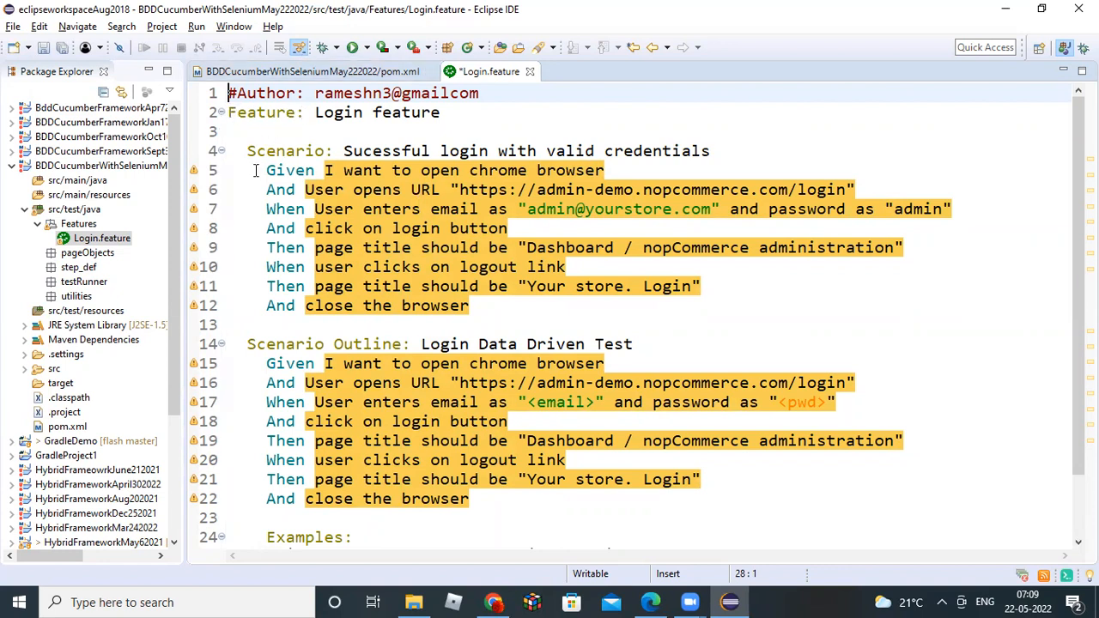
mouse_move(245, 335)
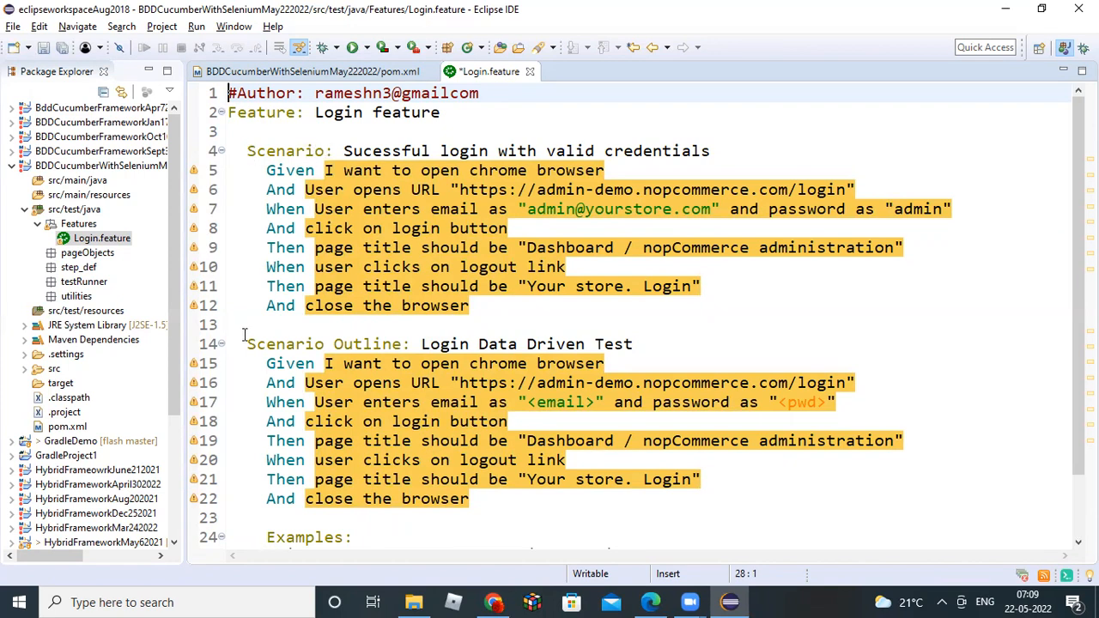
scroll("down", 3)
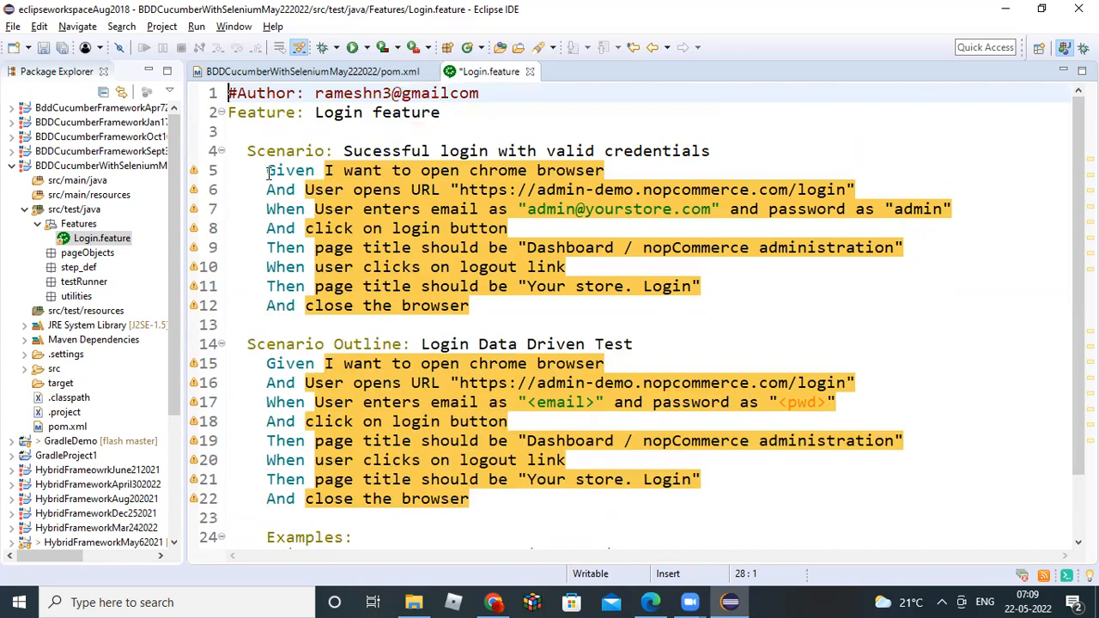
left_click(564, 170)
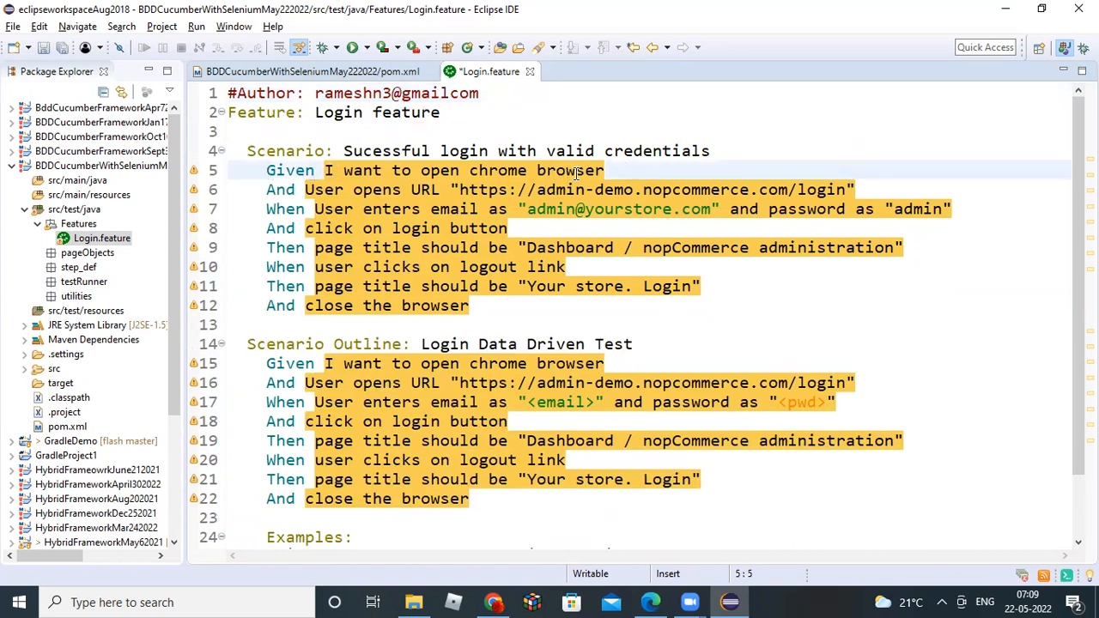
double_click(280, 190)
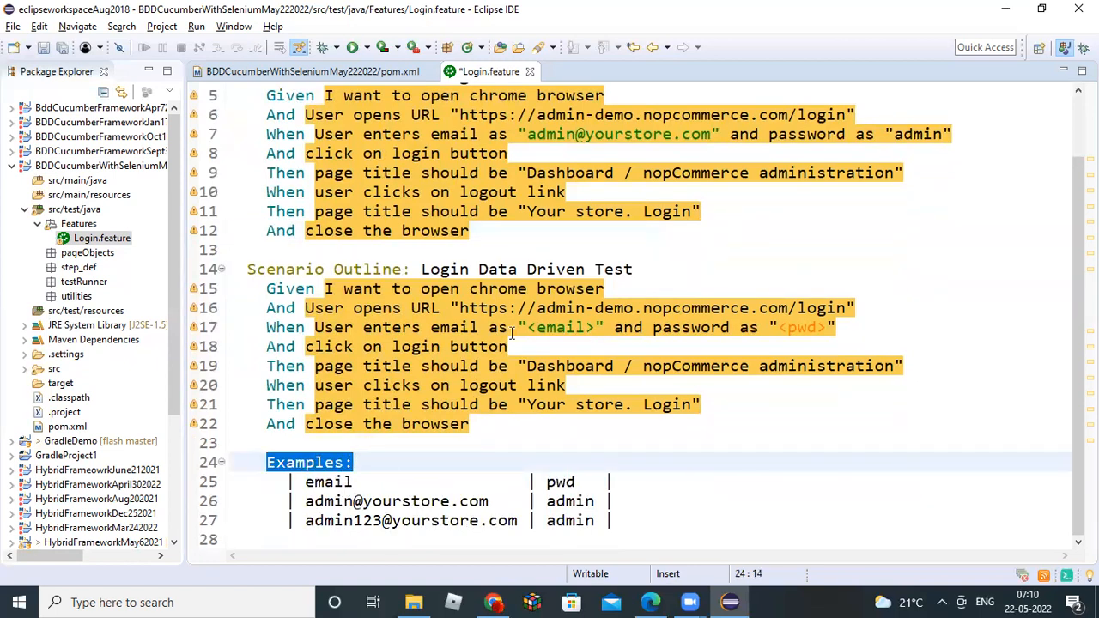
double_click(560, 327)
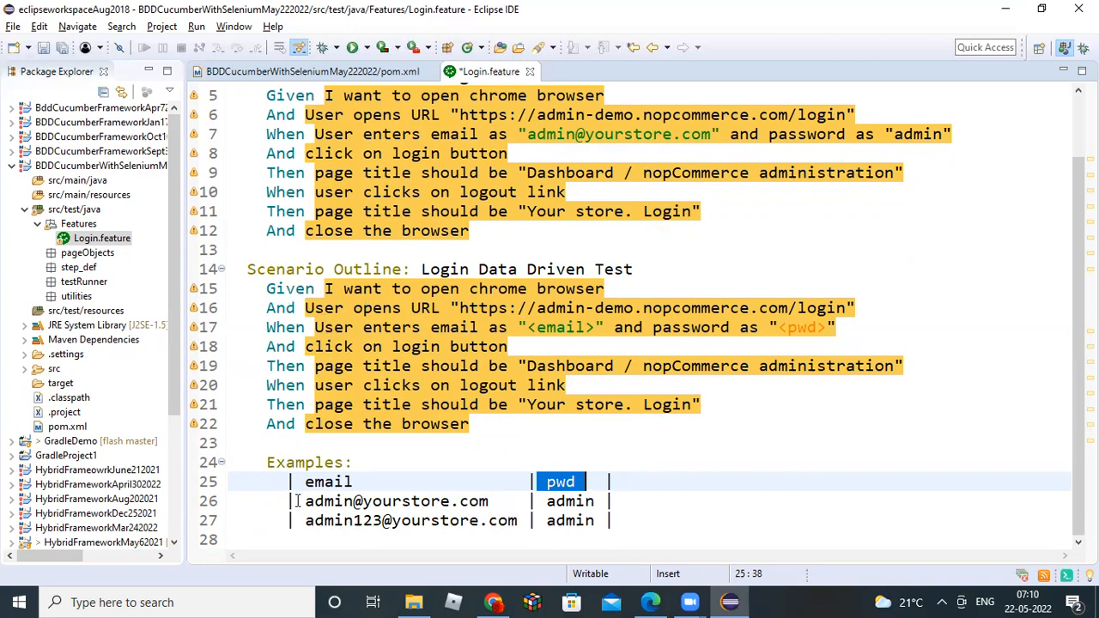
left_click(387, 501)
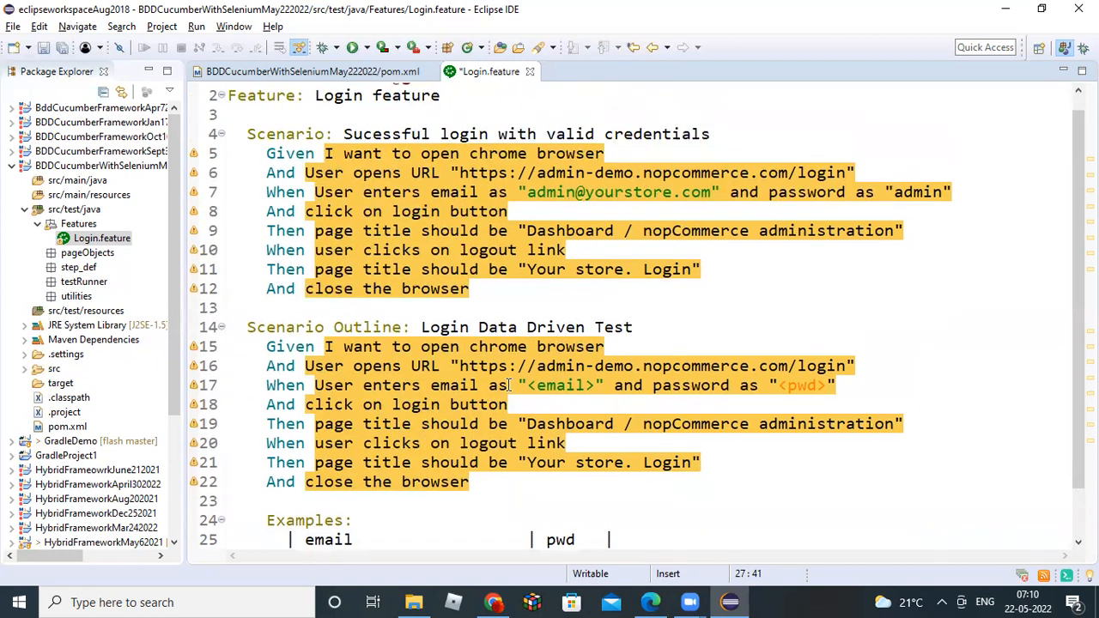
mouse_move(528, 191)
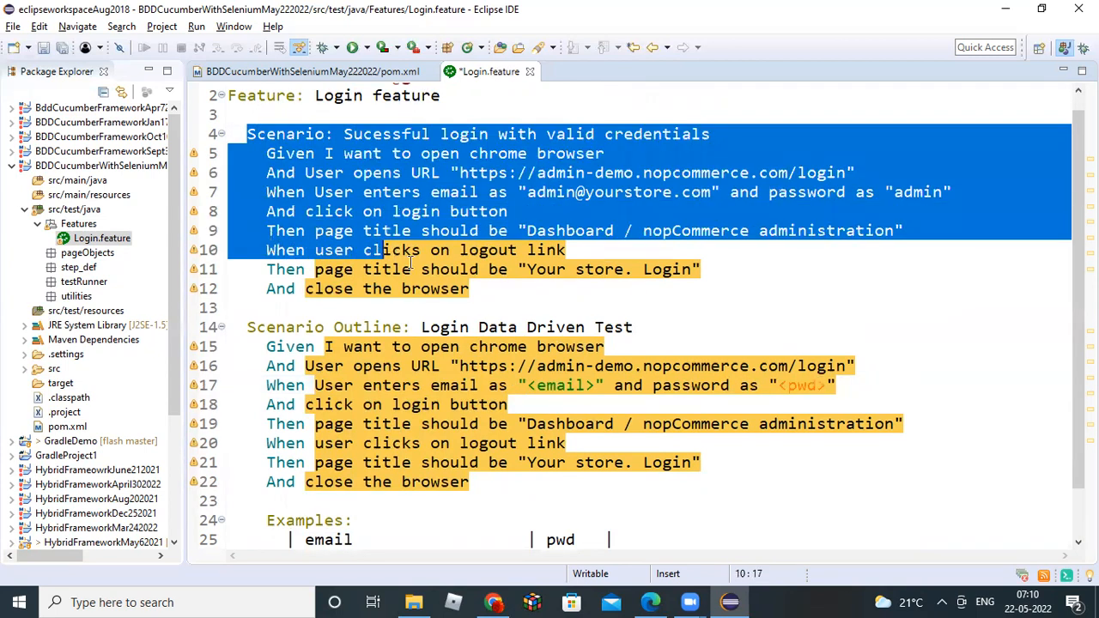
scroll("down", 3)
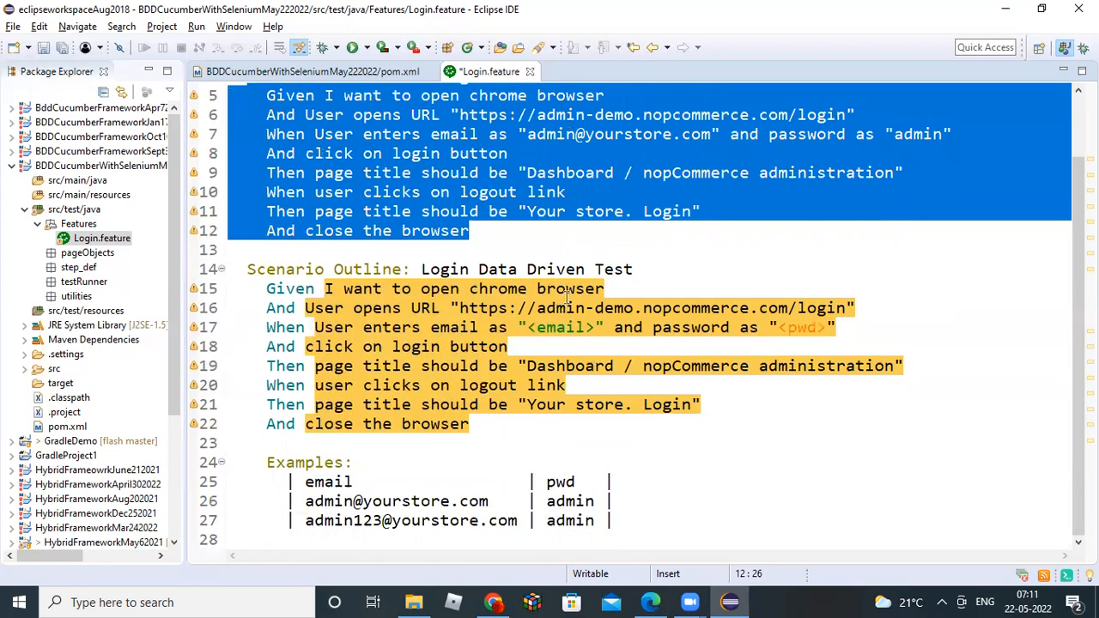
double_click(560, 327)
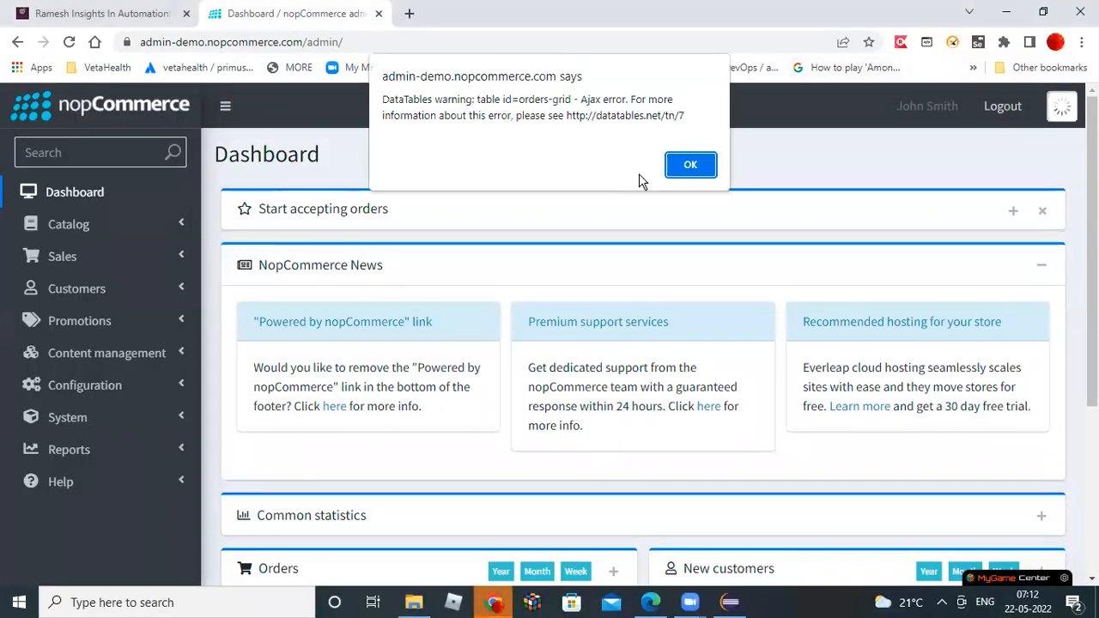
Step: Dismiss the order error warnings and log out of the nopCommerce admin dashboard
left_click(691, 164)
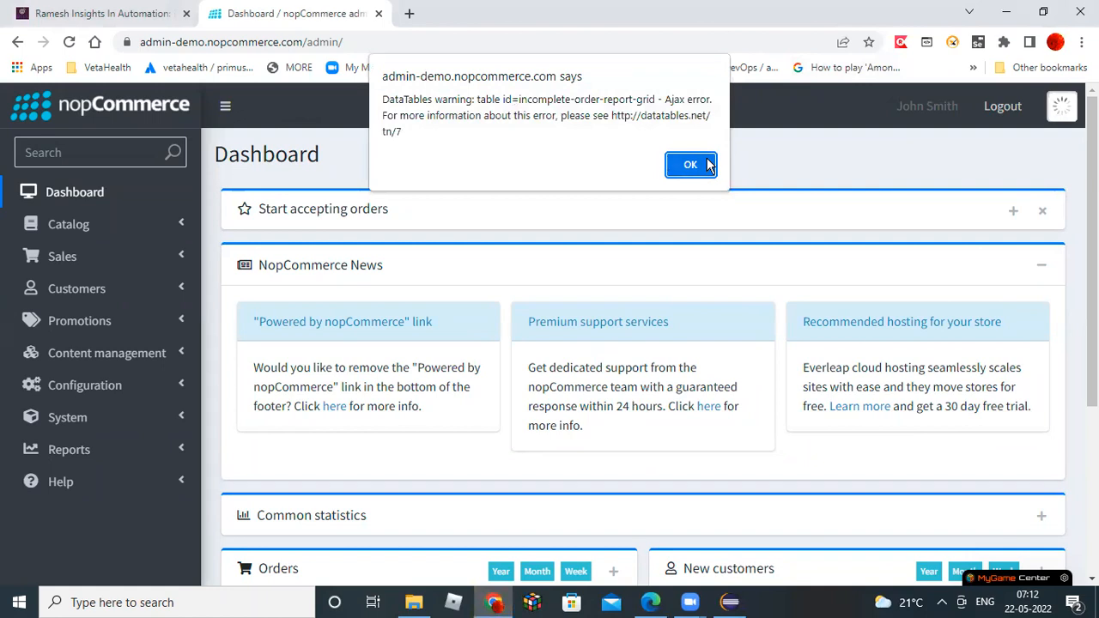
left_click(690, 165)
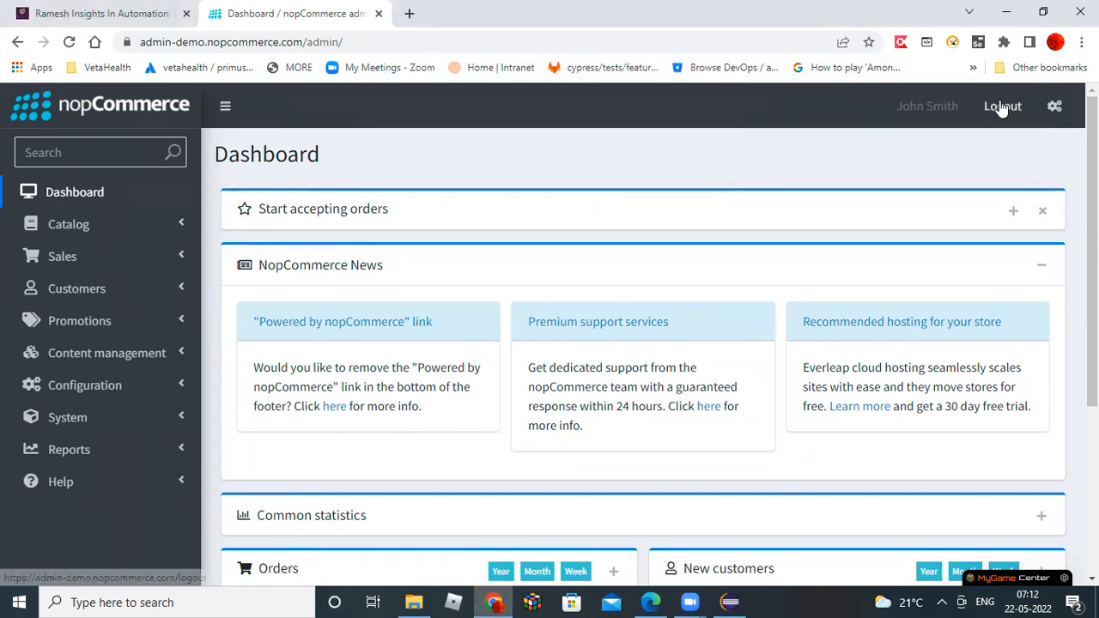
left_click(1002, 105)
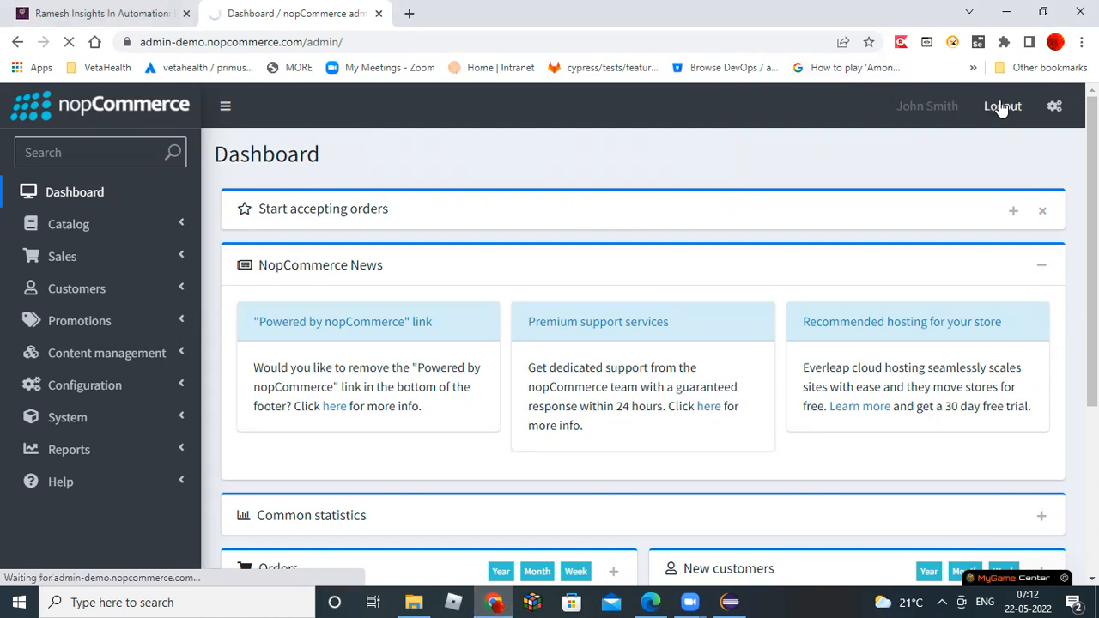
left_click(1002, 106)
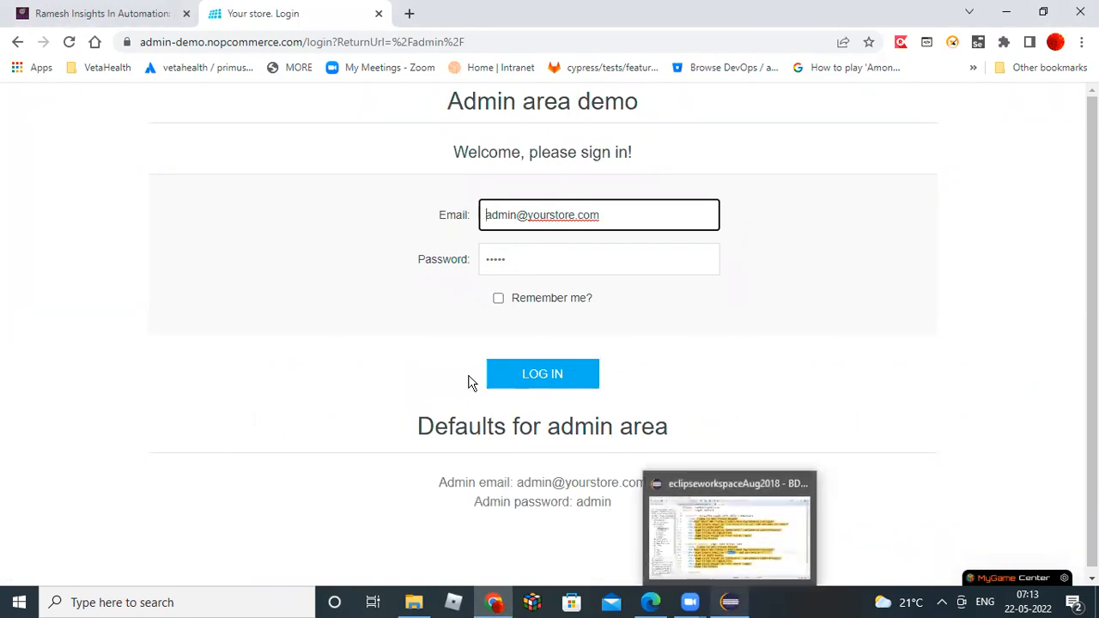
mouse_move(676, 402)
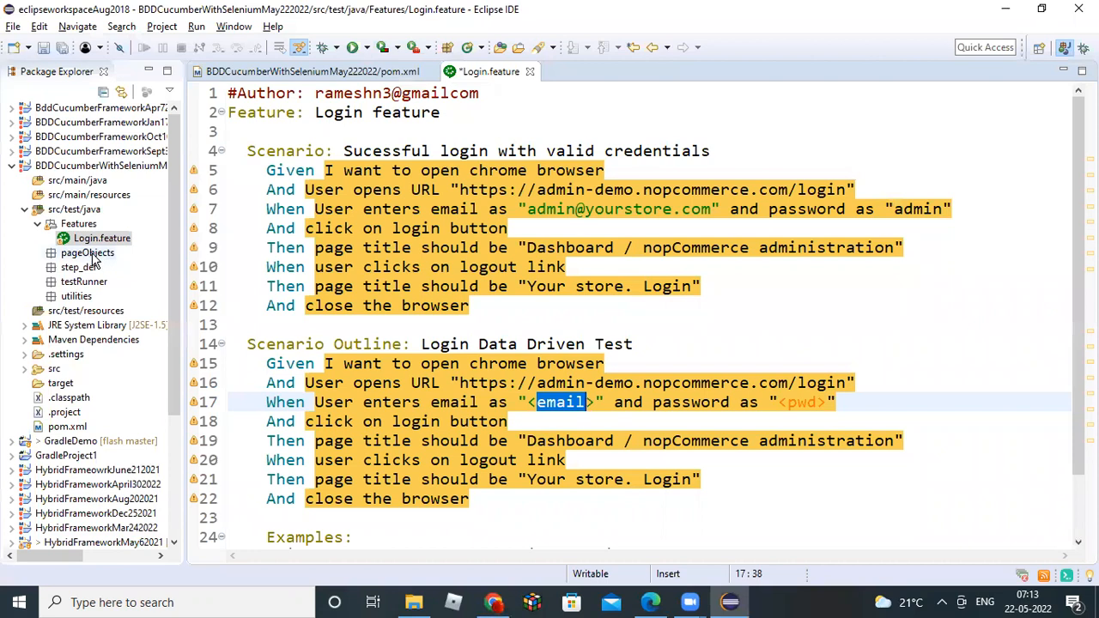
Step: Create a new LoginPage class in the pageObjects package
left_click(87, 252)
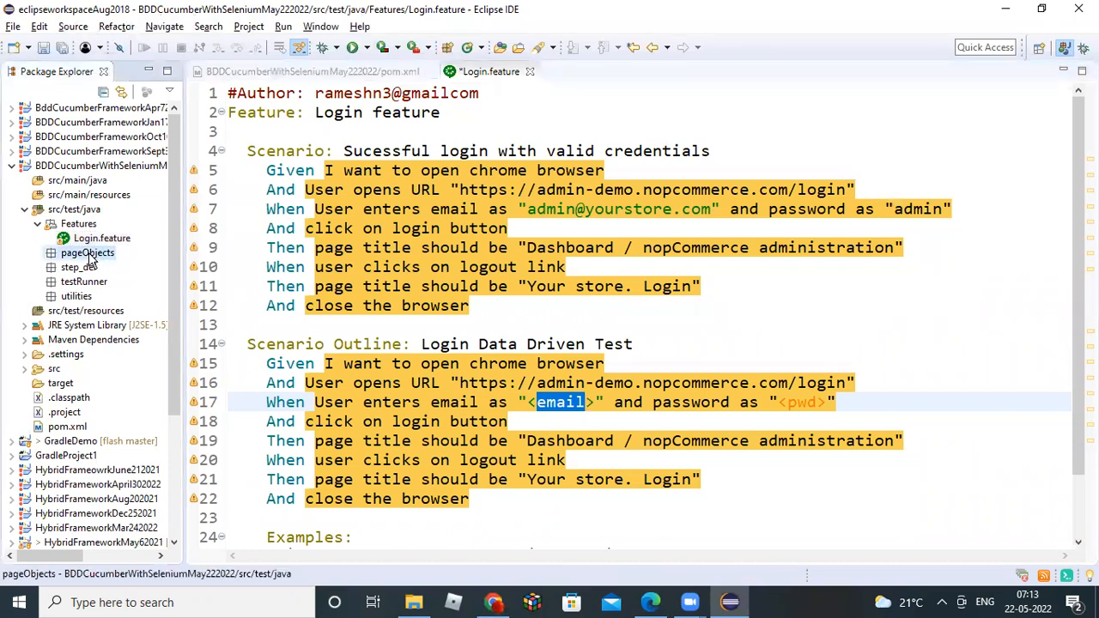
right_click(85, 252)
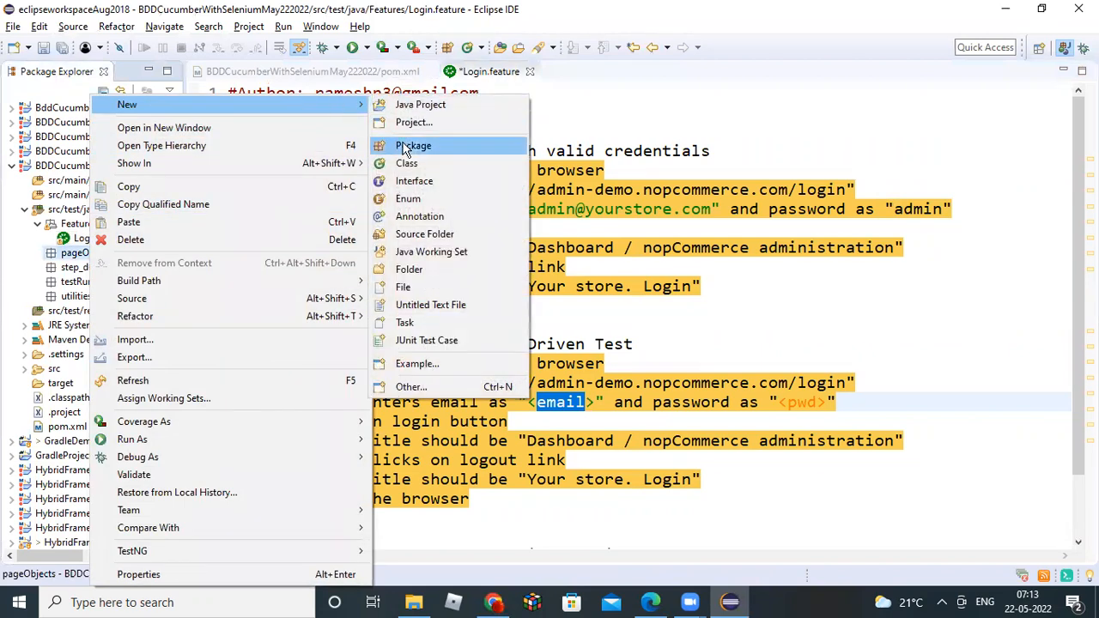
key("Escape")
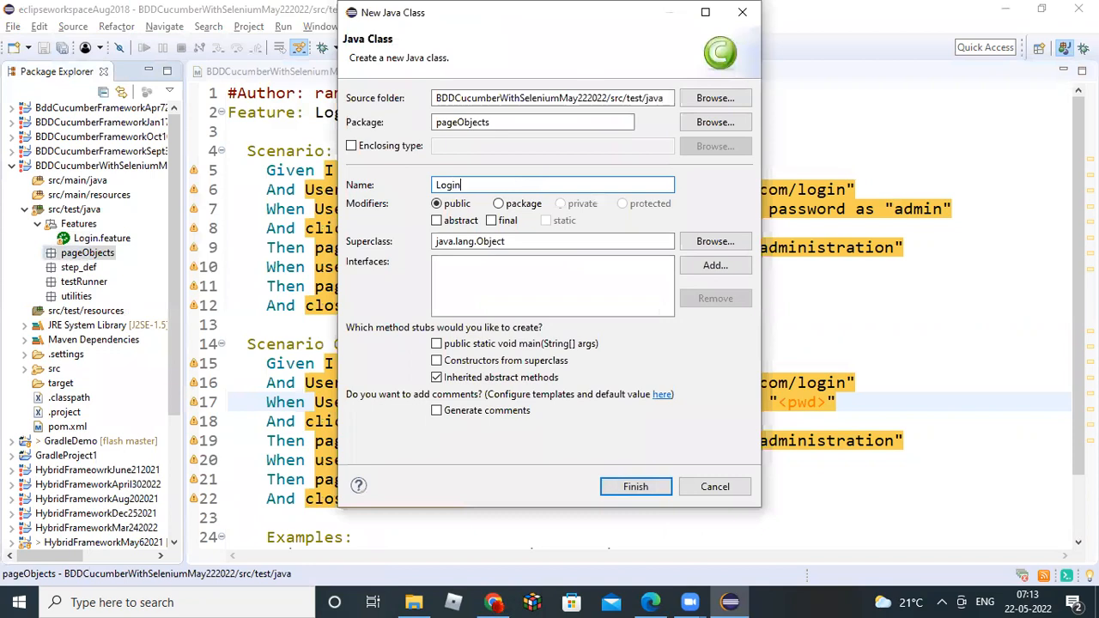
type("Page")
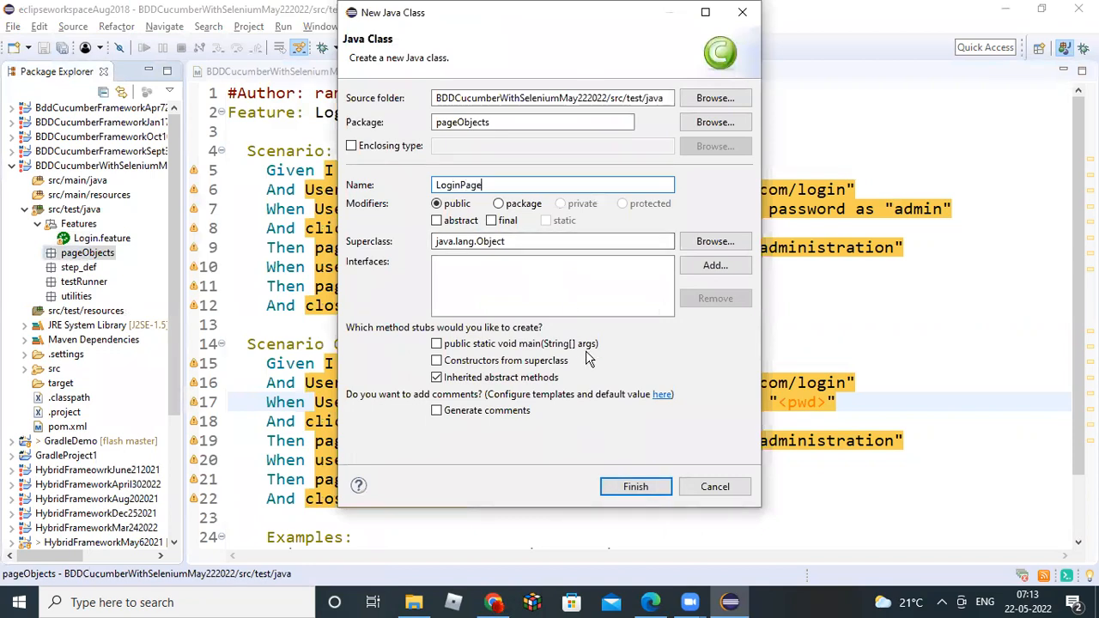
left_click(635, 486)
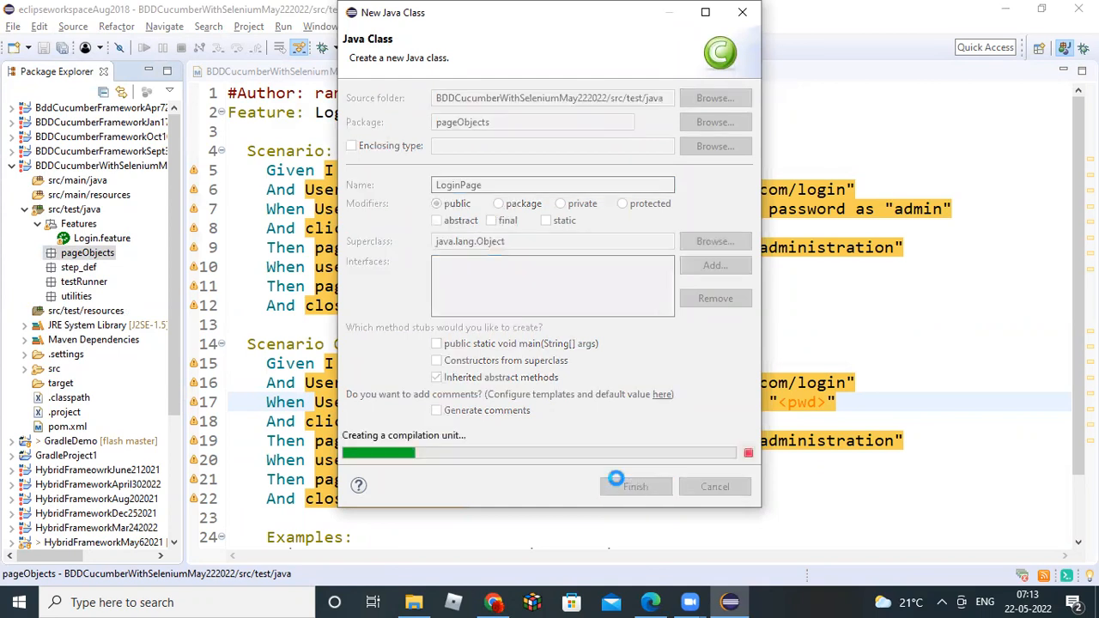
left_click(636, 487)
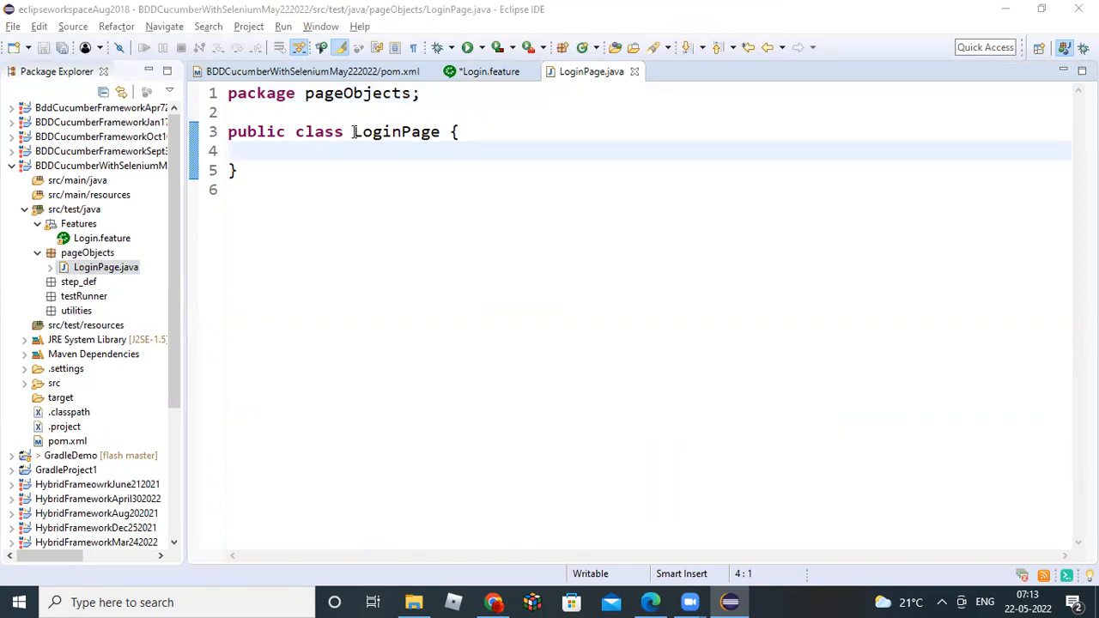
Step: Declare a WebDriver driver field in LoginPage and import org.openqa.selenium.WebDriver
double_click(397, 131)
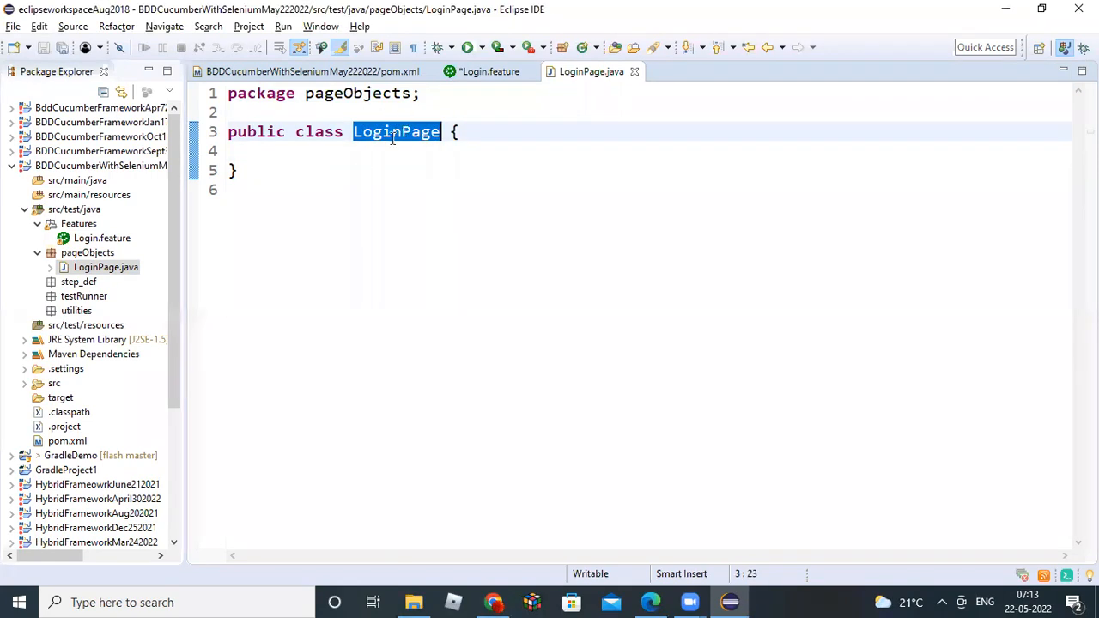
left_click(248, 151)
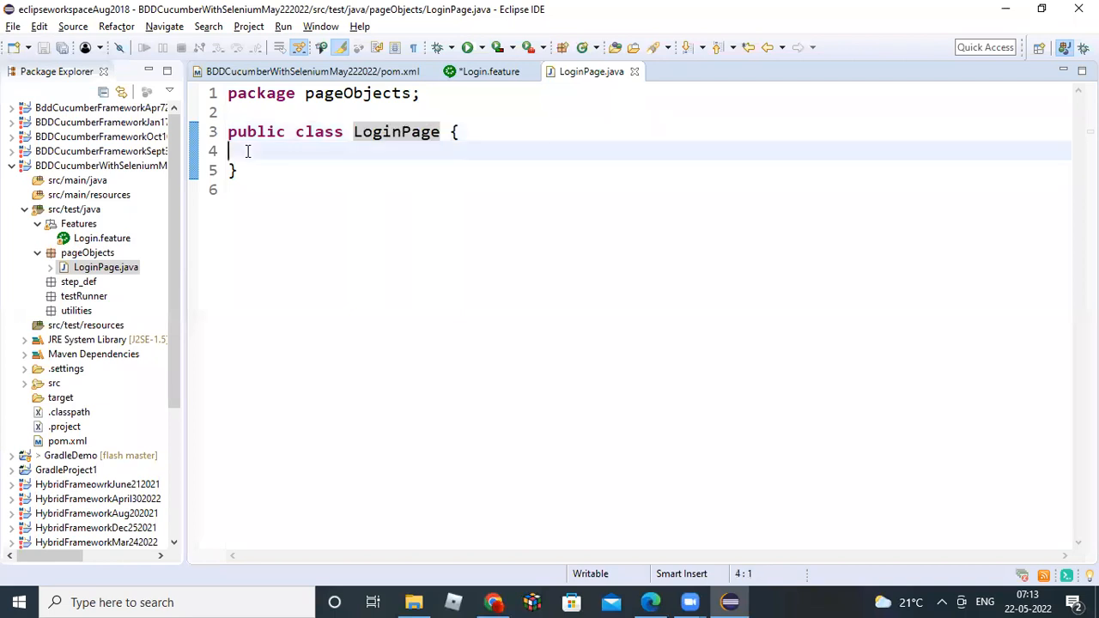
key("Enter")
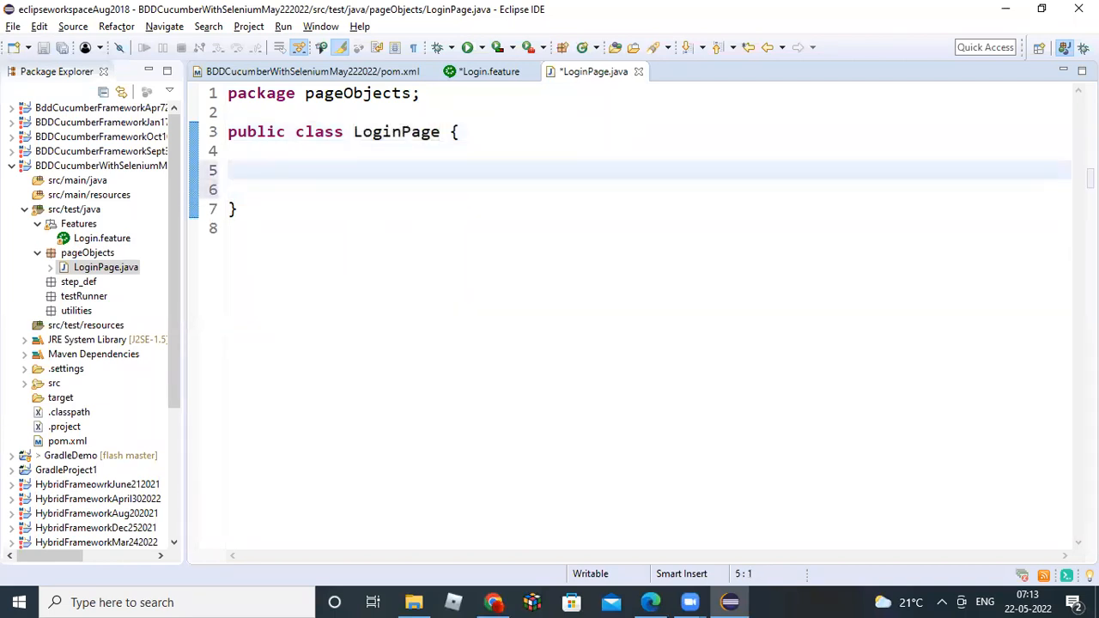
type("public W")
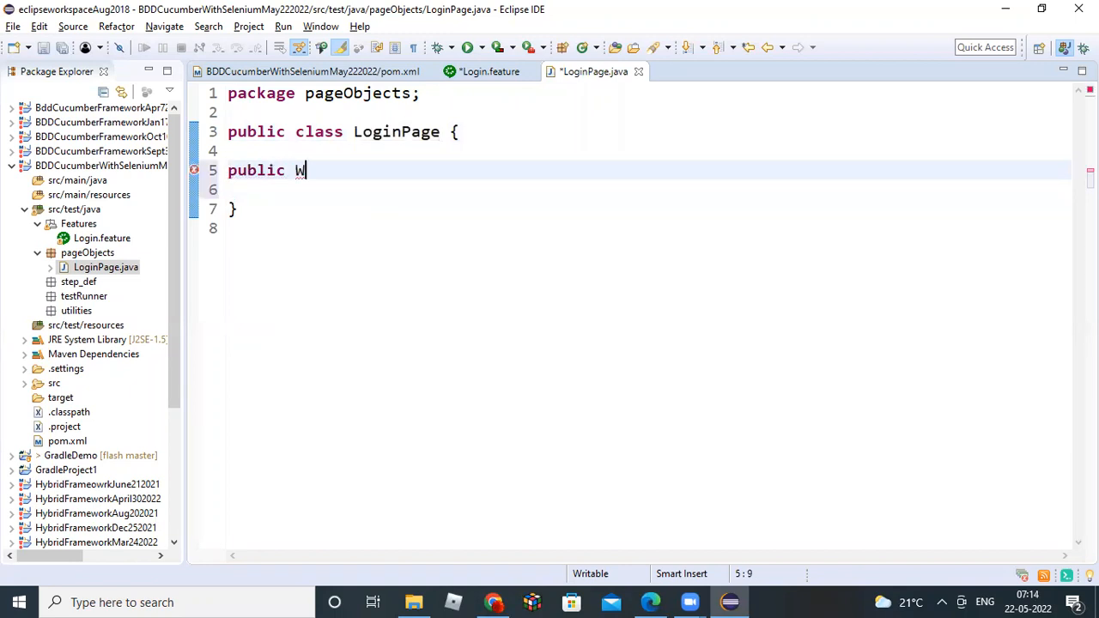
type("ebDriver d")
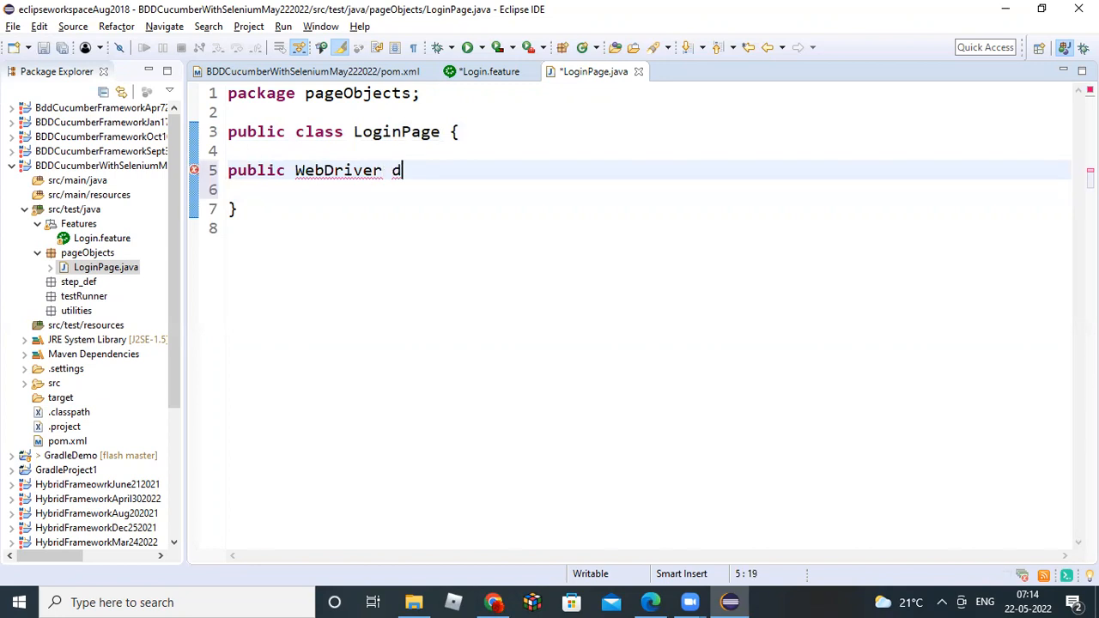
type("river;")
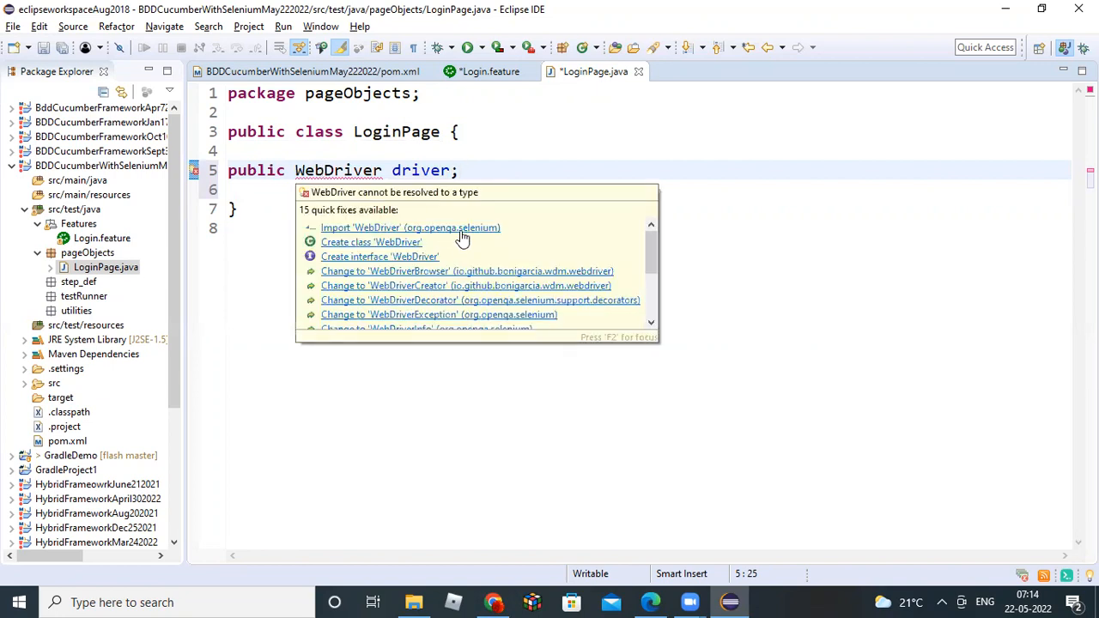
left_click(410, 227)
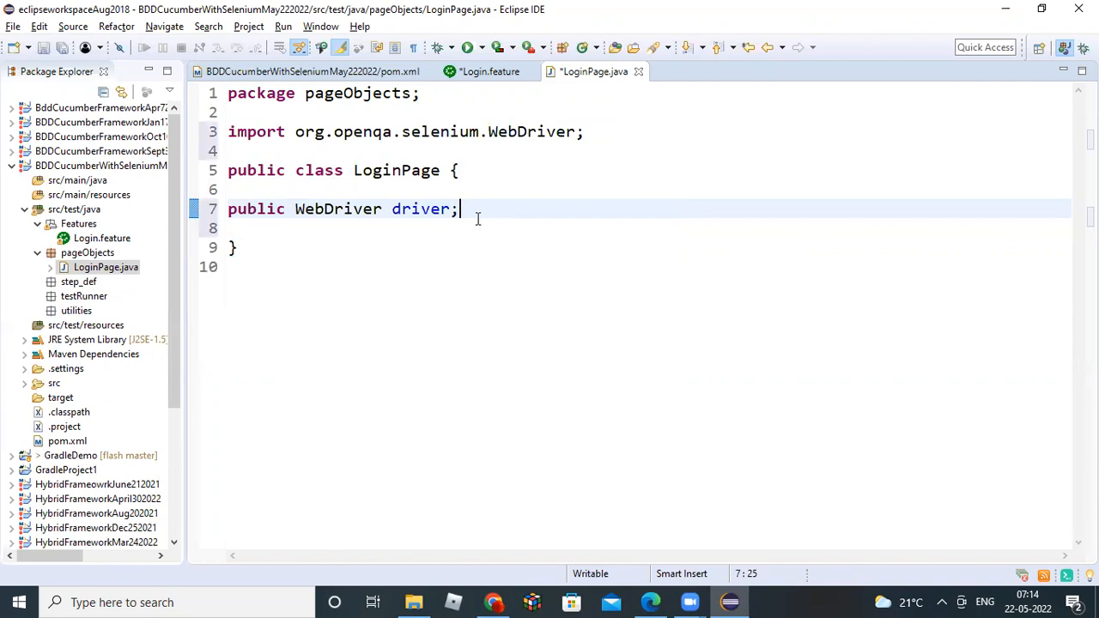
key("Enter")
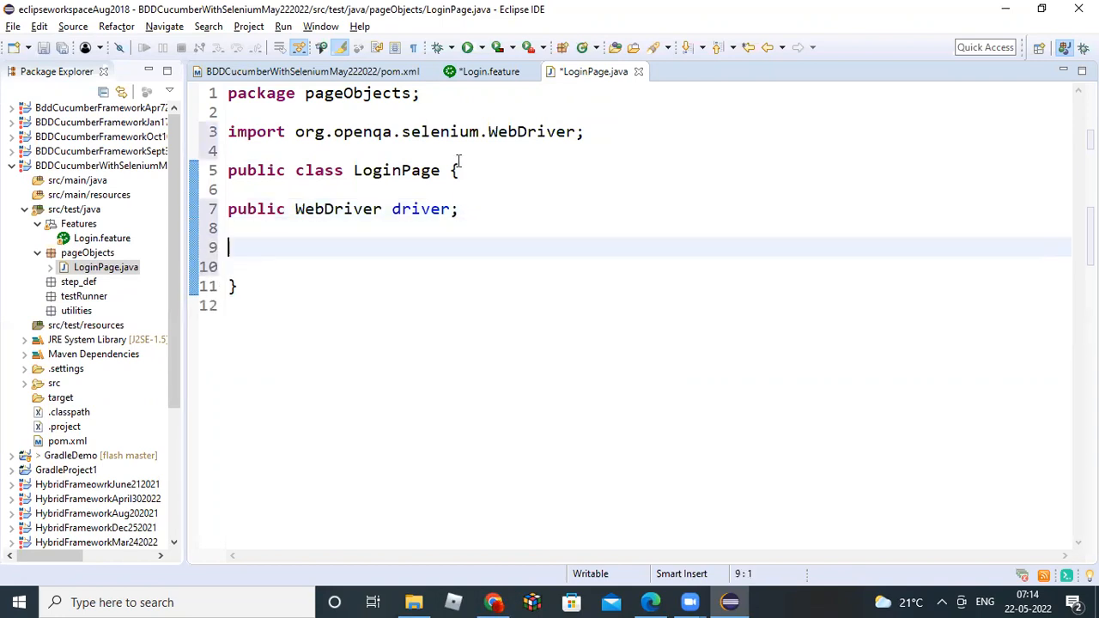
Step: Add a public LoginPage(WebDriver driver) constructor that assigns this.driver = driver
double_click(392, 170)
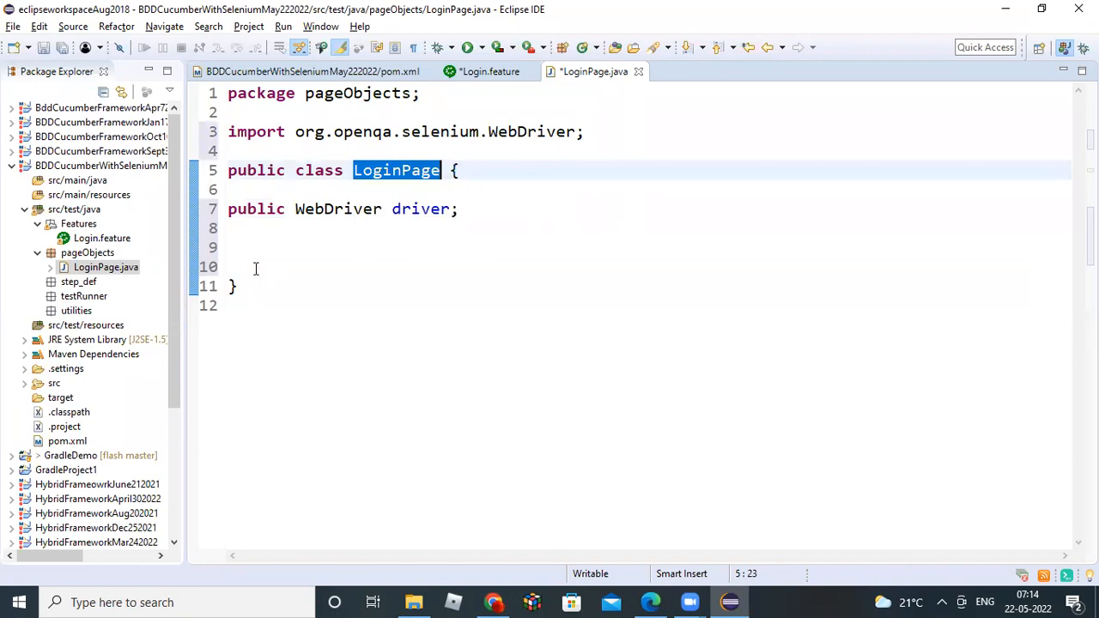
type("p")
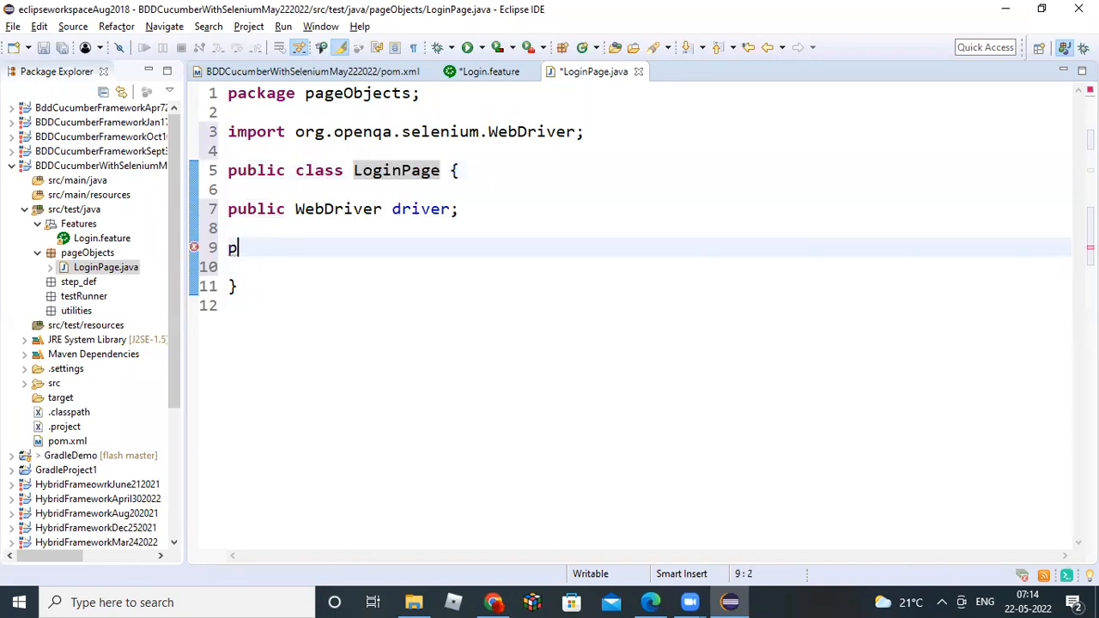
type("ublic")
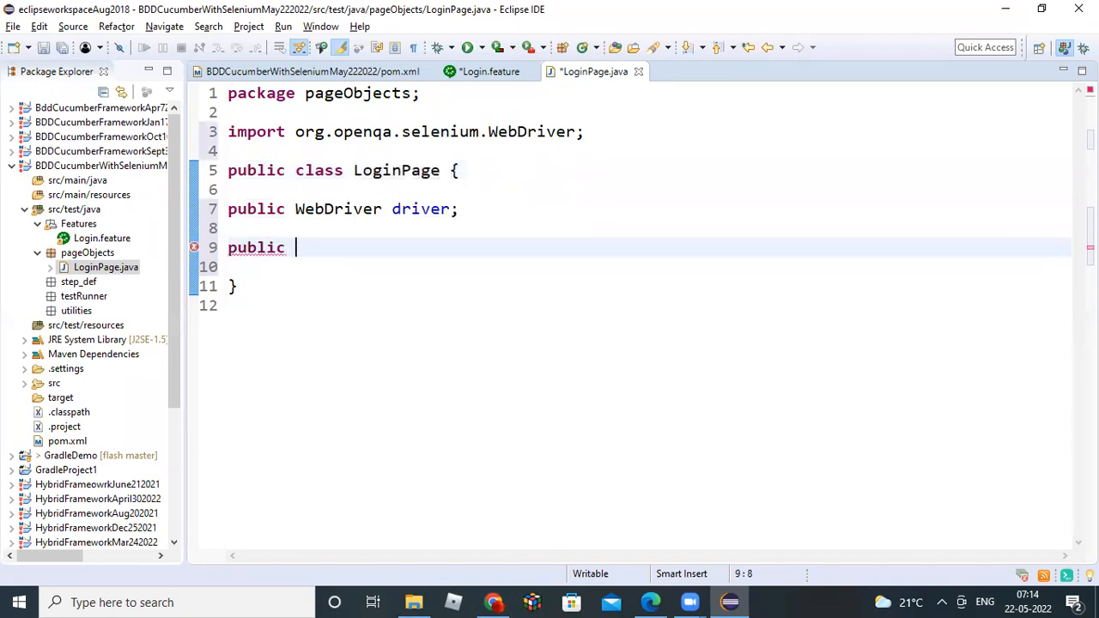
type("LoginPage(")
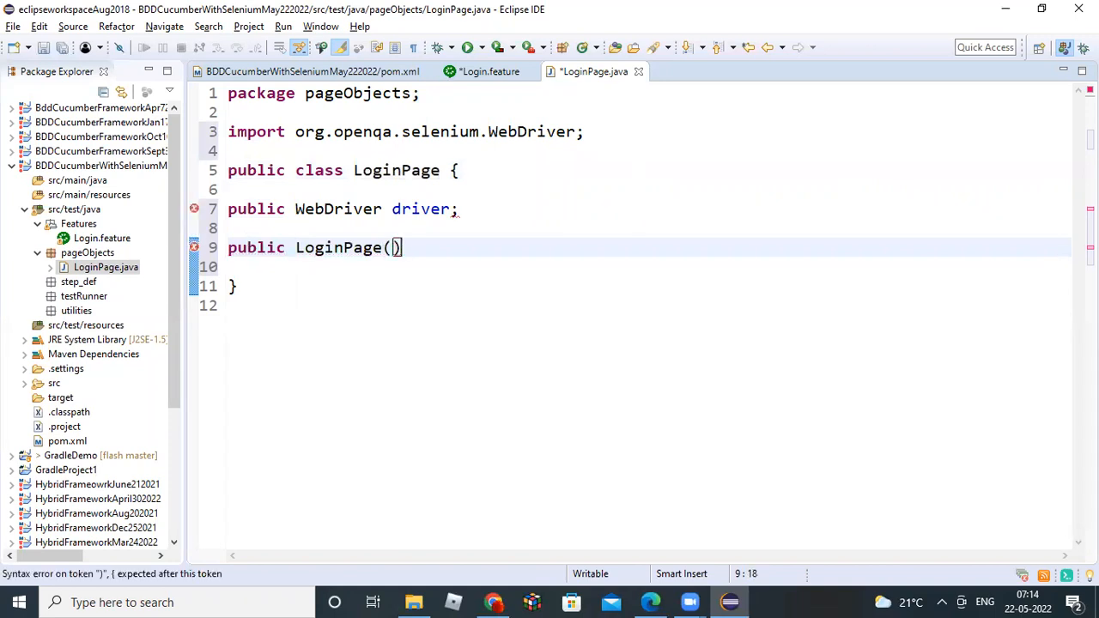
type("WebDri")
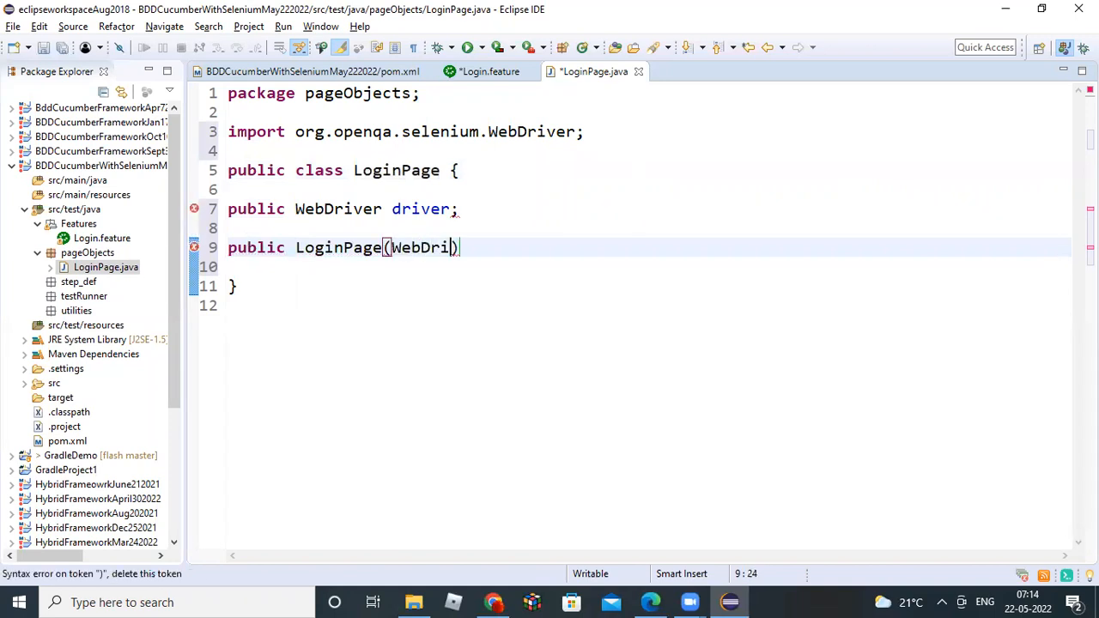
type("WebDriver")
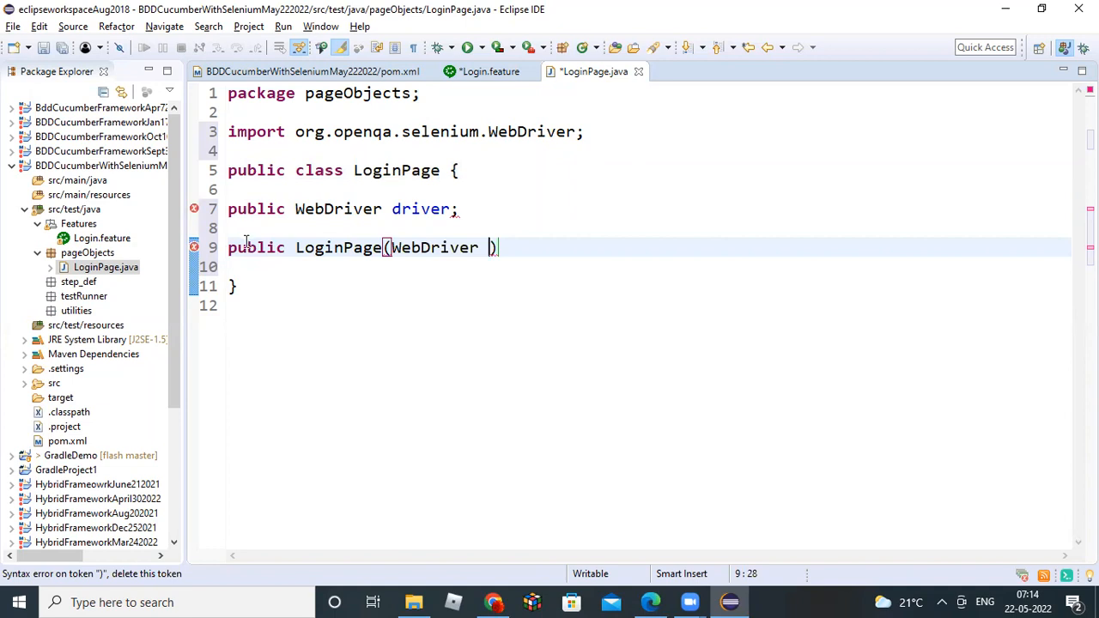
type("d")
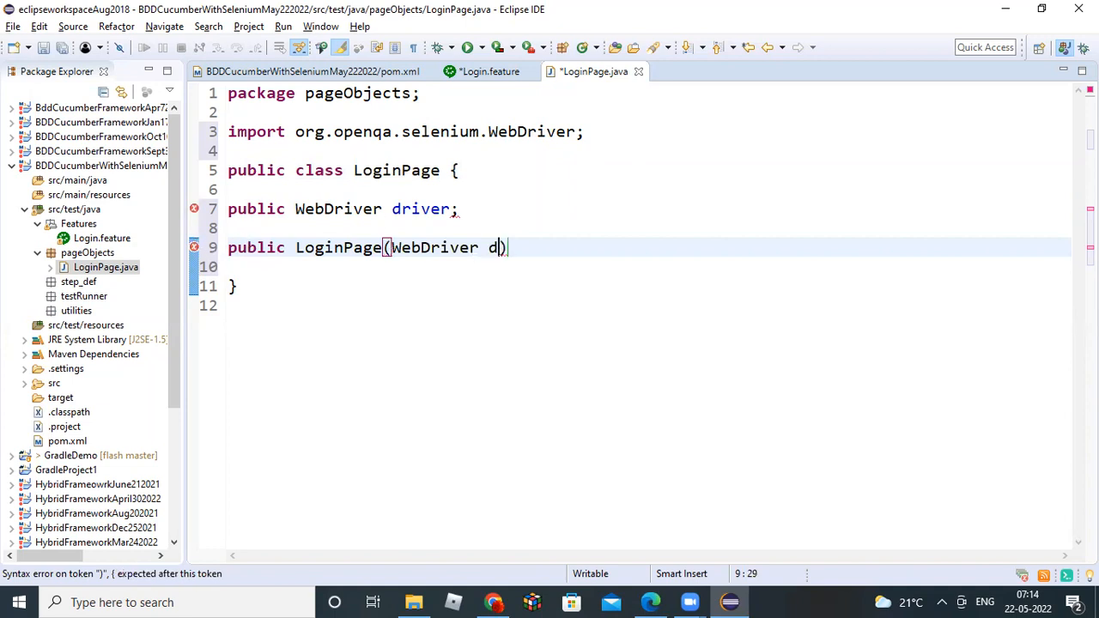
type("river")
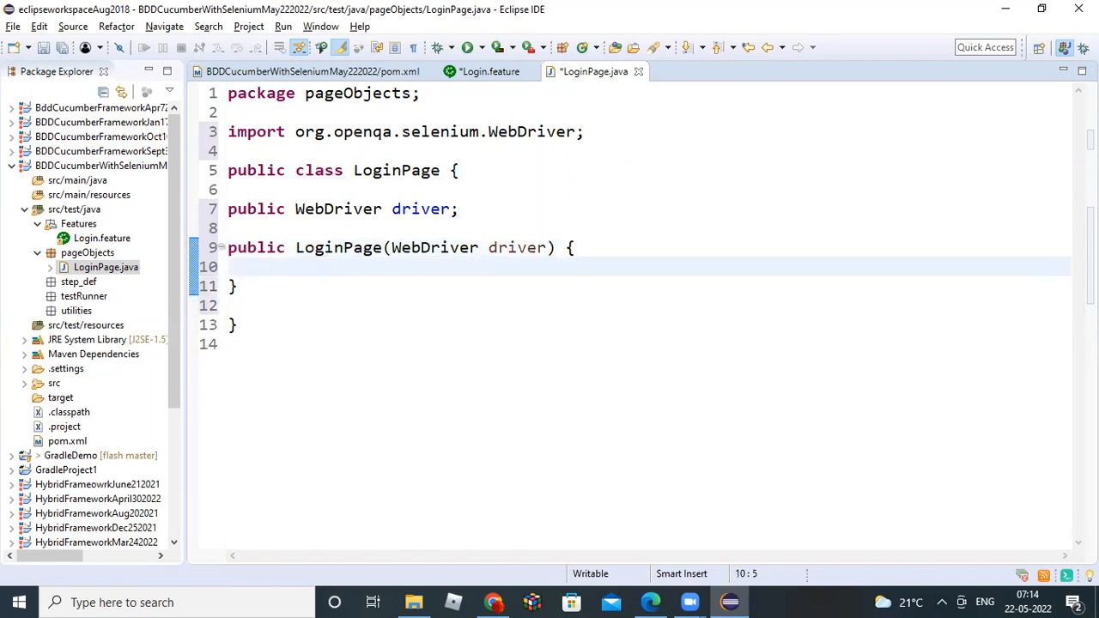
type("this.")
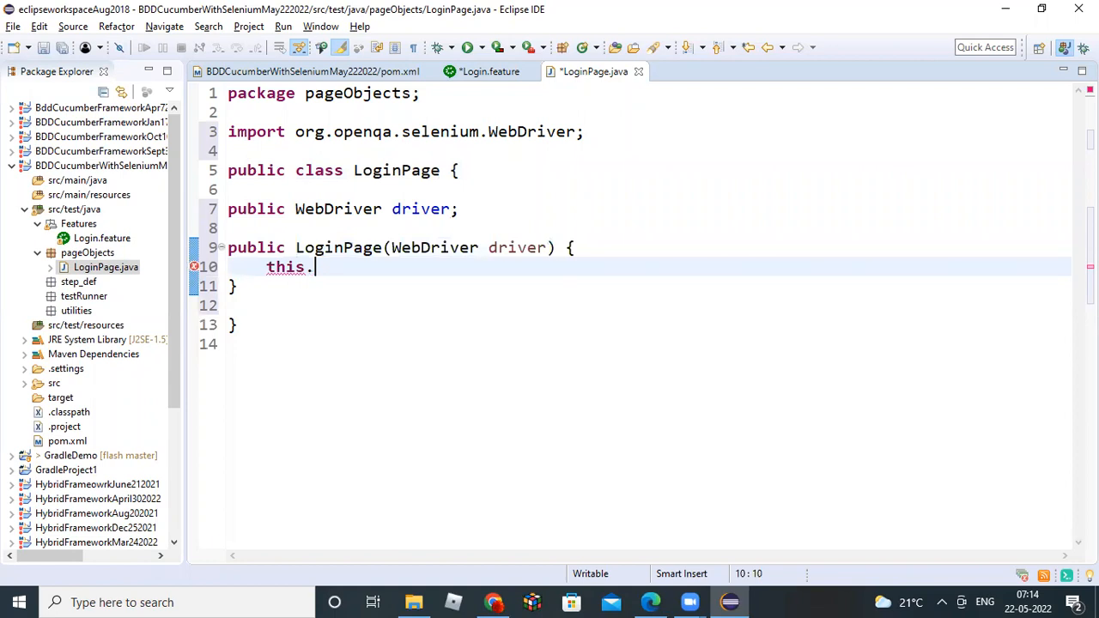
type("driver=dr")
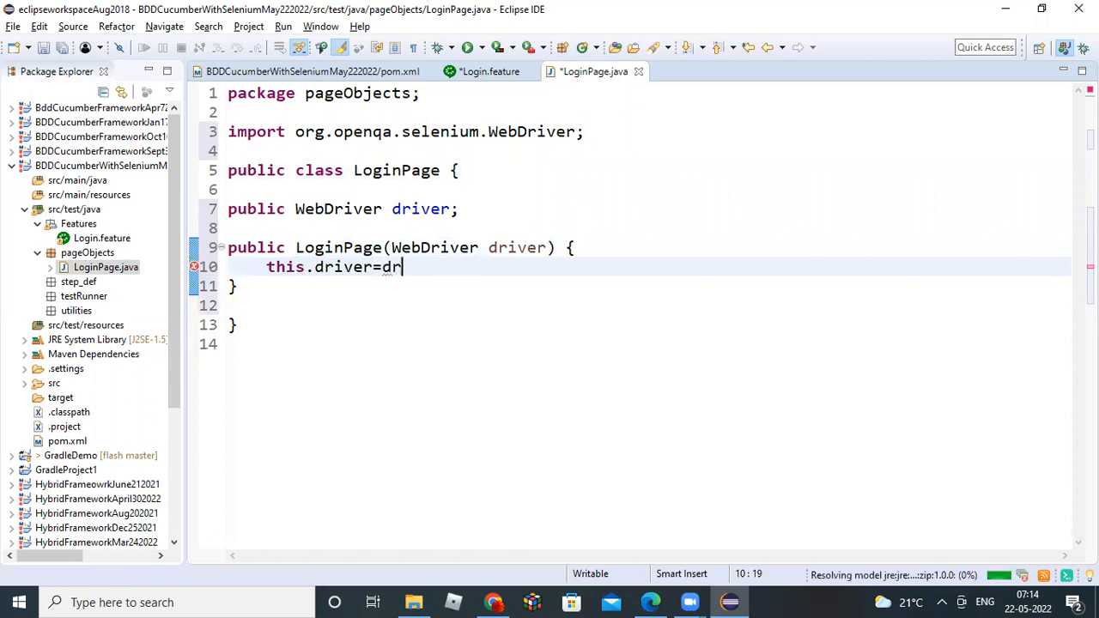
type("iver;")
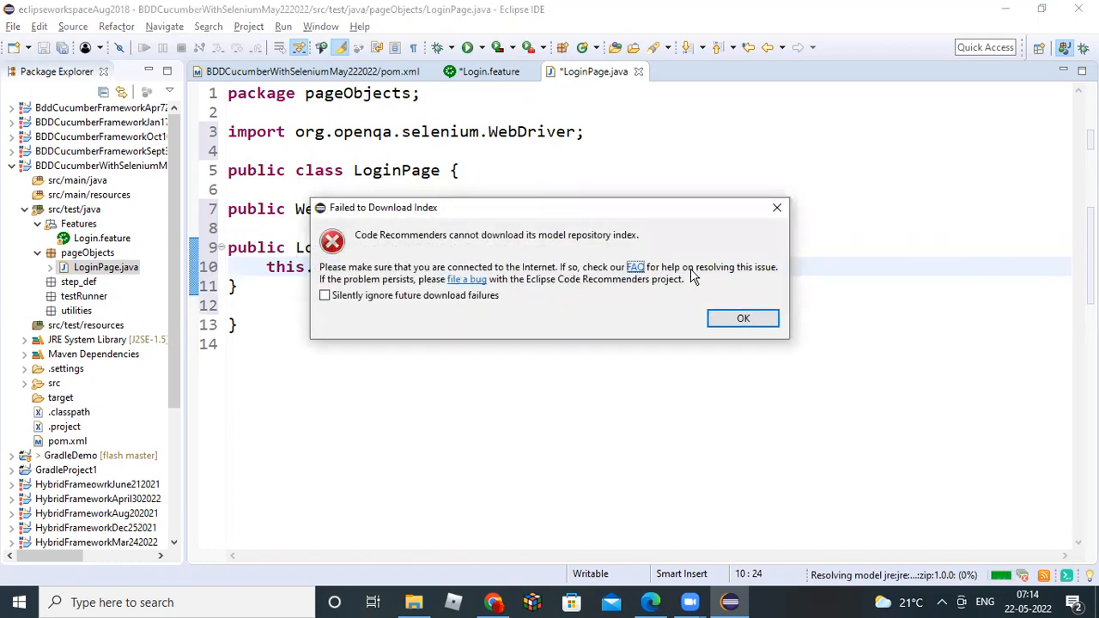
Step: Call PageFactory.initElements(driver, this) inside the constructor
left_click(743, 318)
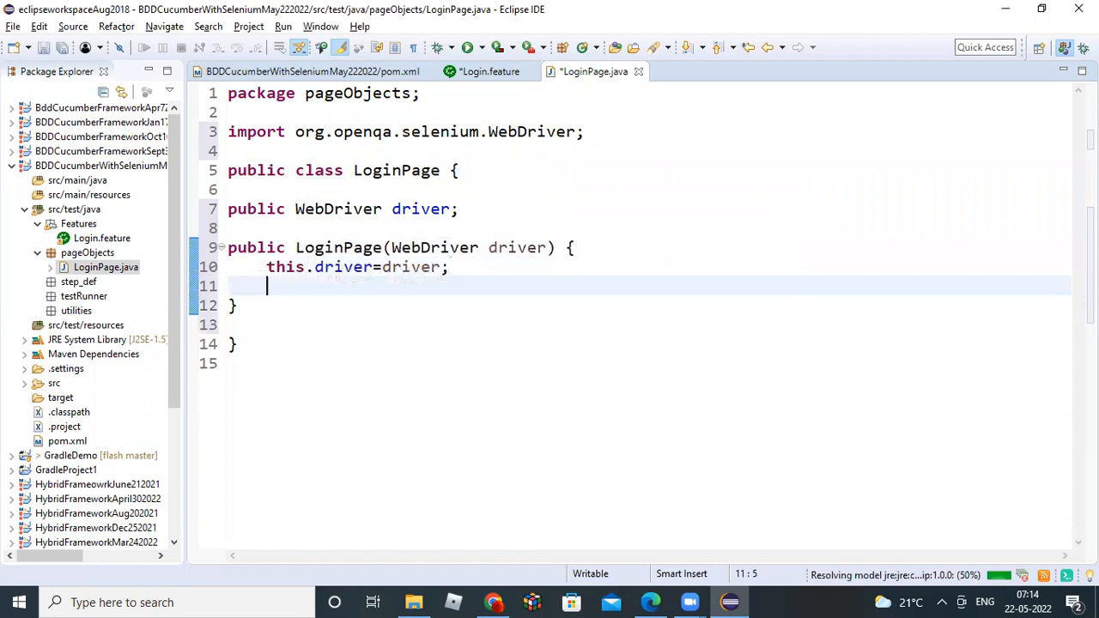
type("Paga")
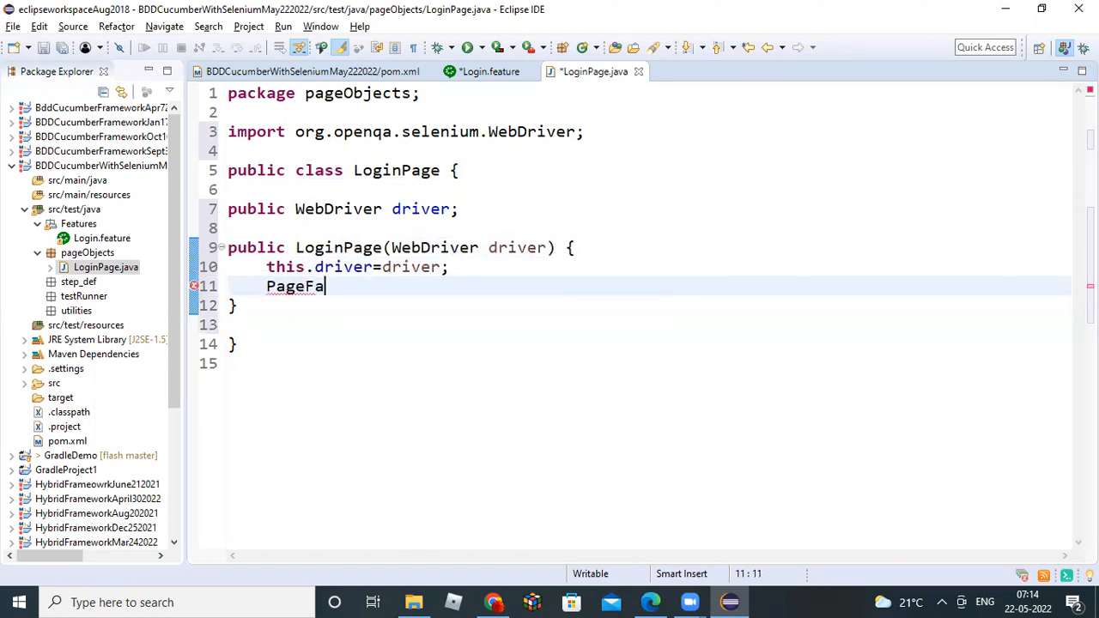
type("ctory.")
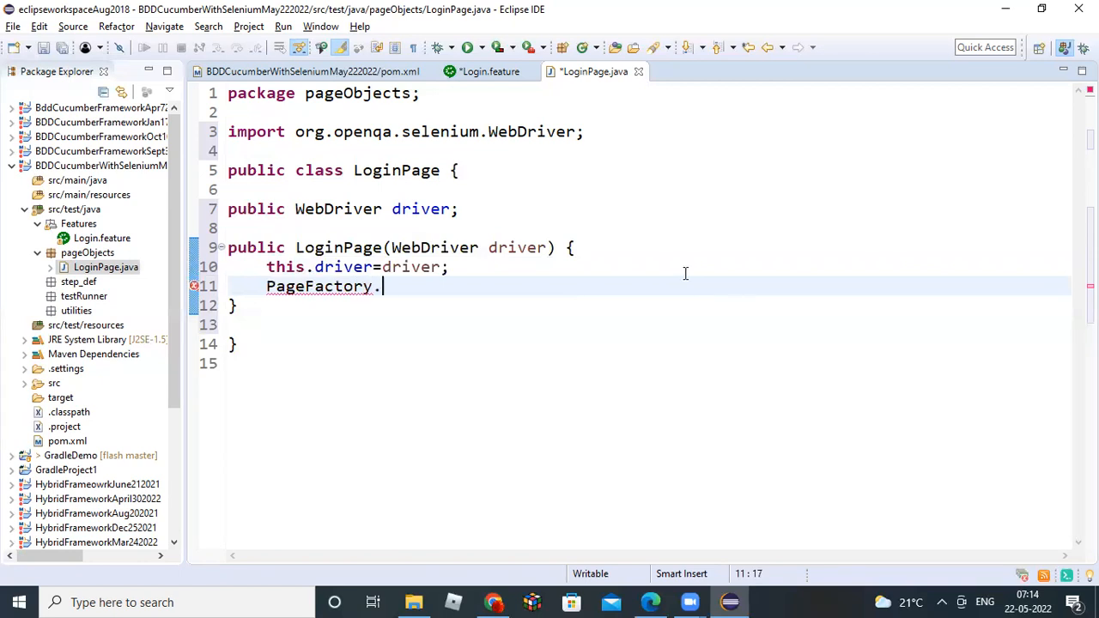
type("initElements(driver, page);")
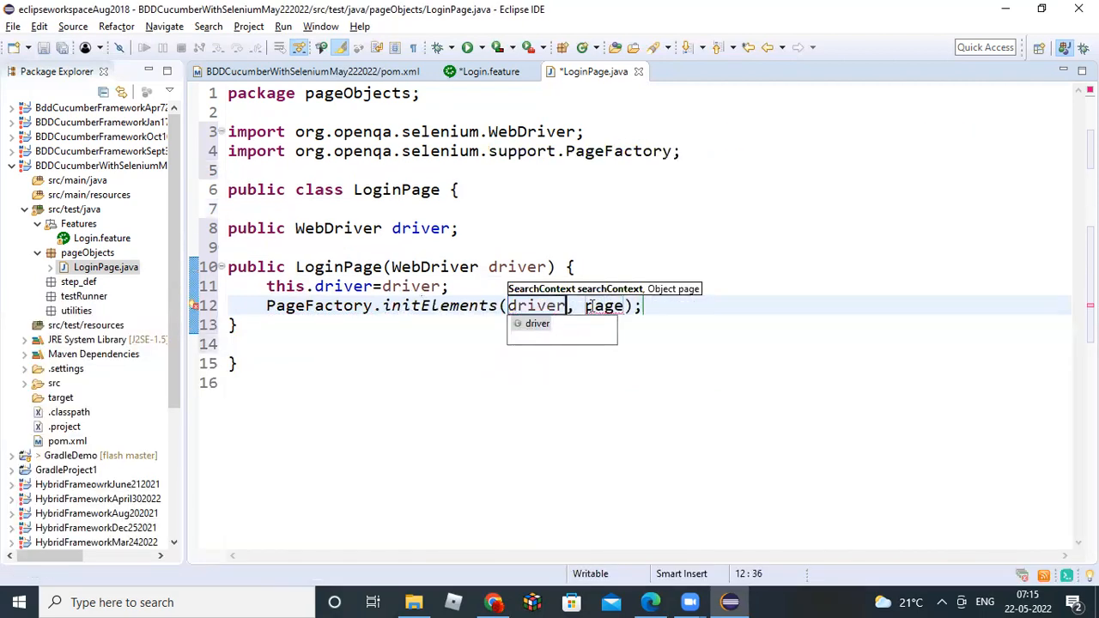
key("Escape")
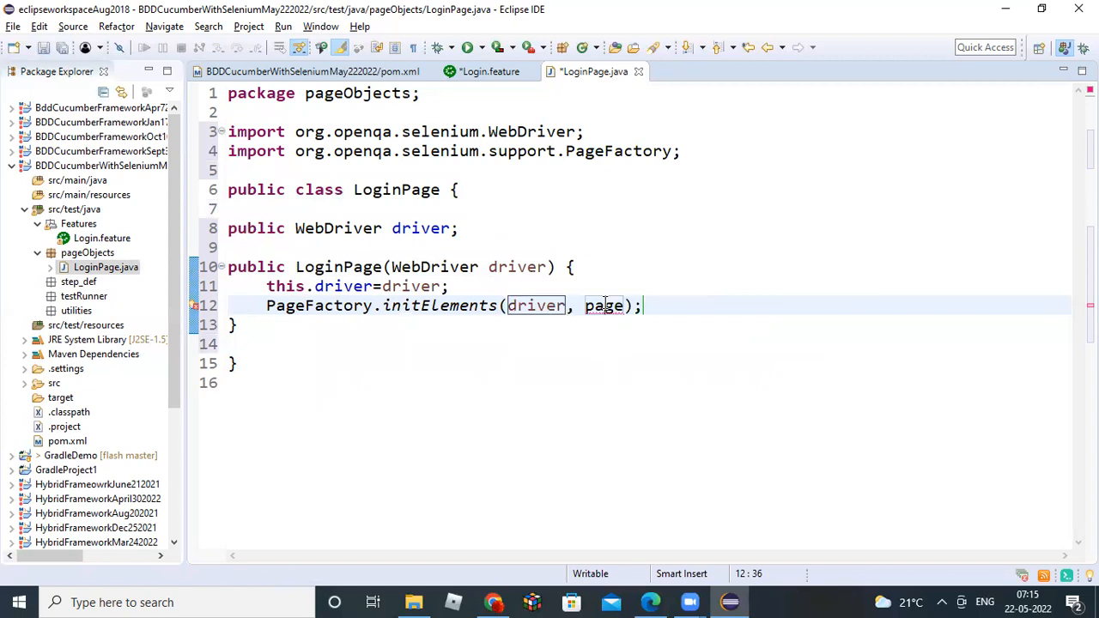
type("this")
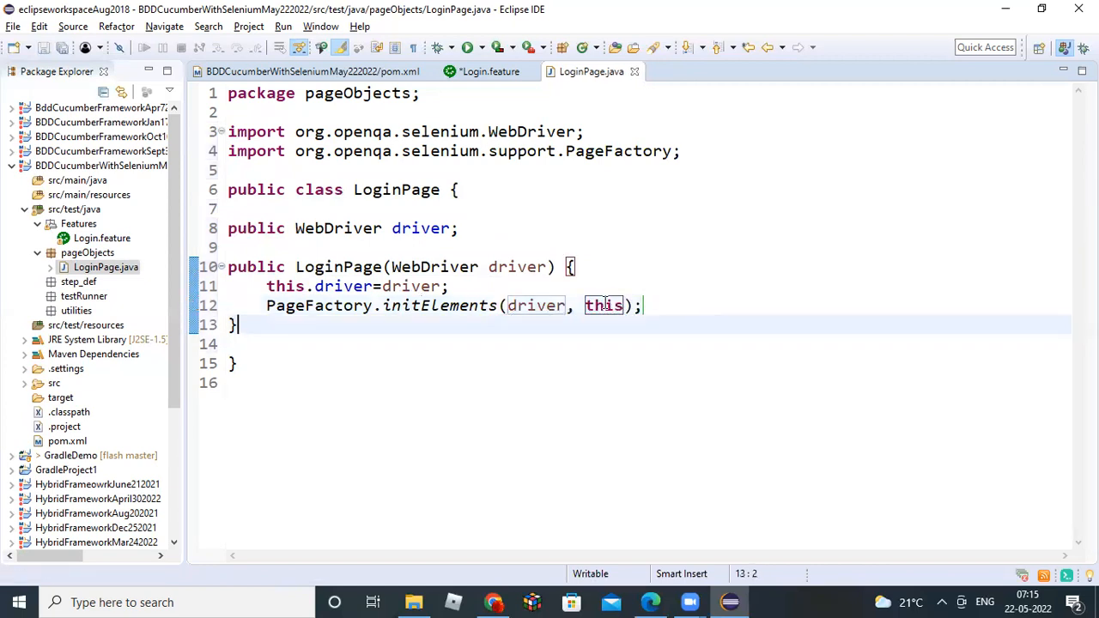
key("Enter")
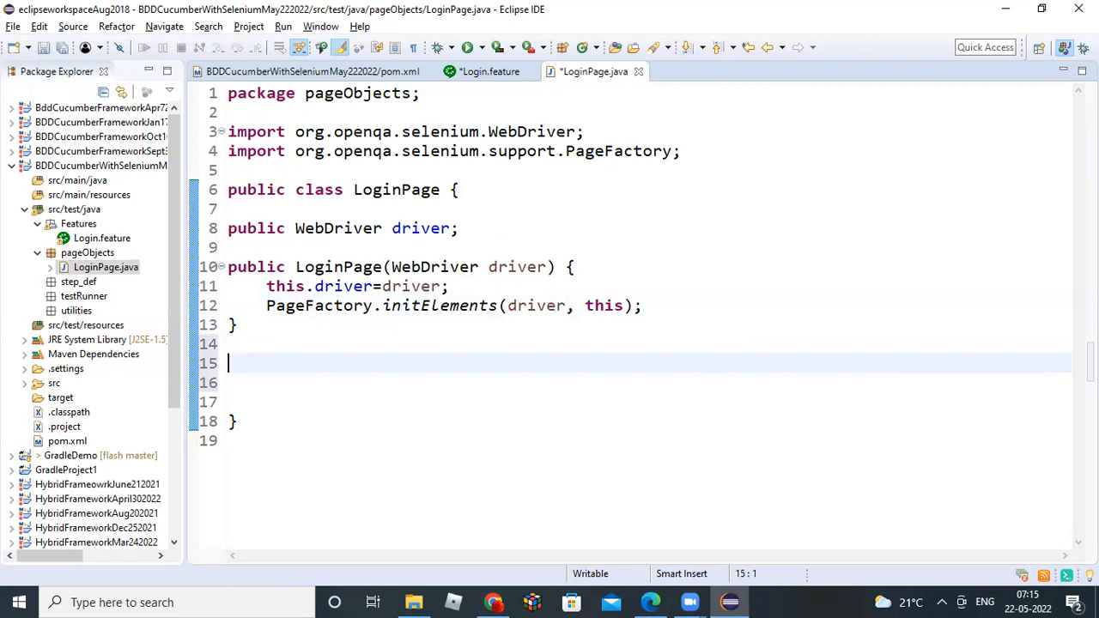
type("@Find")
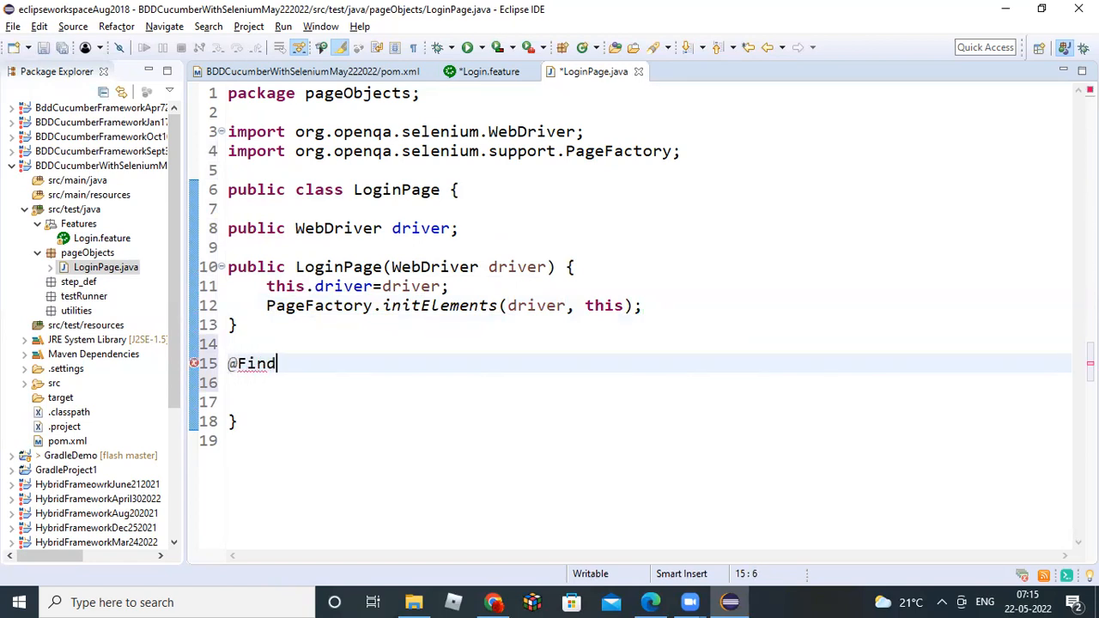
type("By")
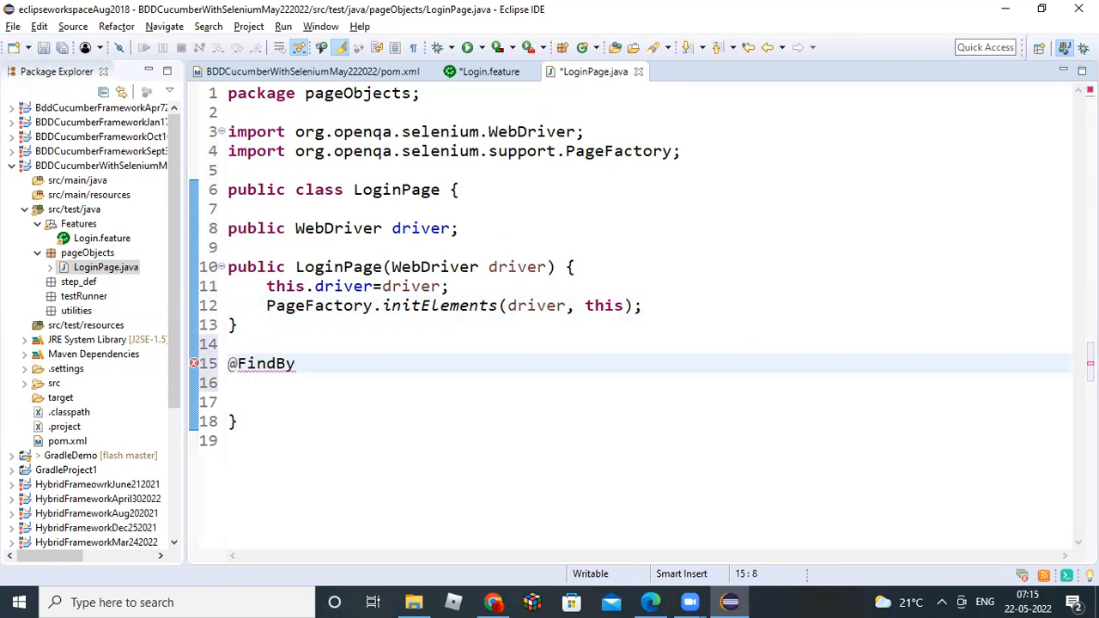
type("(i)")
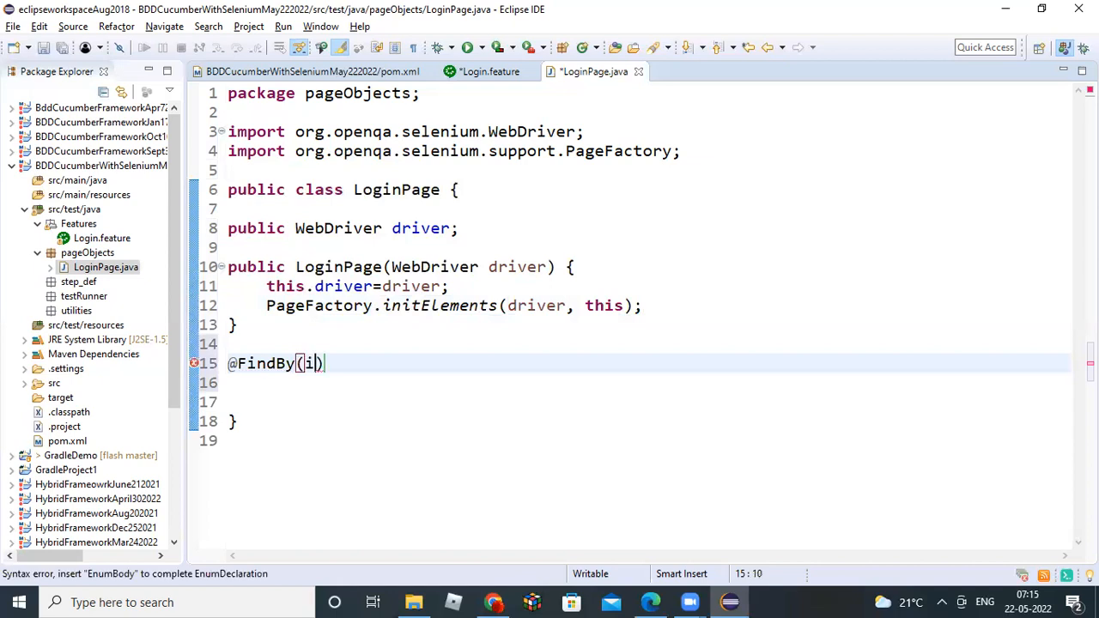
type("d=\"\"")
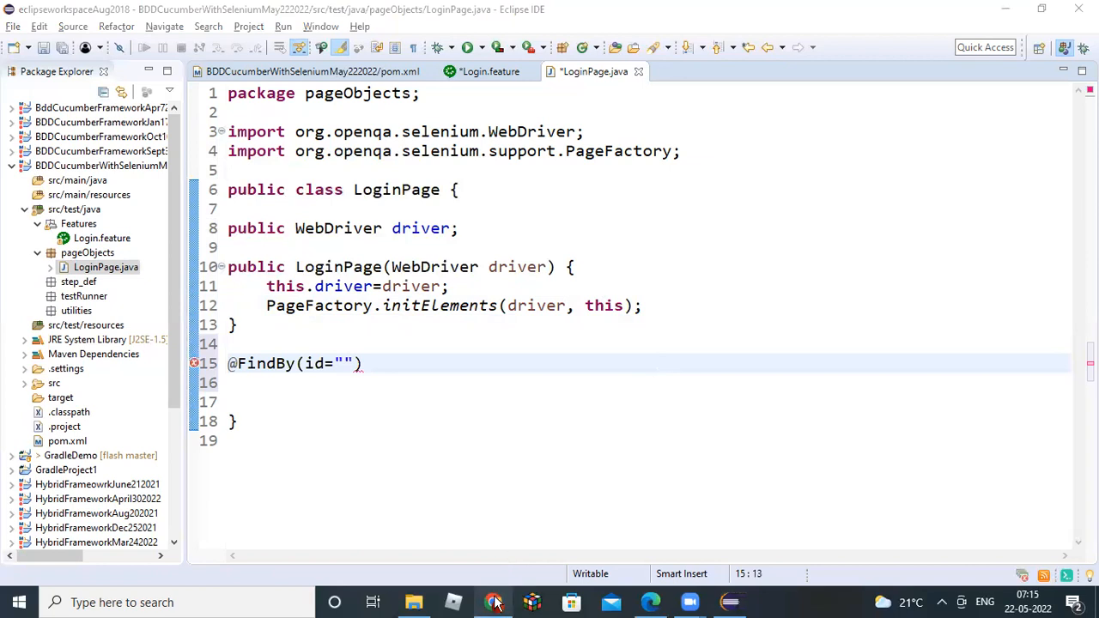
left_click(495, 602)
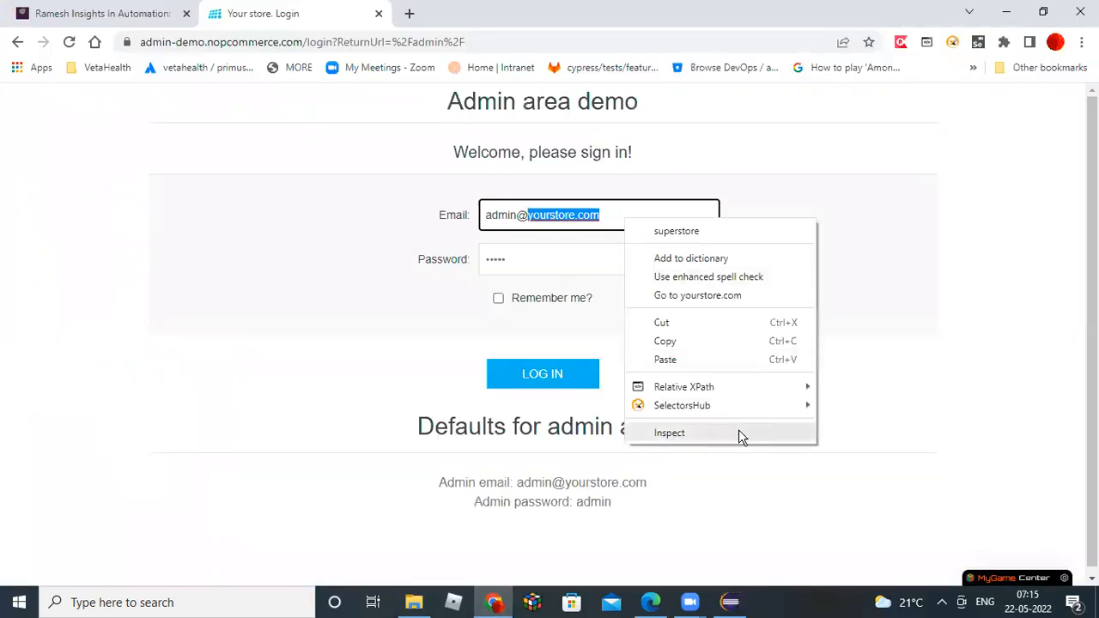
Step: Inspect the login page's Email textbox to reveal its id "Email"
left_click(670, 432)
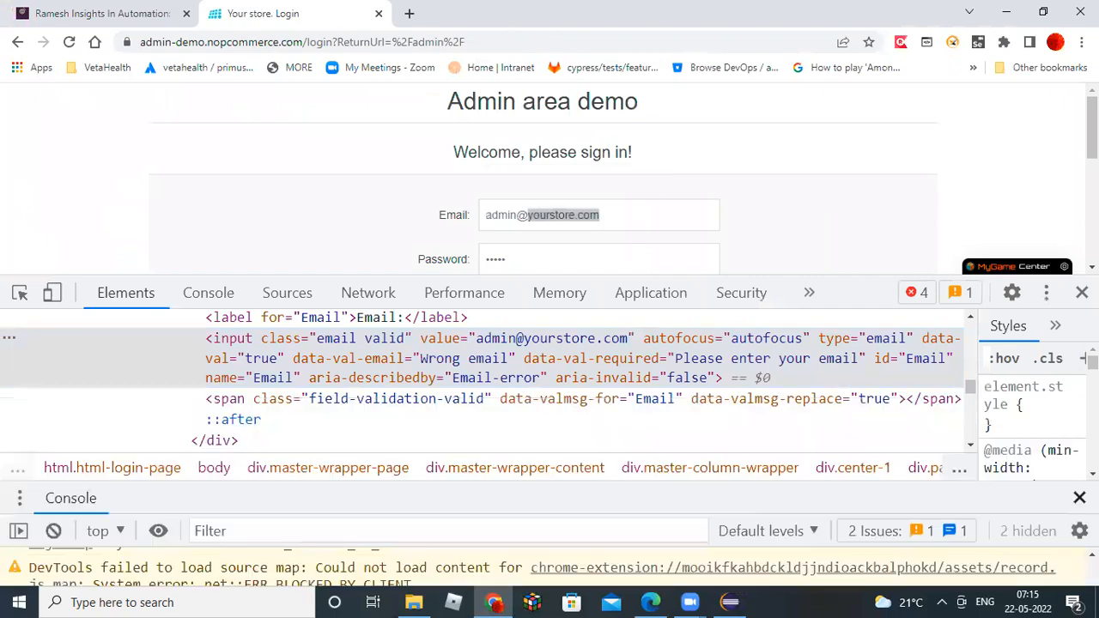
mouse_move(754, 353)
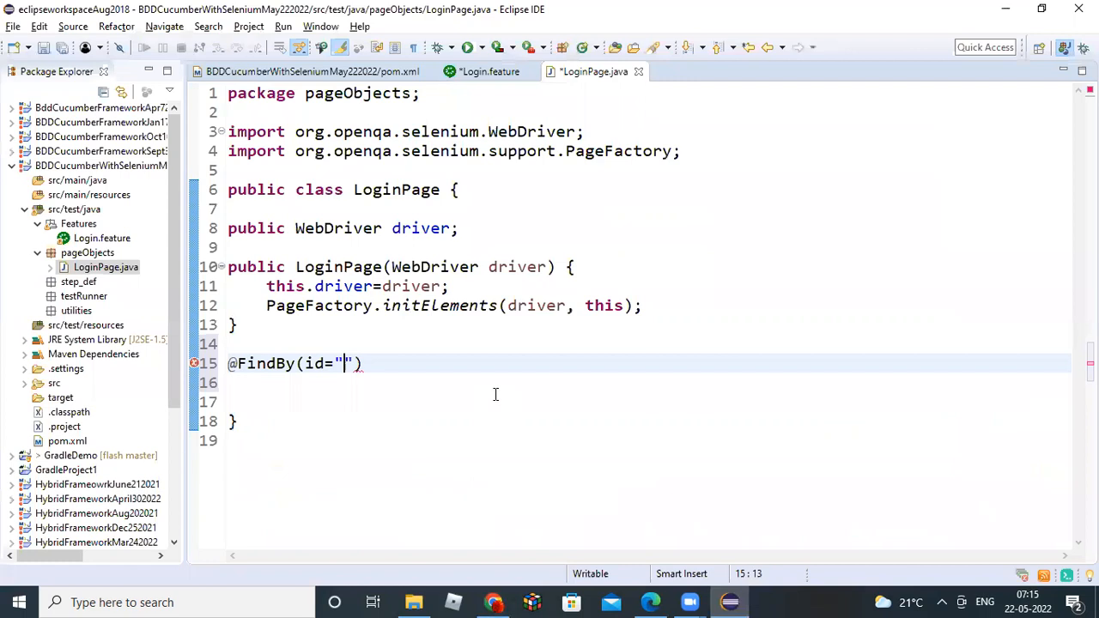
Step: Declare private WebElement emailEditbox found by id "Email" and import WebElement
type("Email")
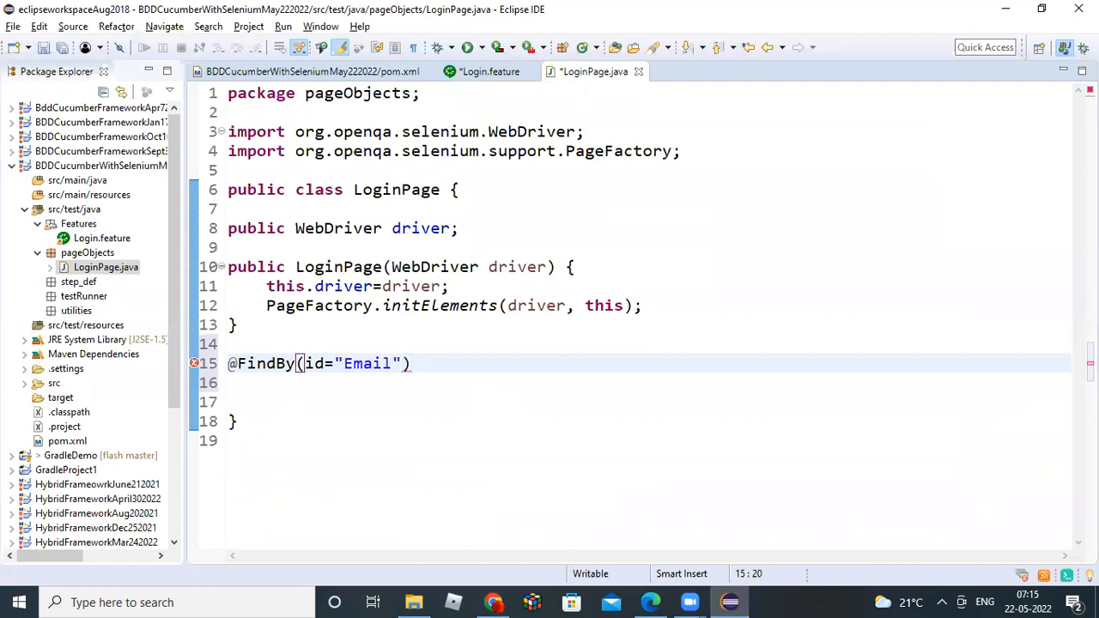
type("private")
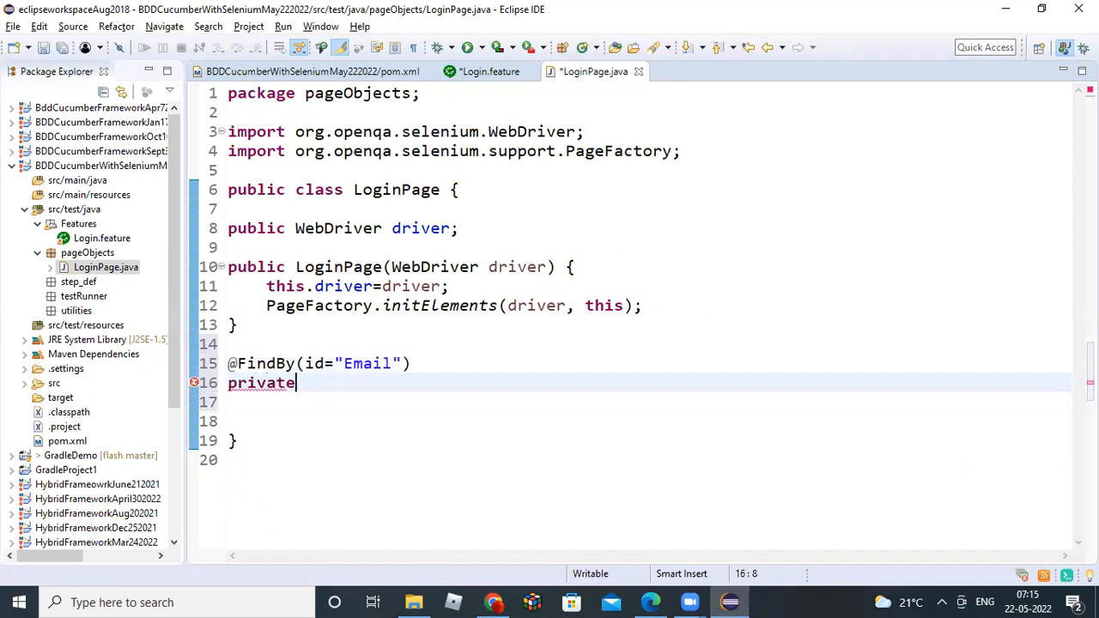
type("We")
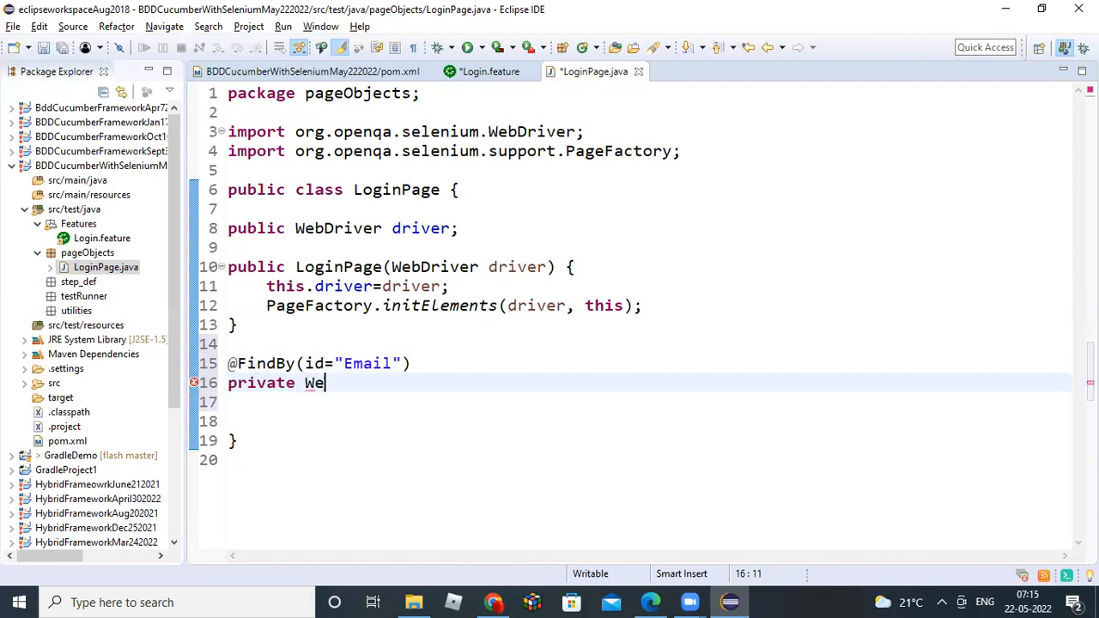
type("bElemen")
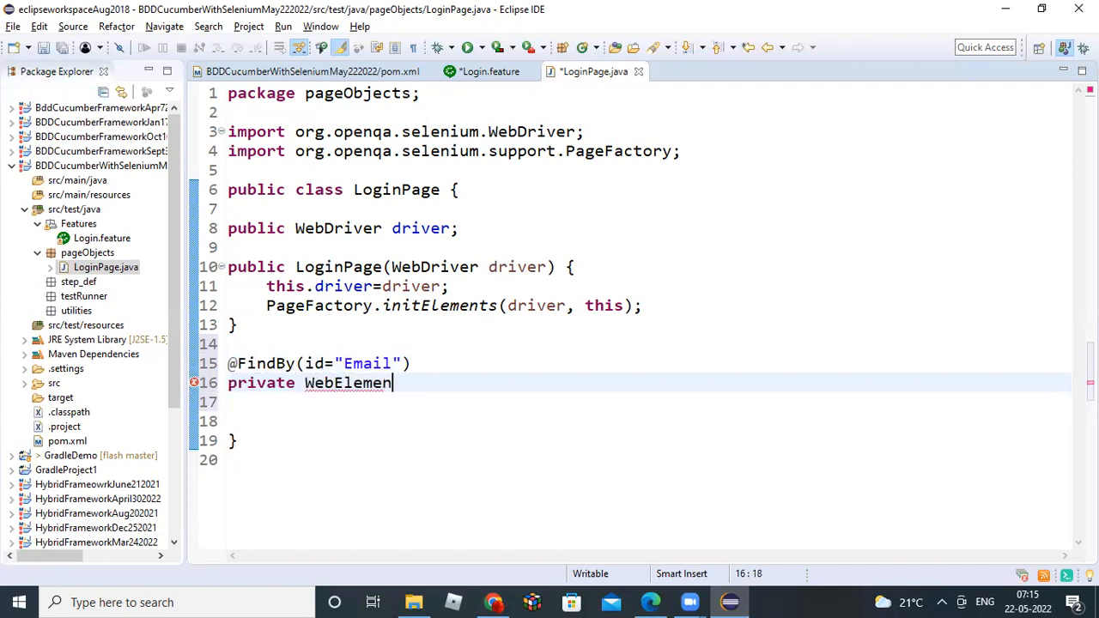
type("t")
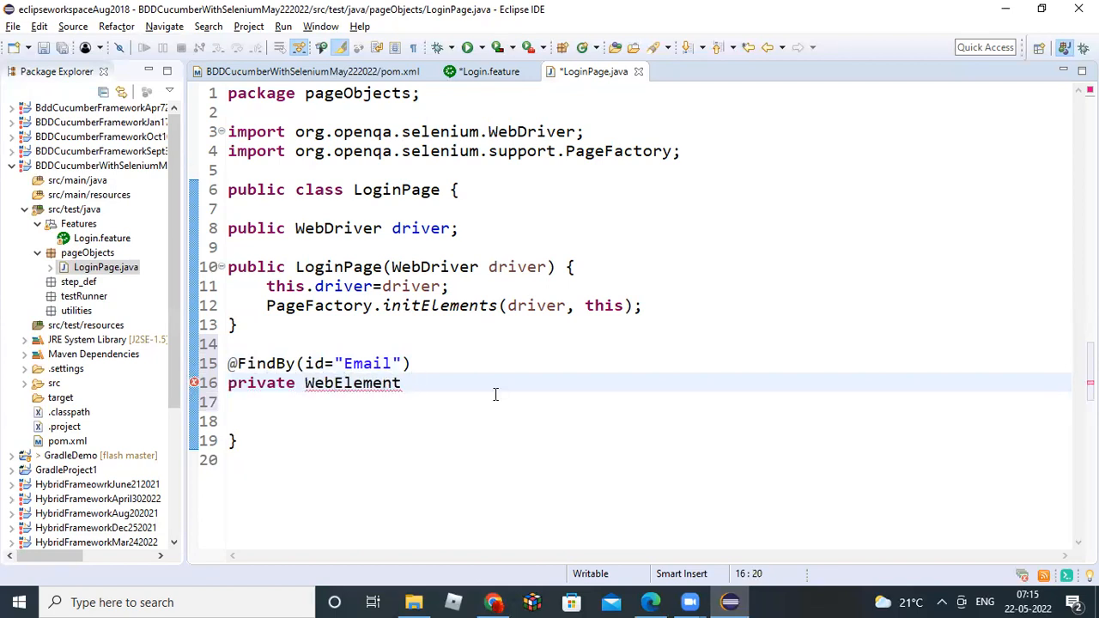
type("emailE")
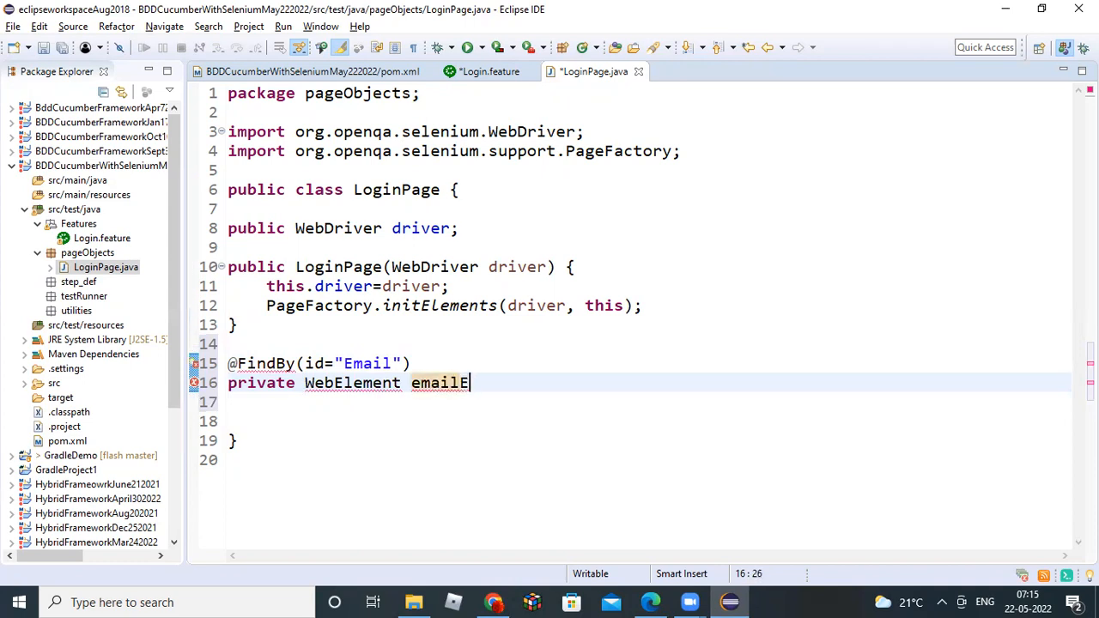
type("ditbox;")
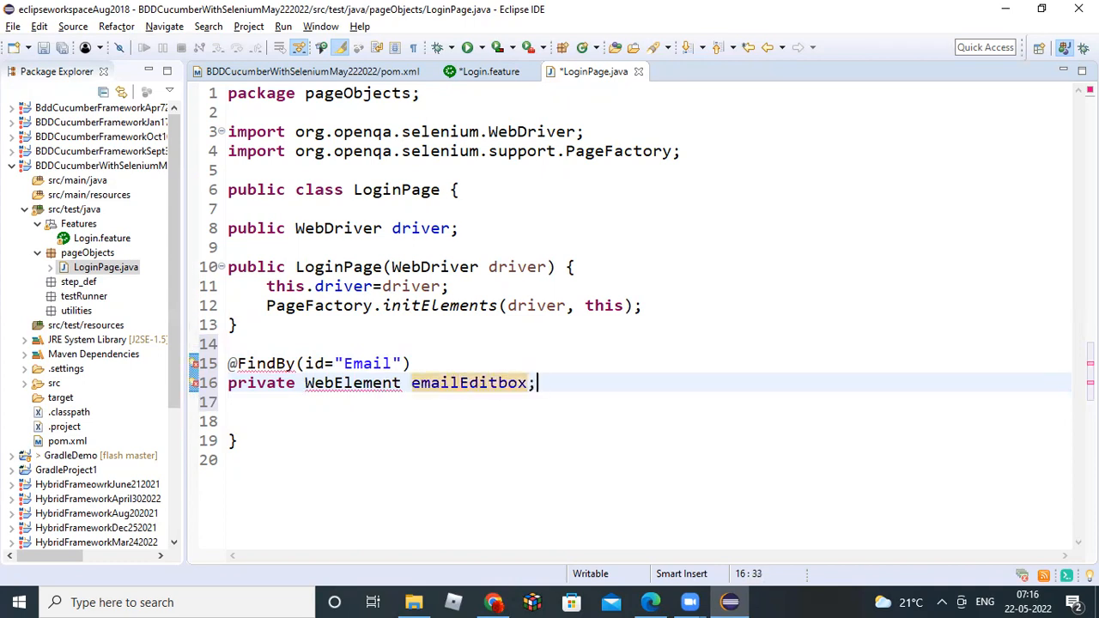
key("Enter")
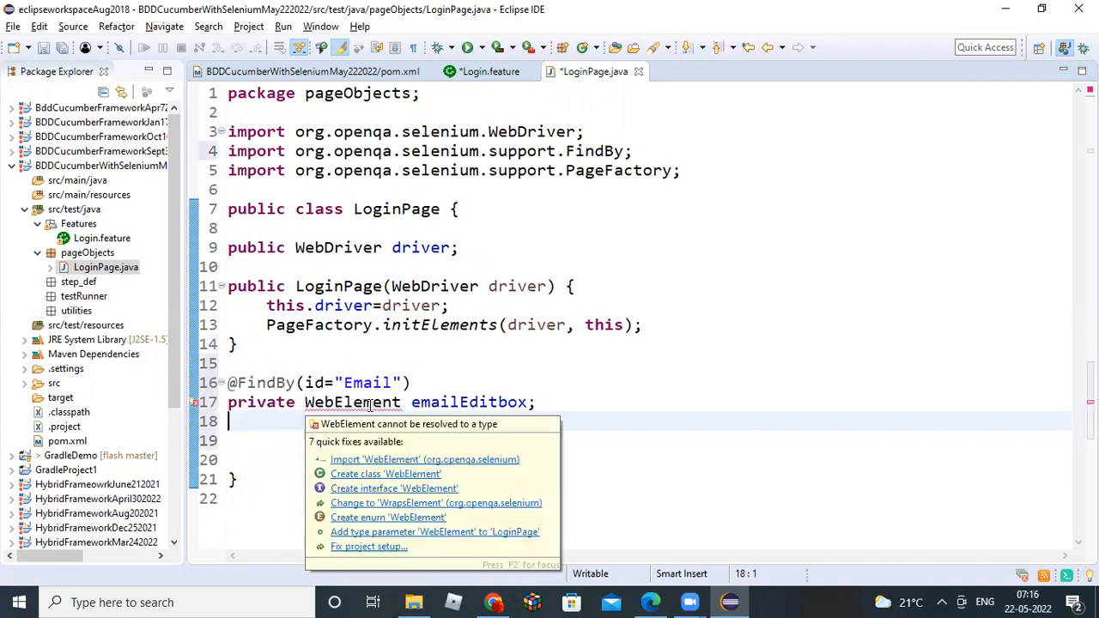
left_click(424, 460)
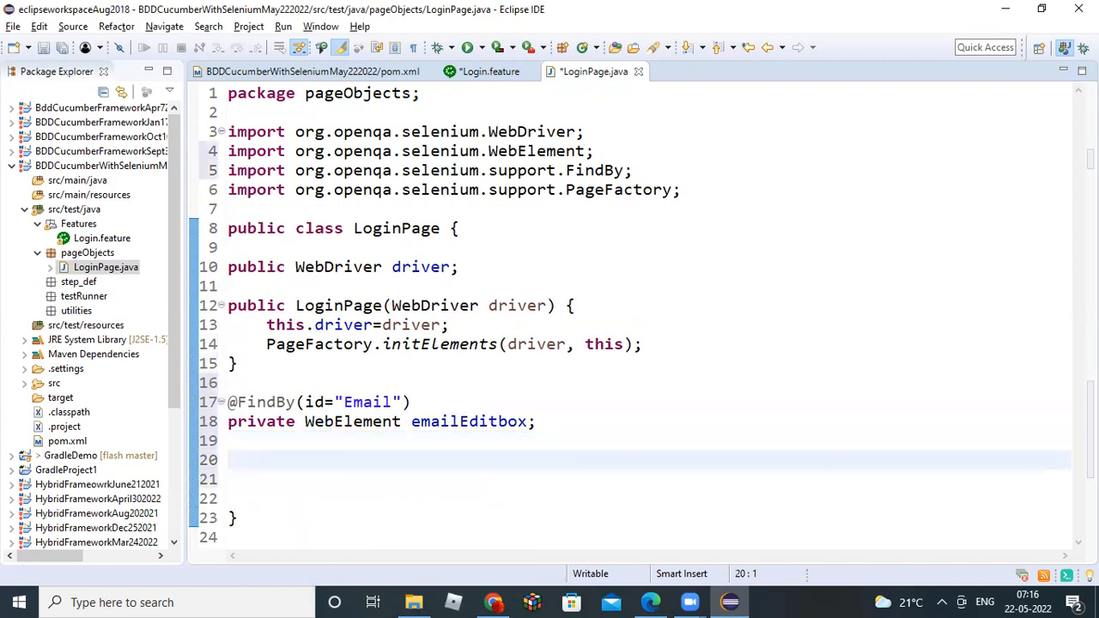
type("@Find")
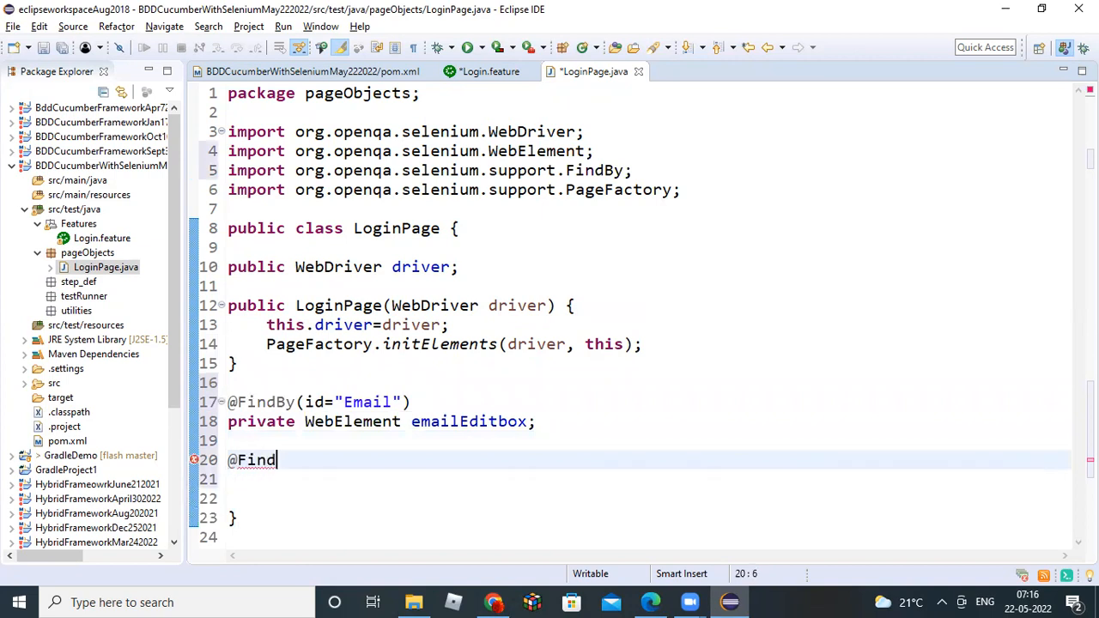
type("By()")
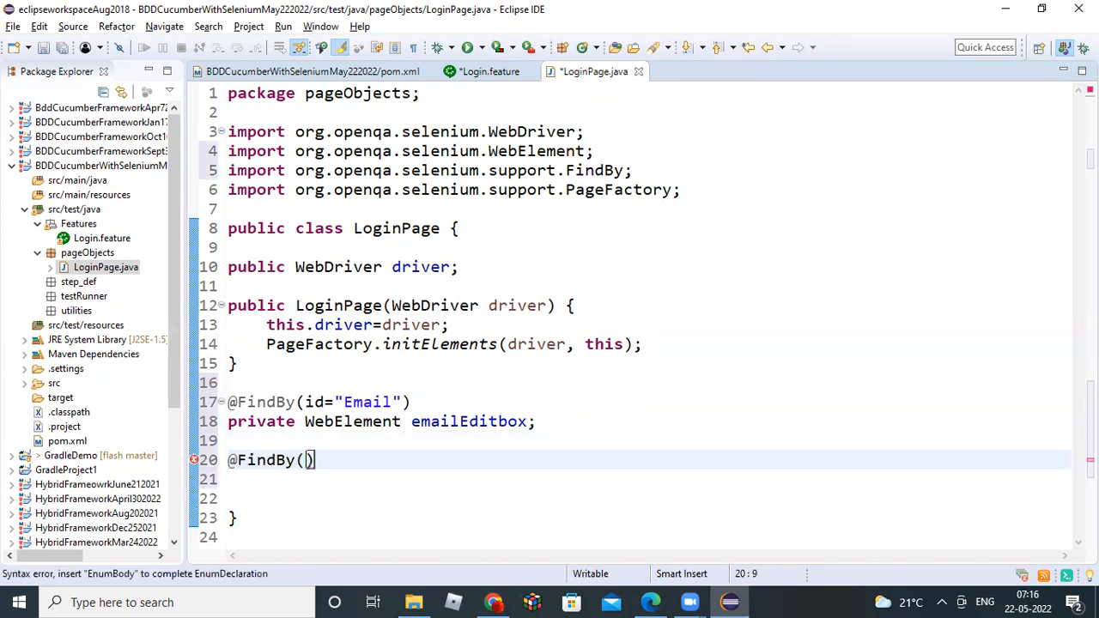
type("name=")
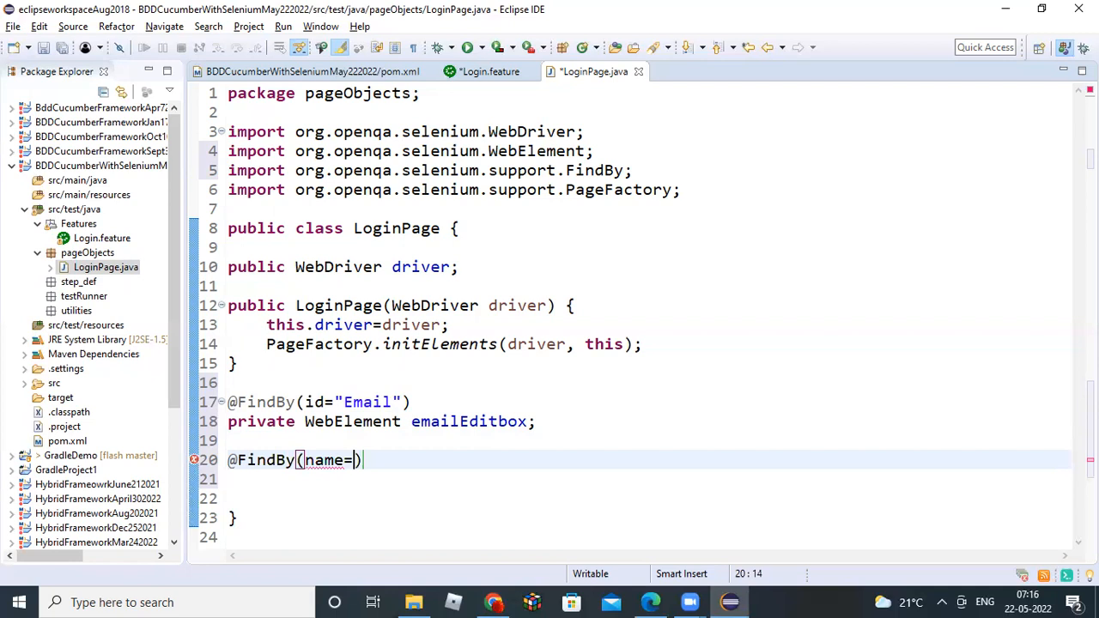
type("\"\"")
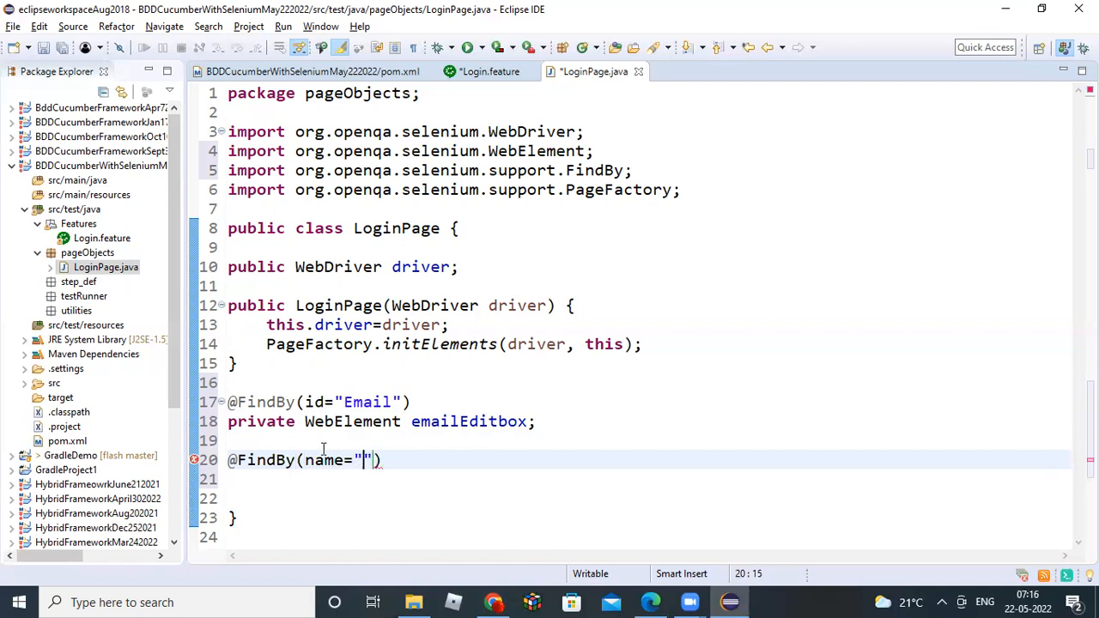
mouse_move(319, 453)
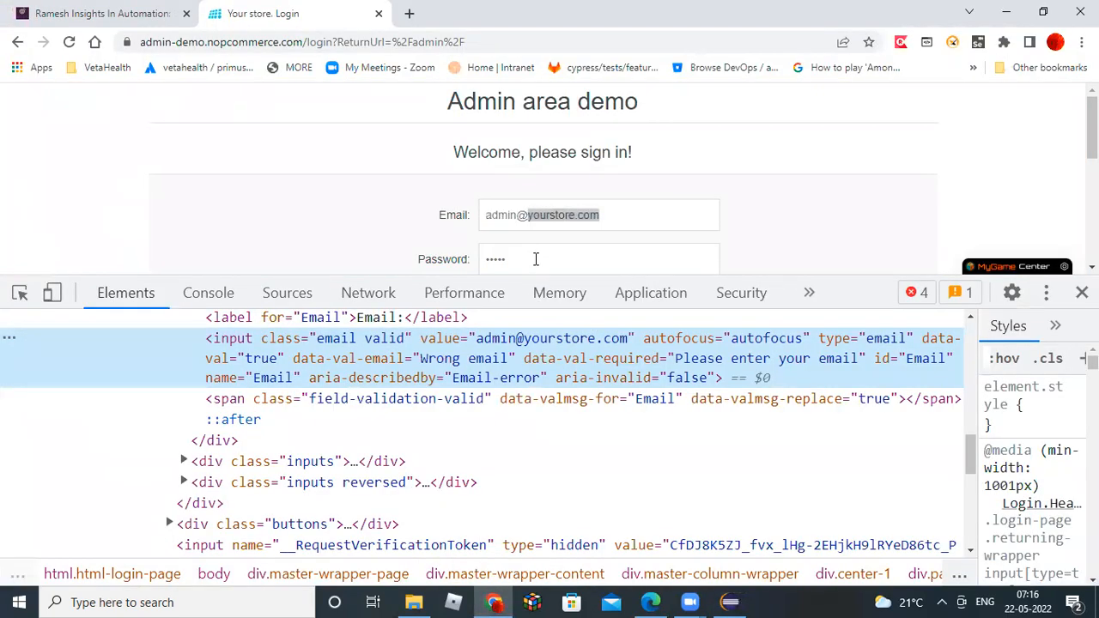
Step: Inspect the Password textbox to find its name "Password", then return to Eclipse
right_click(536, 260)
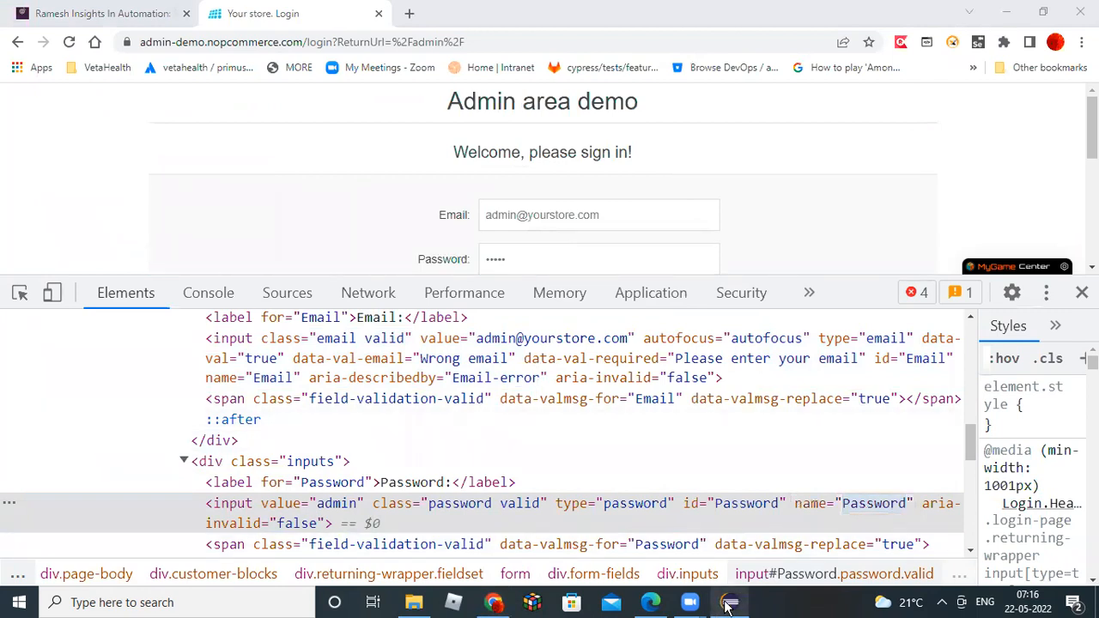
left_click(728, 603)
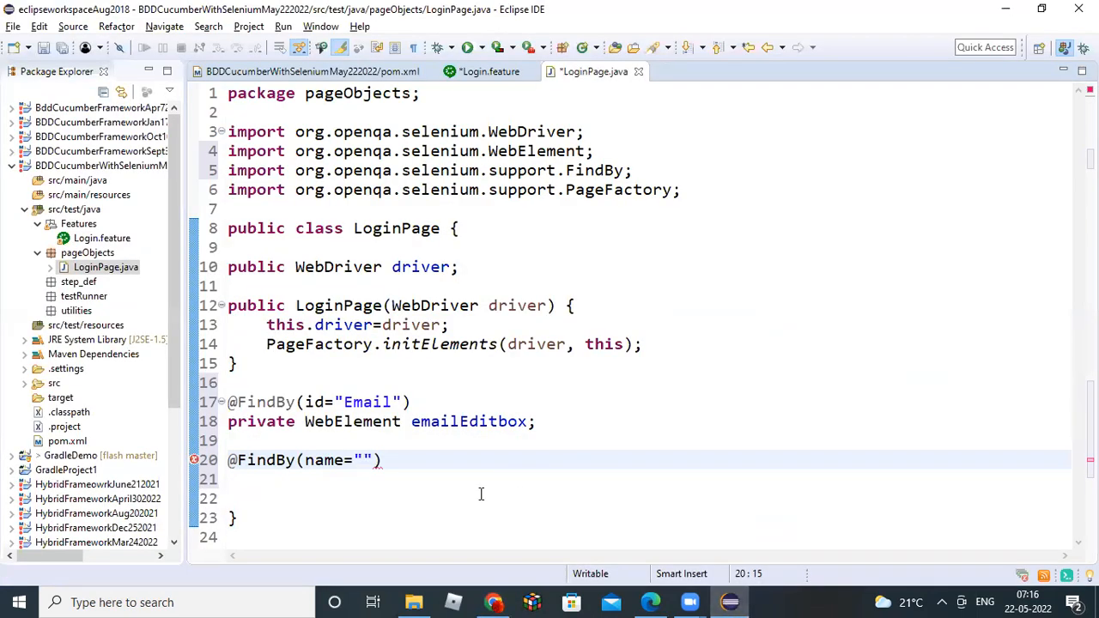
Step: Declare private WebElement passwordEditbox located by name "Password"
type("Password")
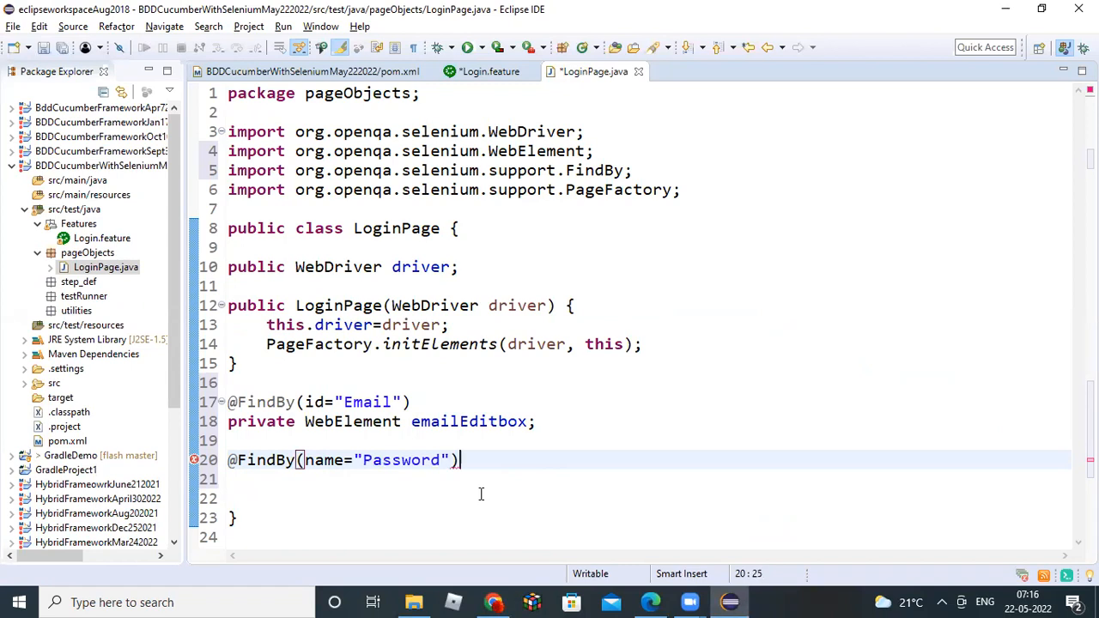
type("priv")
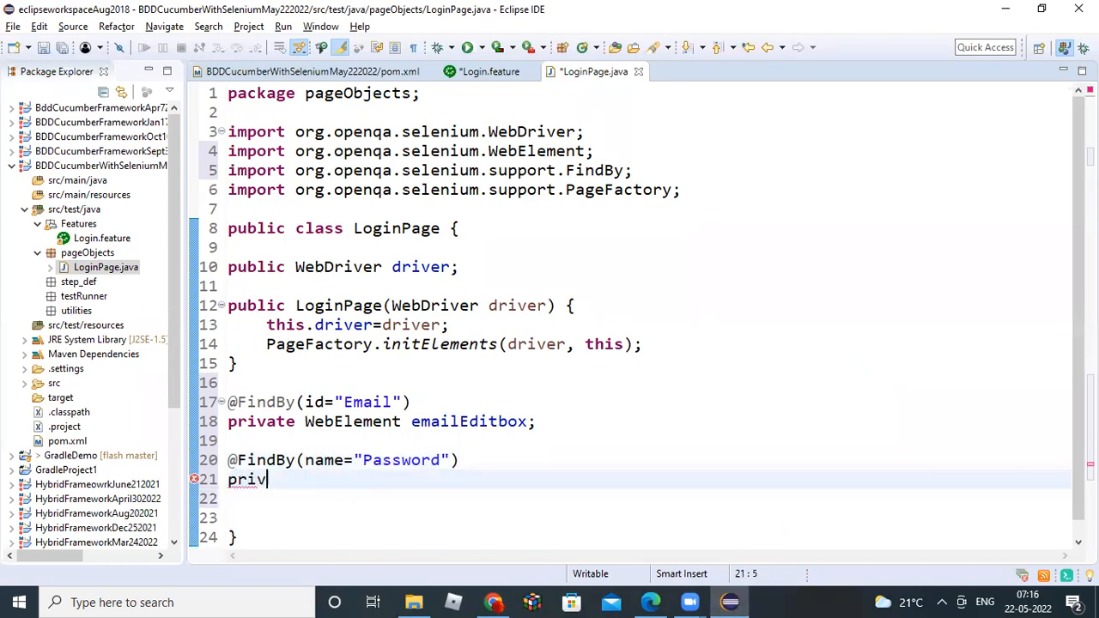
type("ate We")
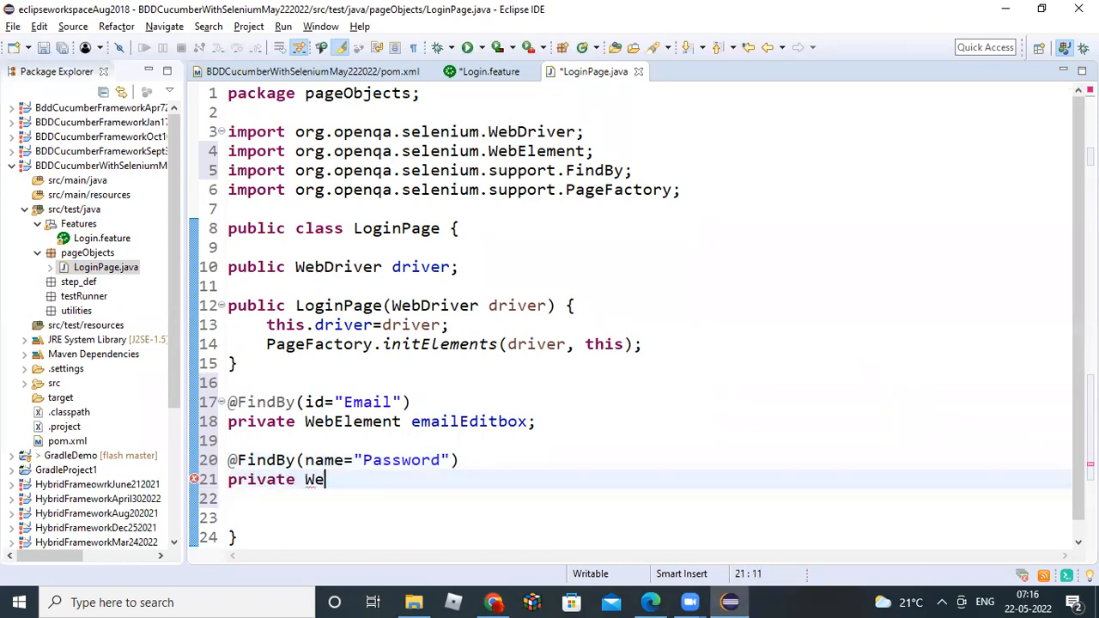
type("bElement pa")
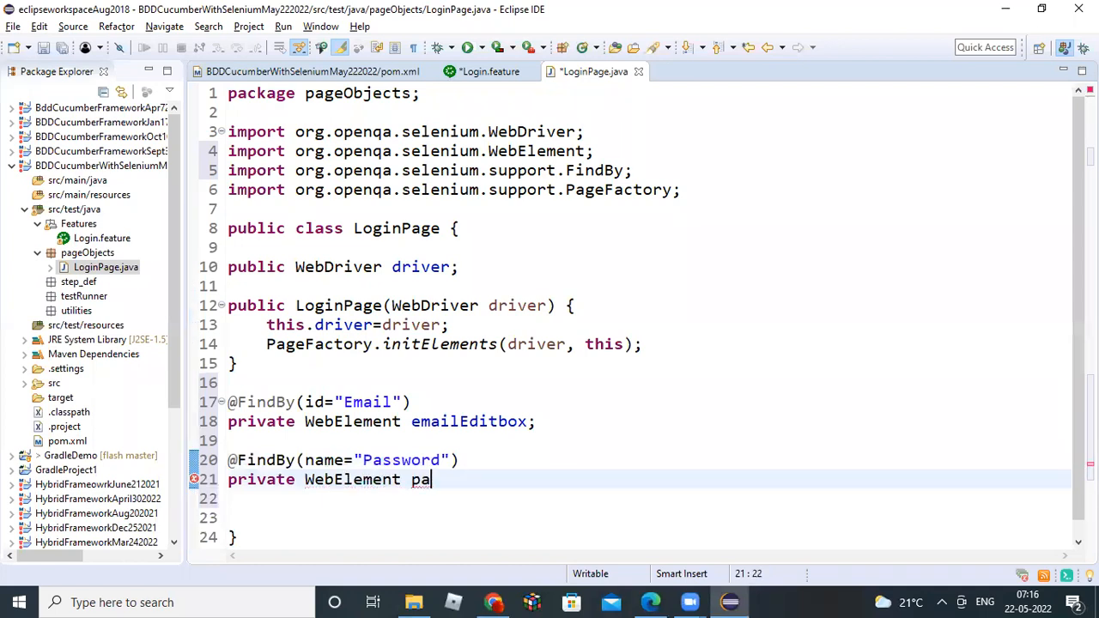
type("sswordE")
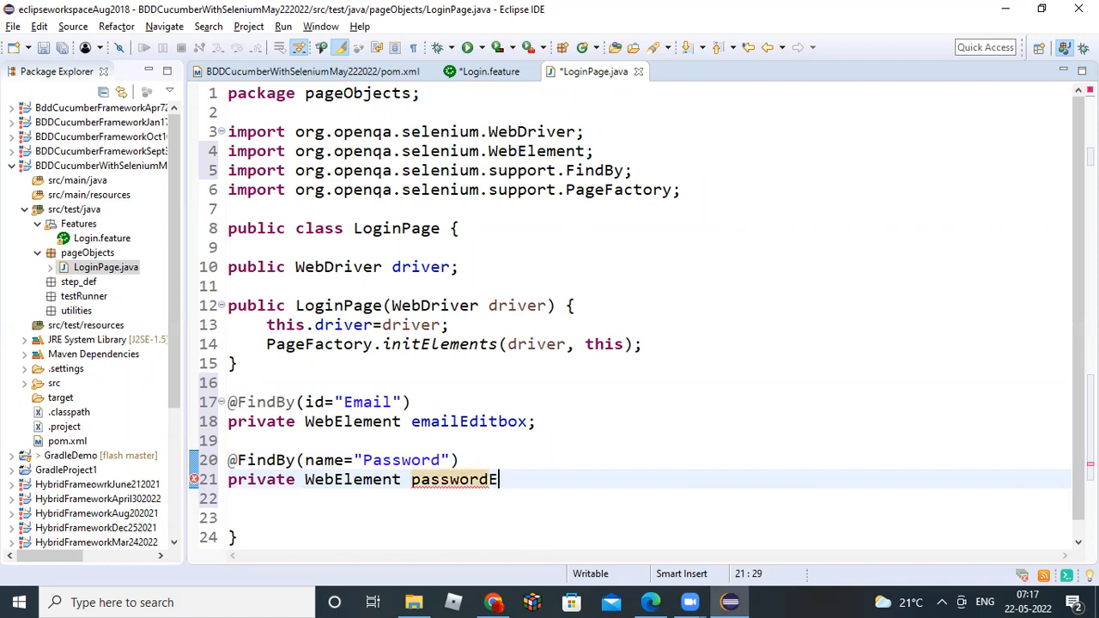
type("ditbox;")
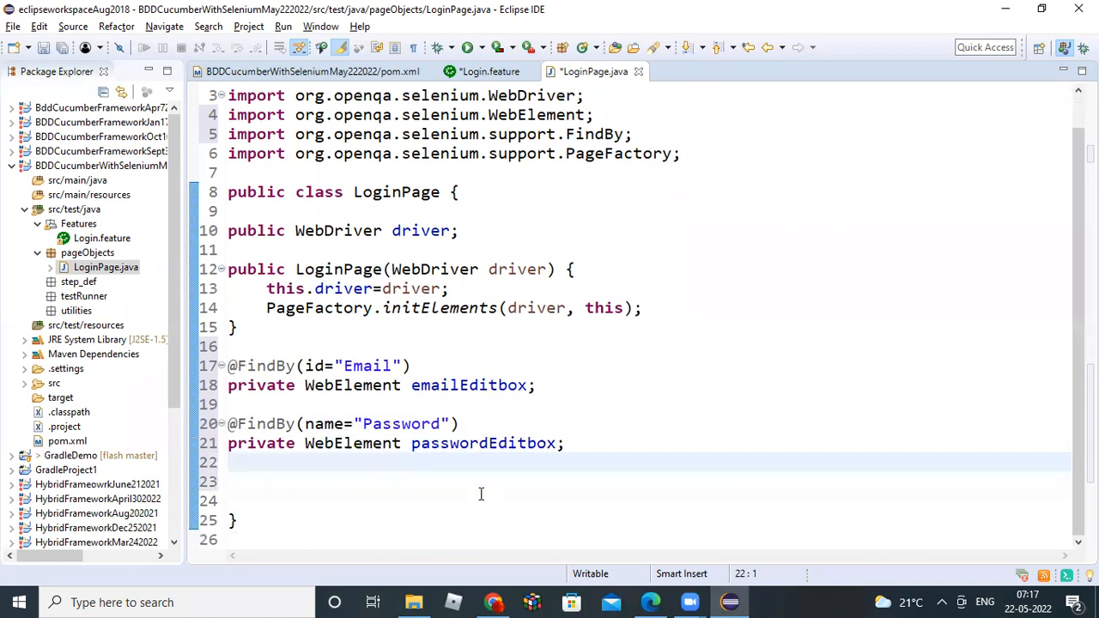
type("@")
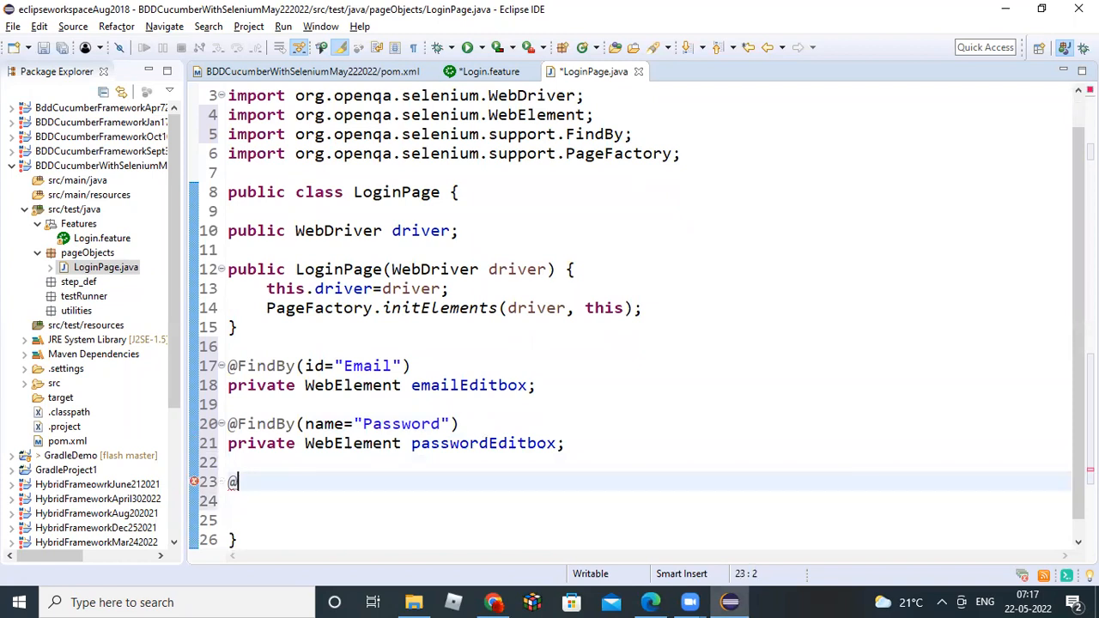
type("FindBy")
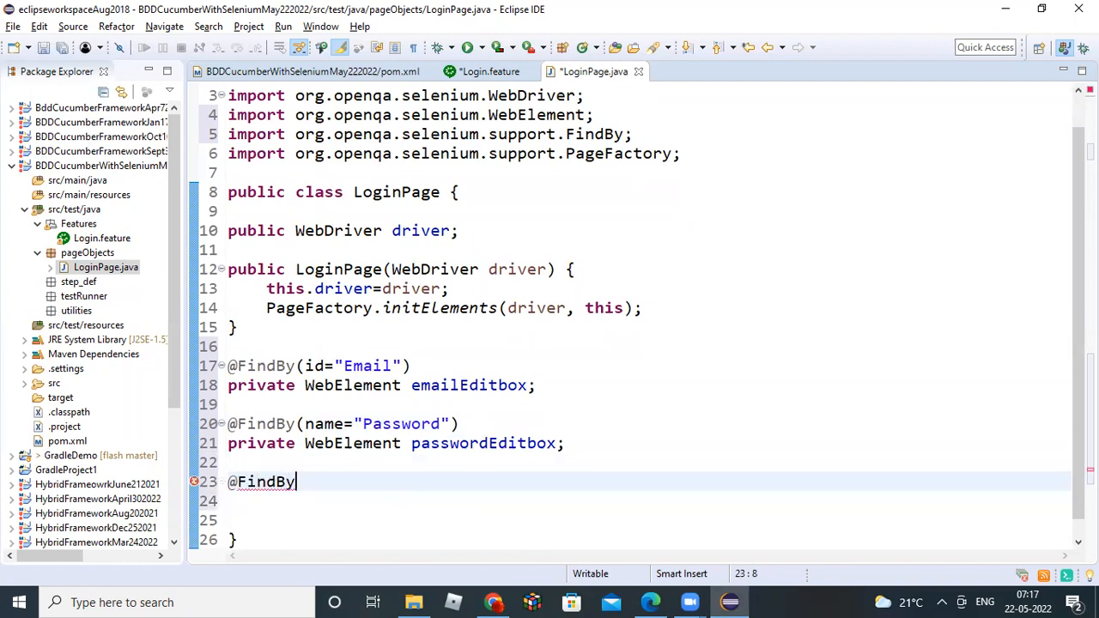
type("()")
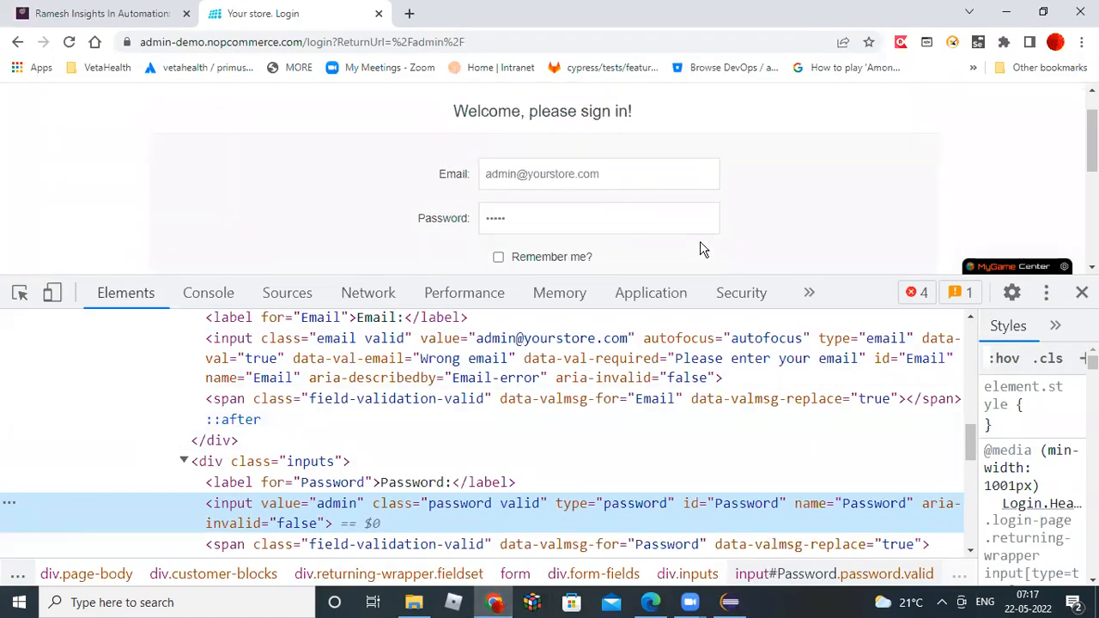
Step: Scroll down and inspect the LOG IN button, showing class "button-1 login-button"
scroll("down", 3)
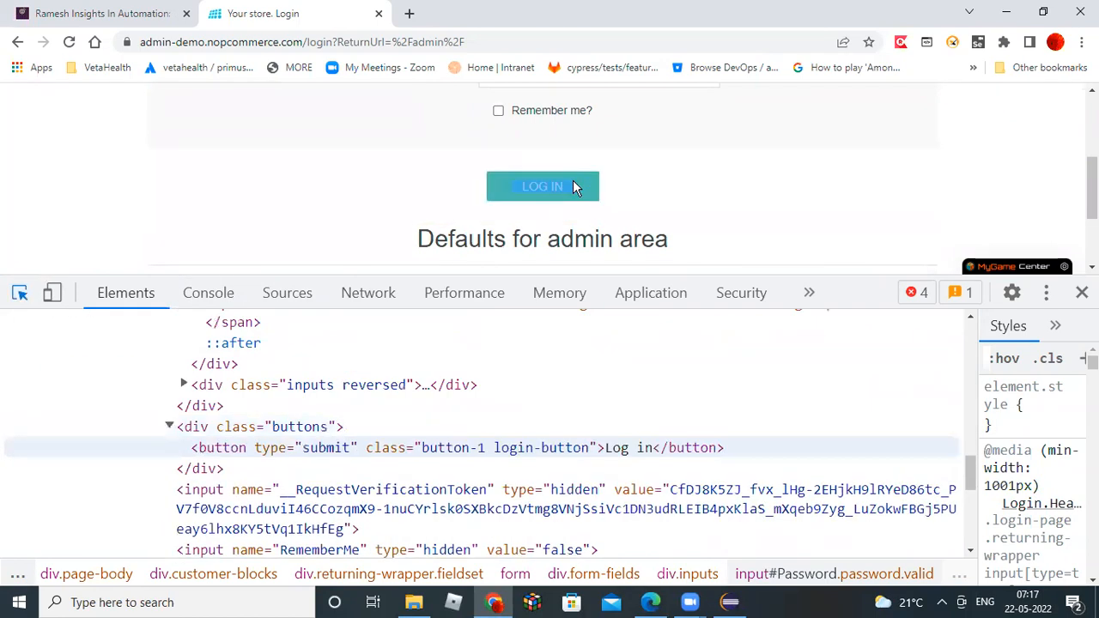
left_click(447, 447)
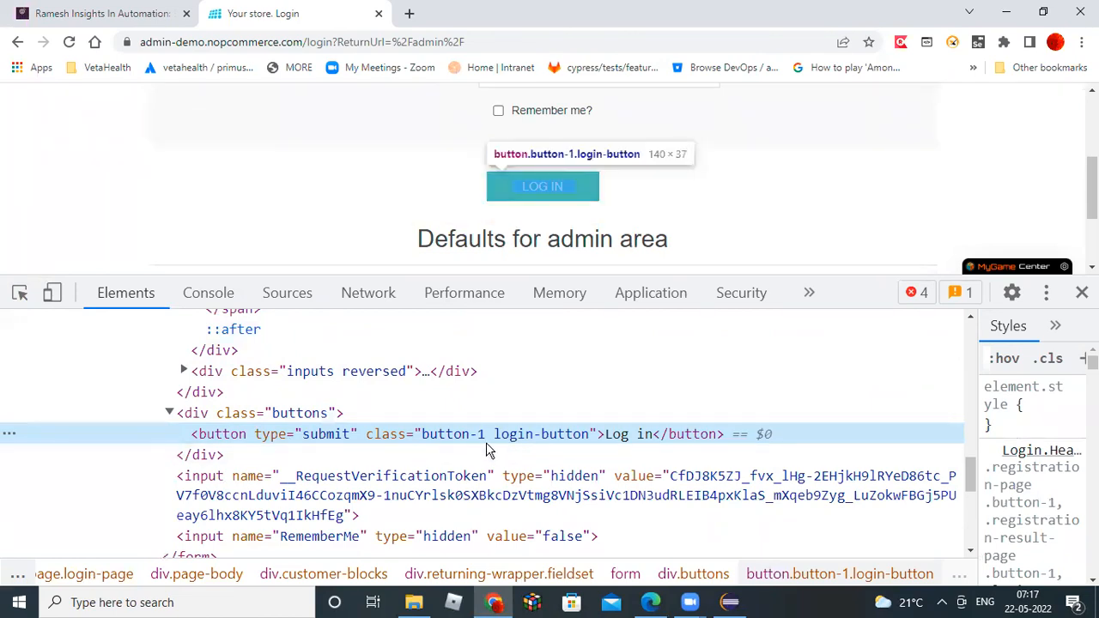
mouse_move(477, 448)
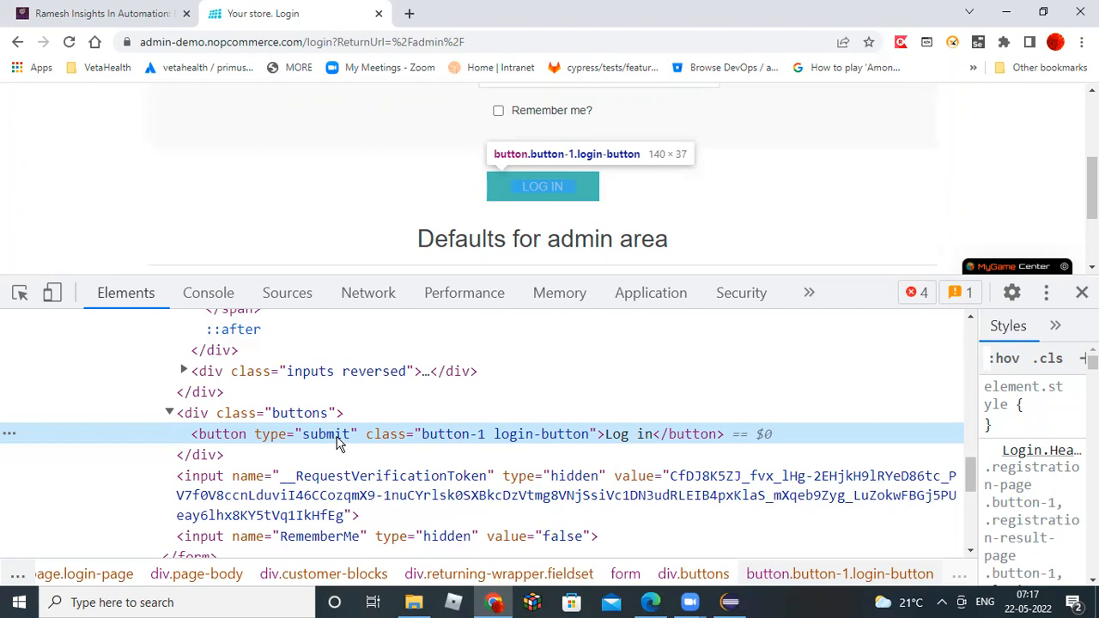
mouse_move(369, 444)
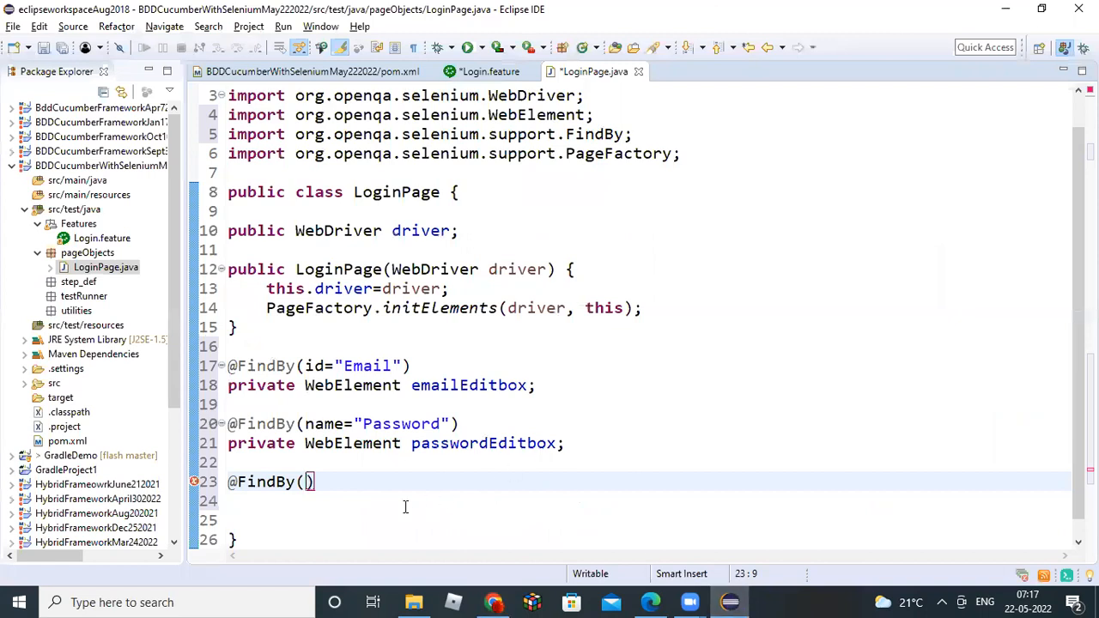
type("css=")
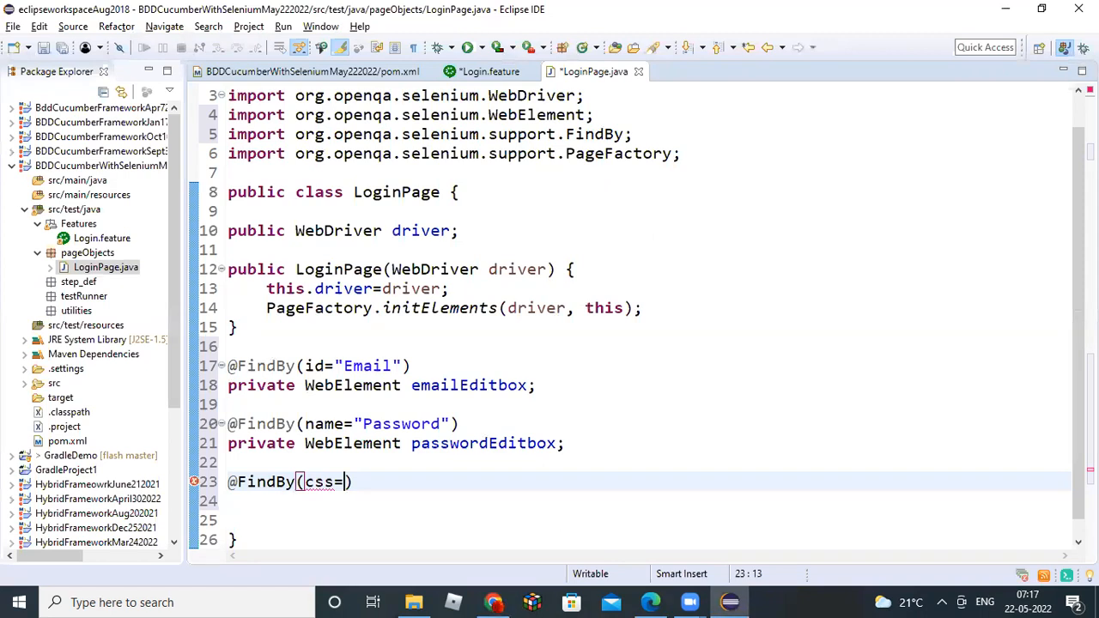
type("\"bu\"")
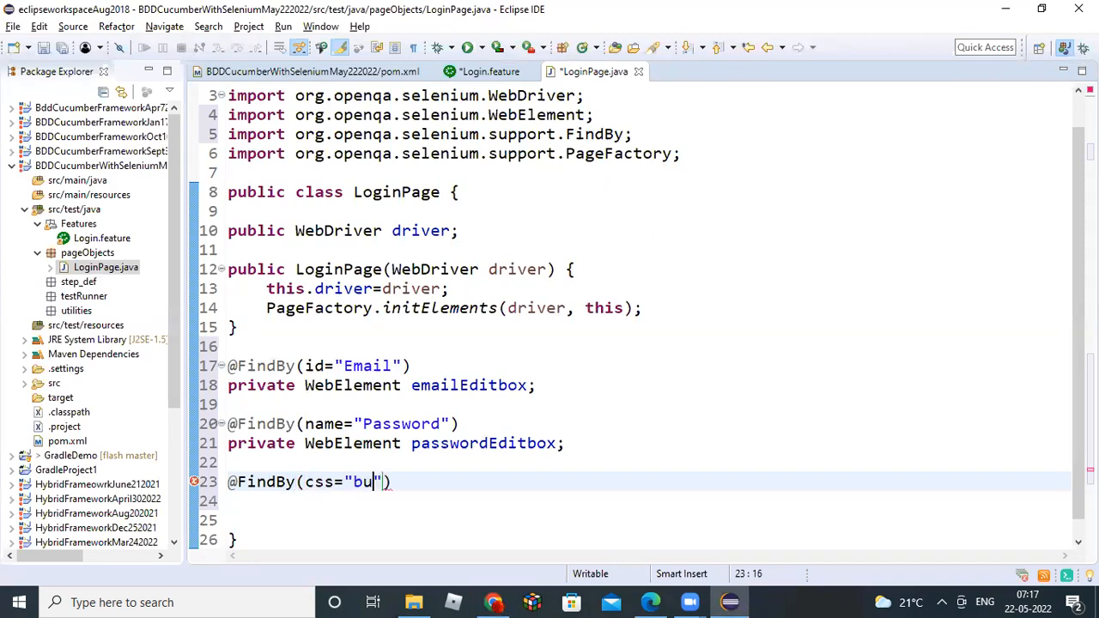
type("tton")
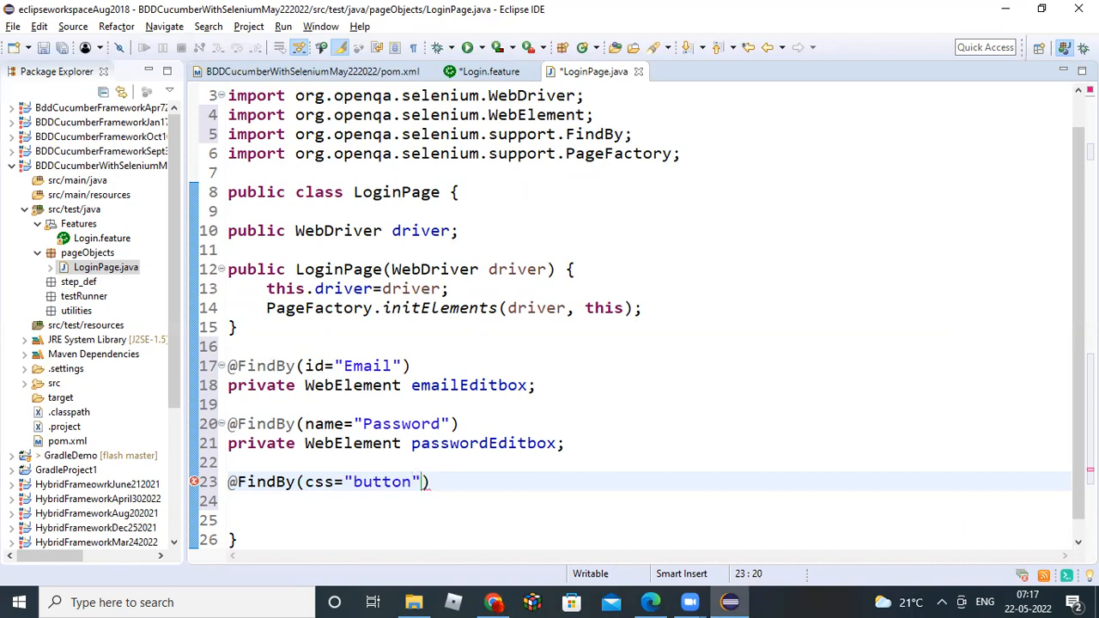
type(".")
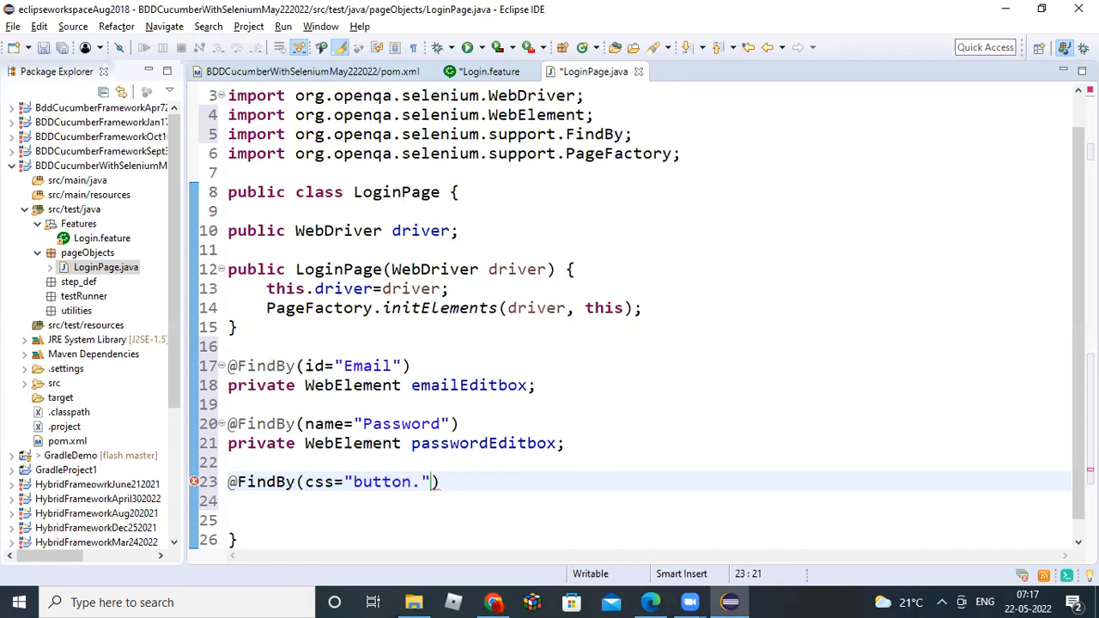
type("button-1 login-button")
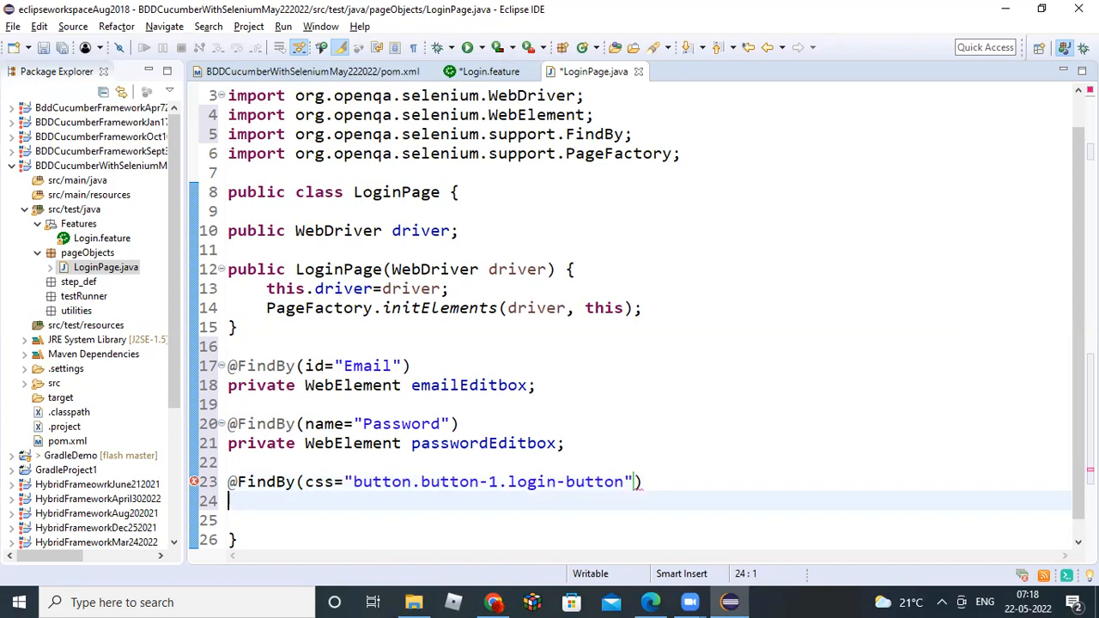
mouse_move(406, 506)
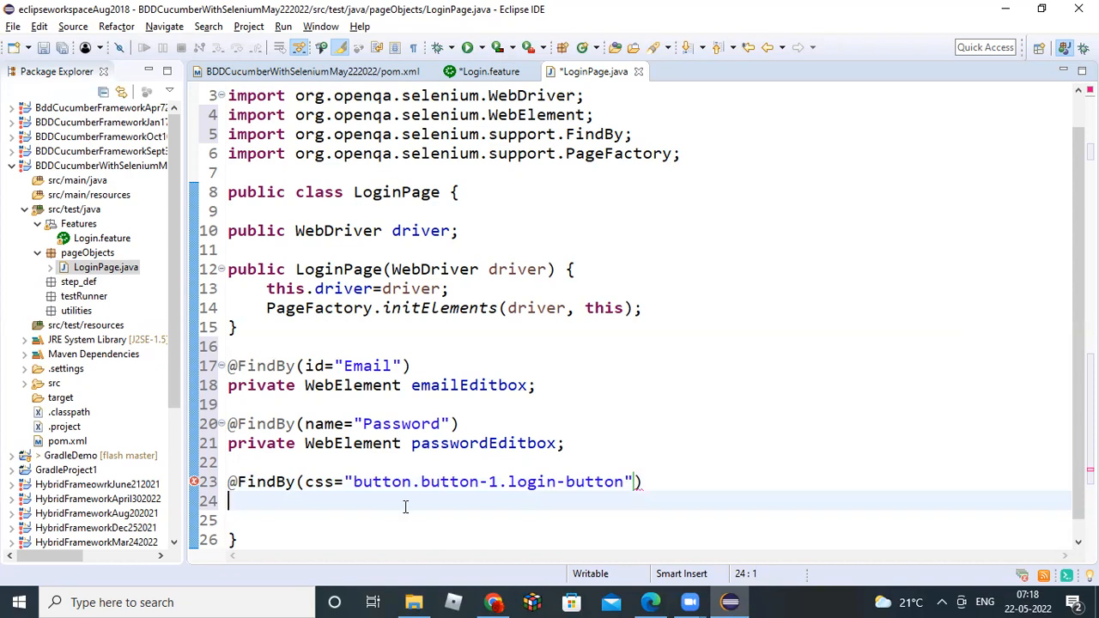
type("private")
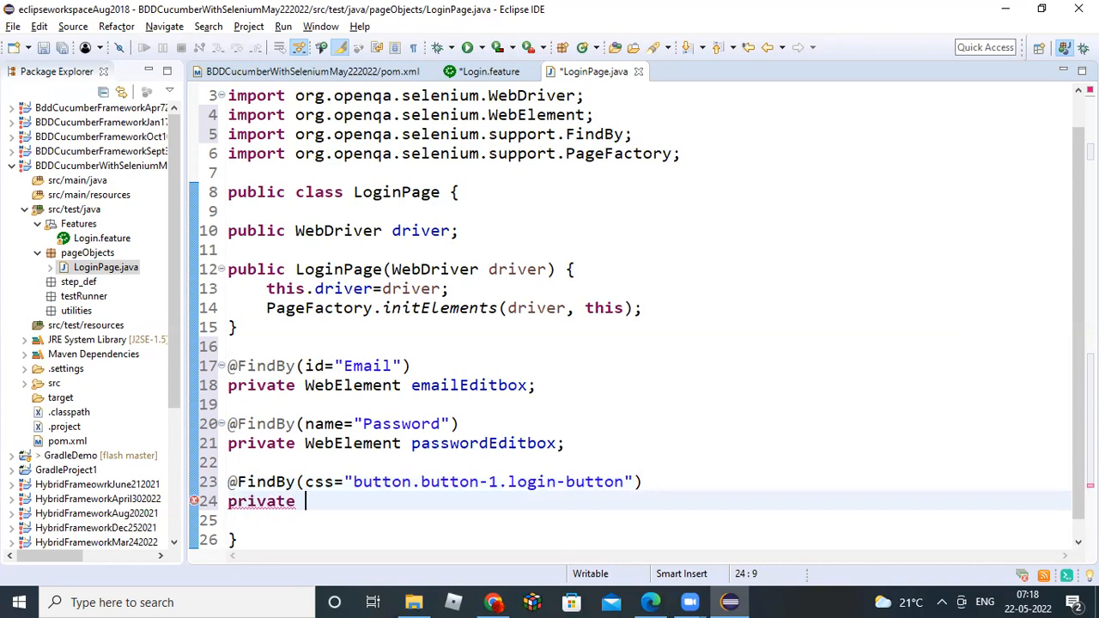
type("WebElem")
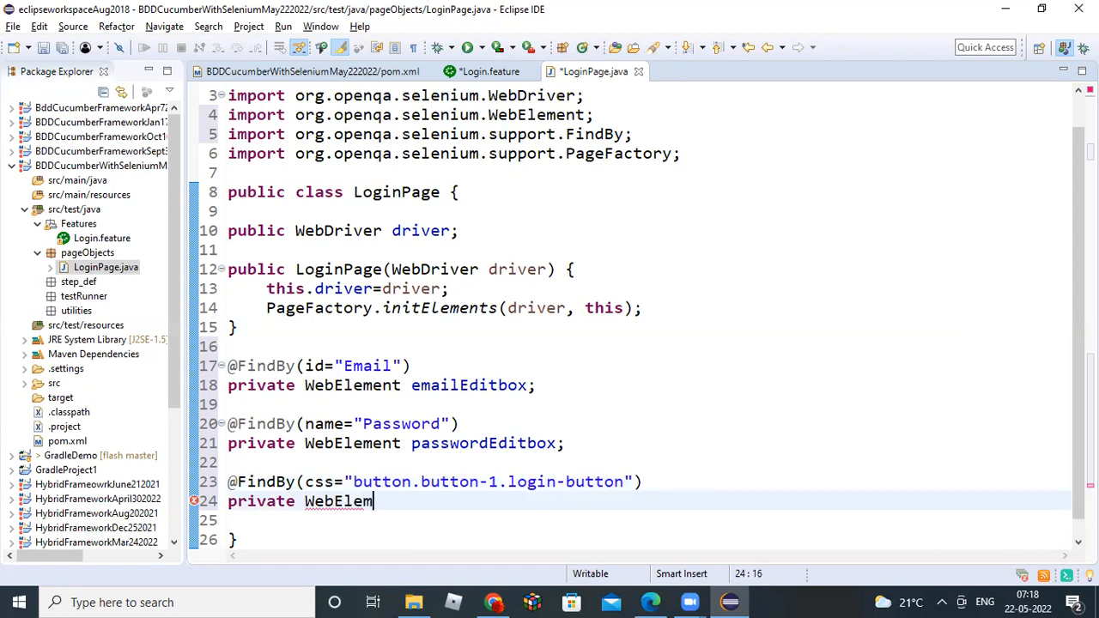
type("ent")
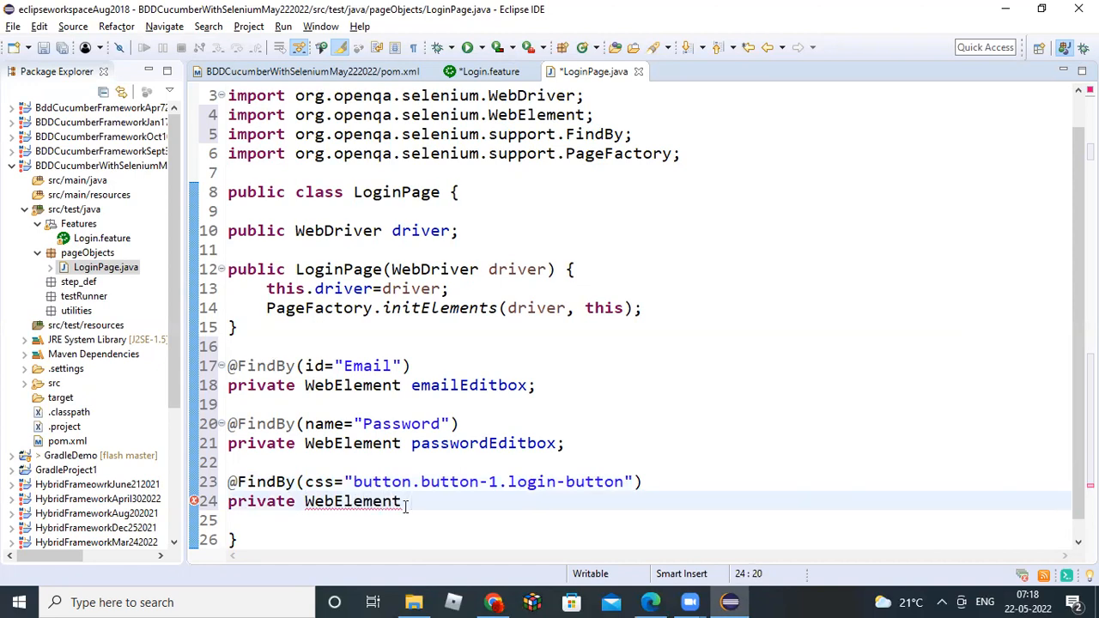
type("loginBtn;")
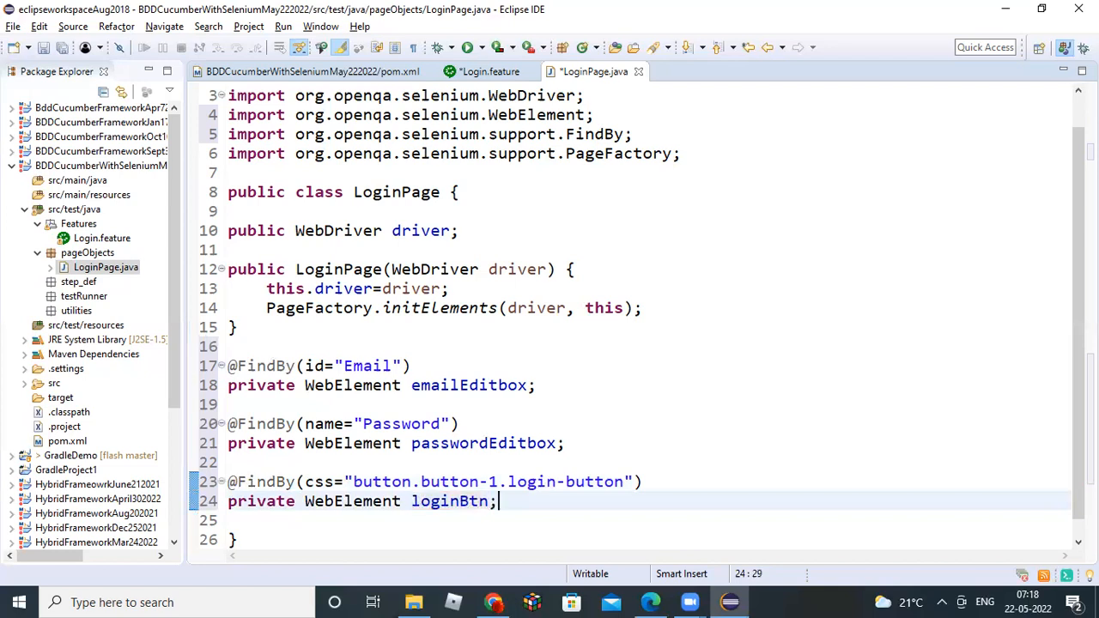
key("Ctrl+s")
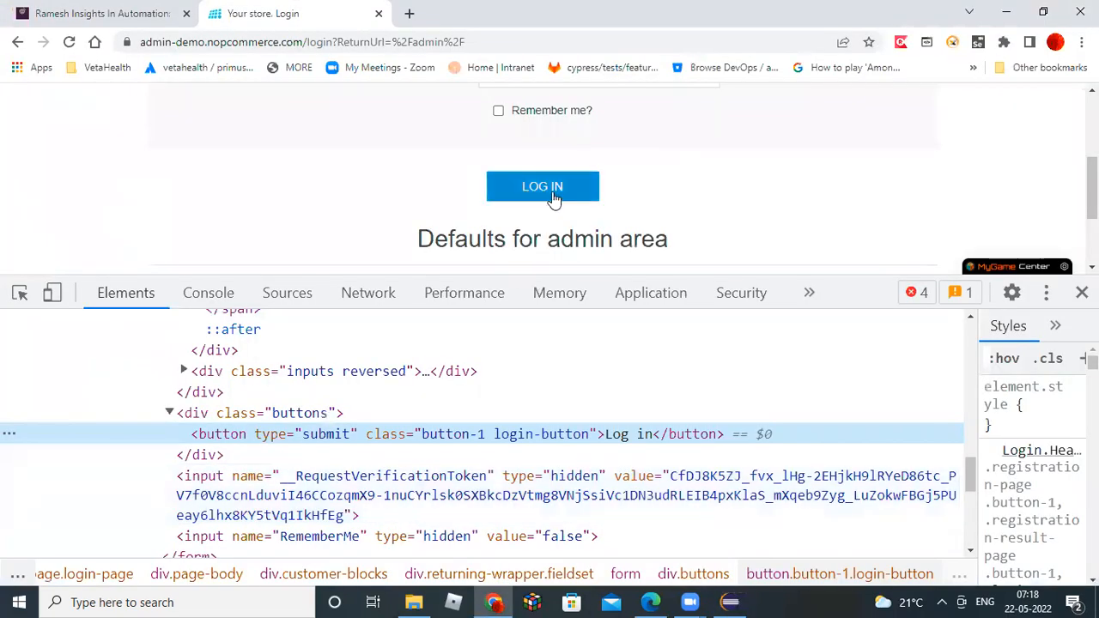
Step: Submit the nopCommerce admin sign-in form with the Log in button
left_click(542, 186)
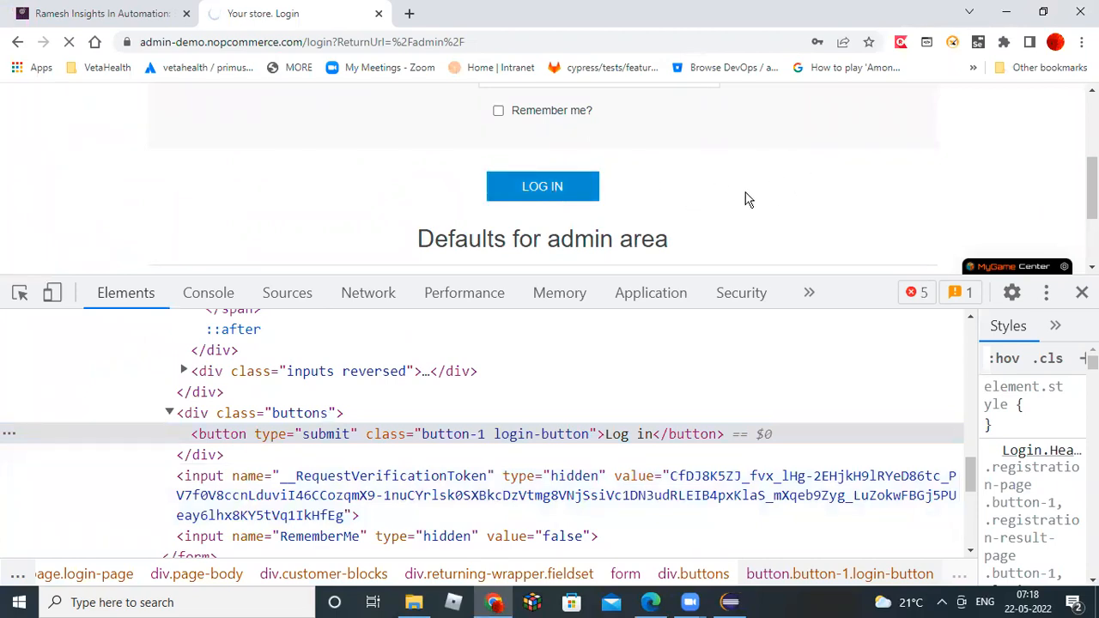
mouse_move(755, 190)
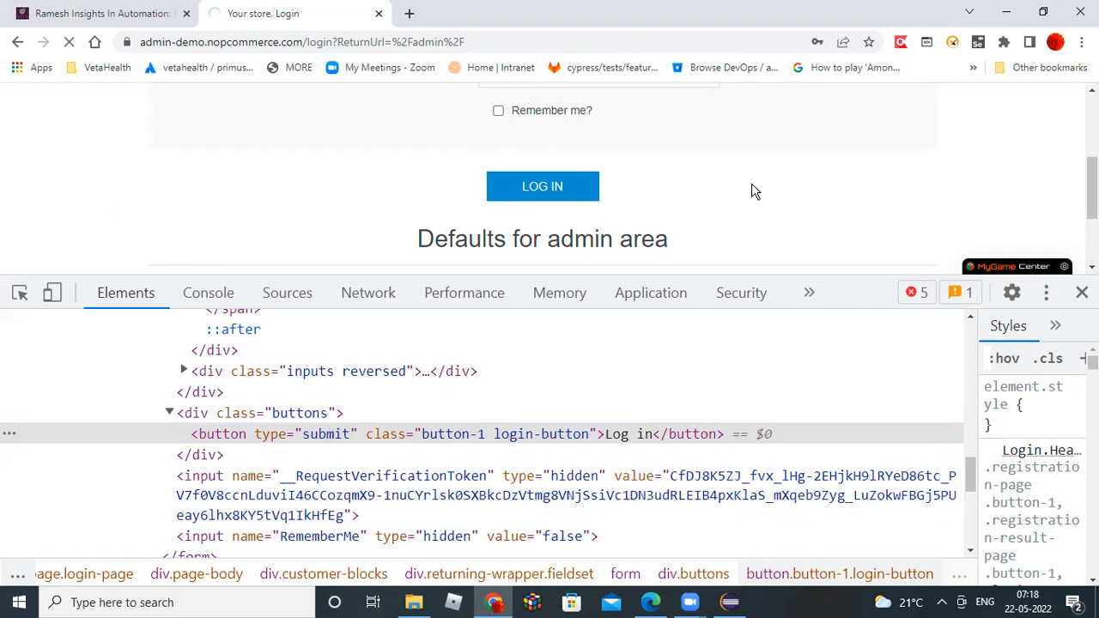
mouse_move(762, 188)
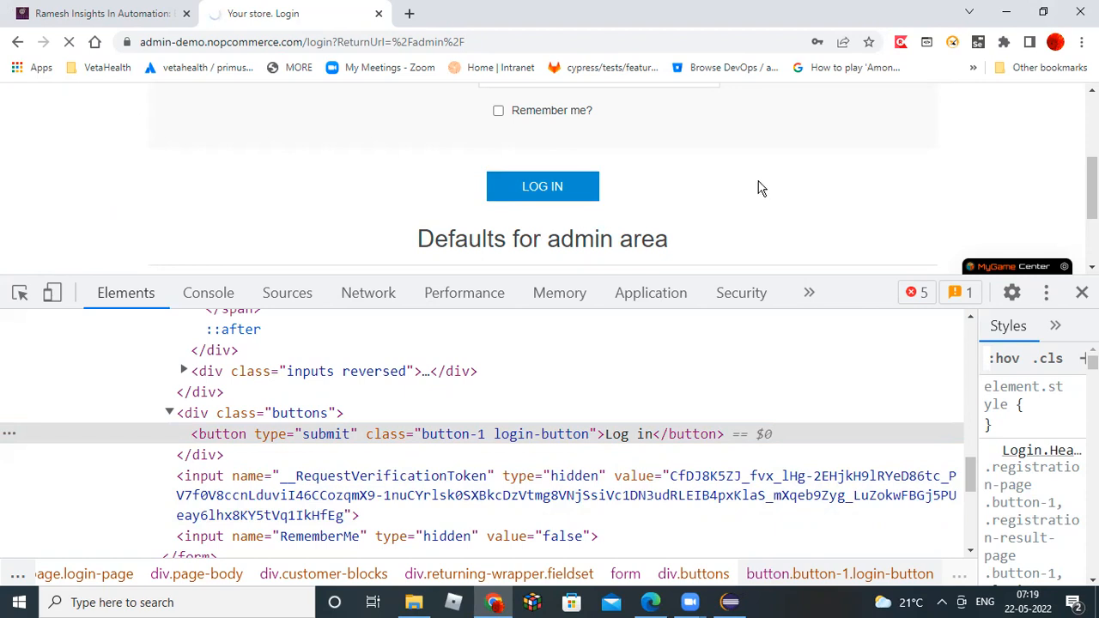
mouse_move(587, 186)
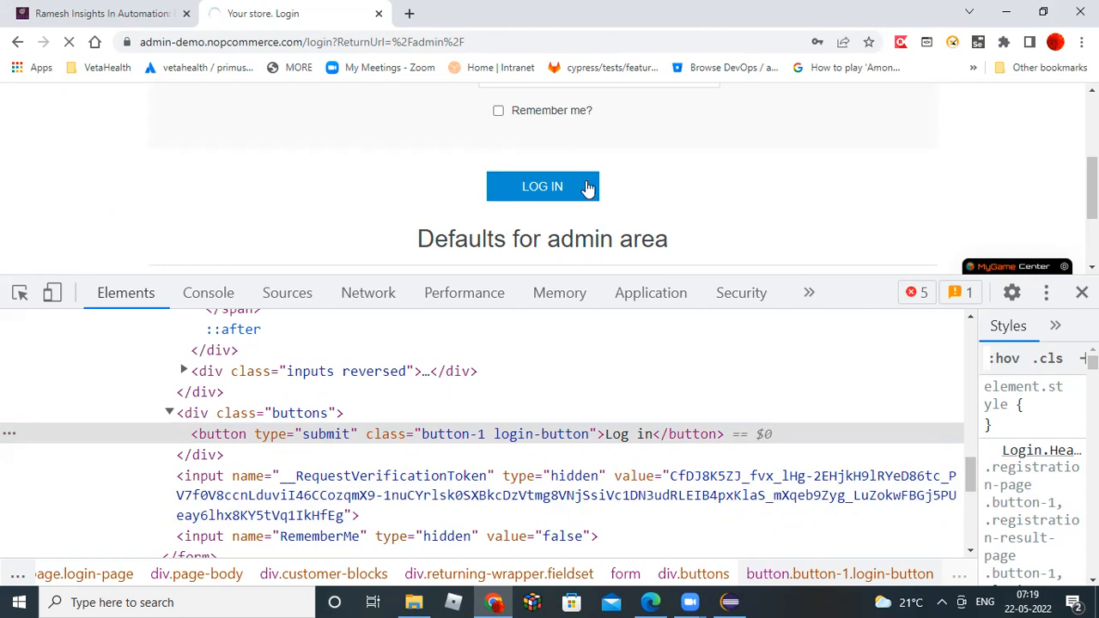
mouse_move(575, 111)
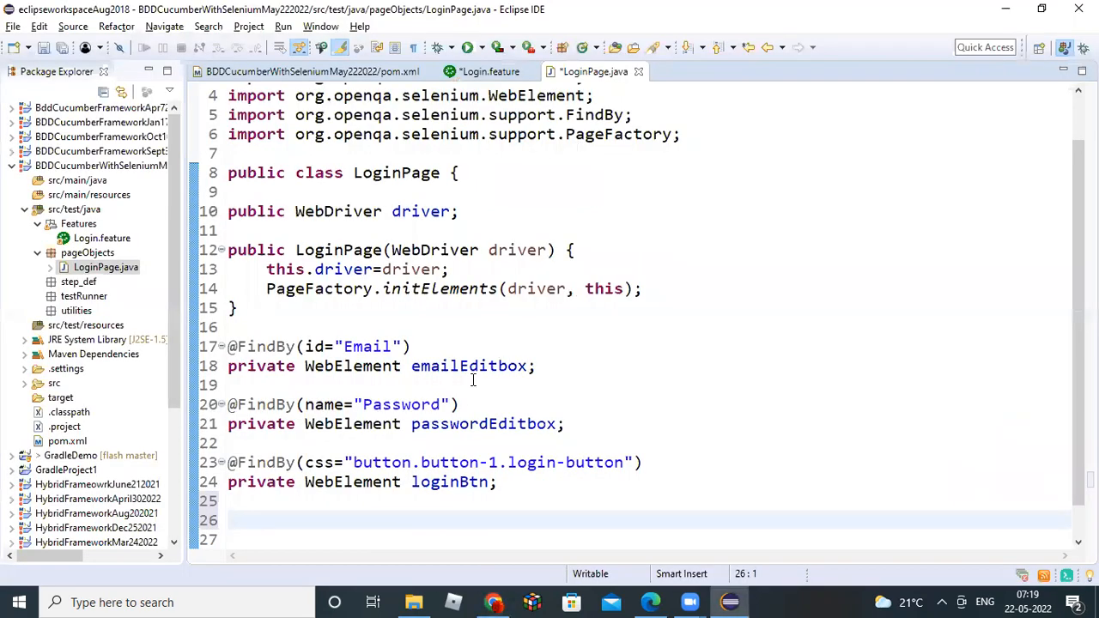
type("@")
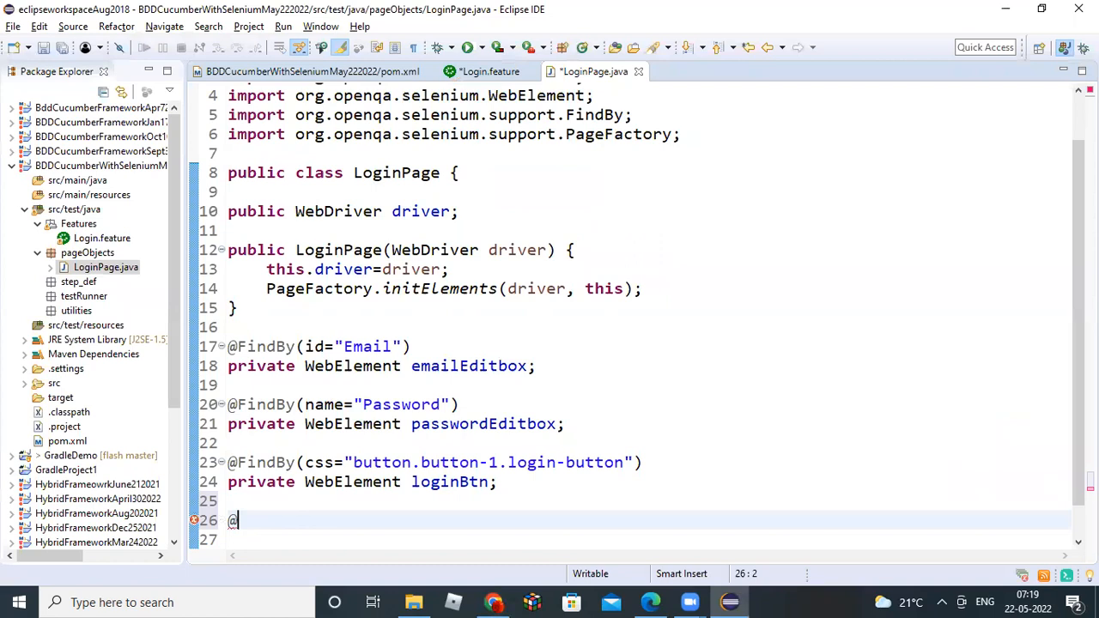
type("FindBy")
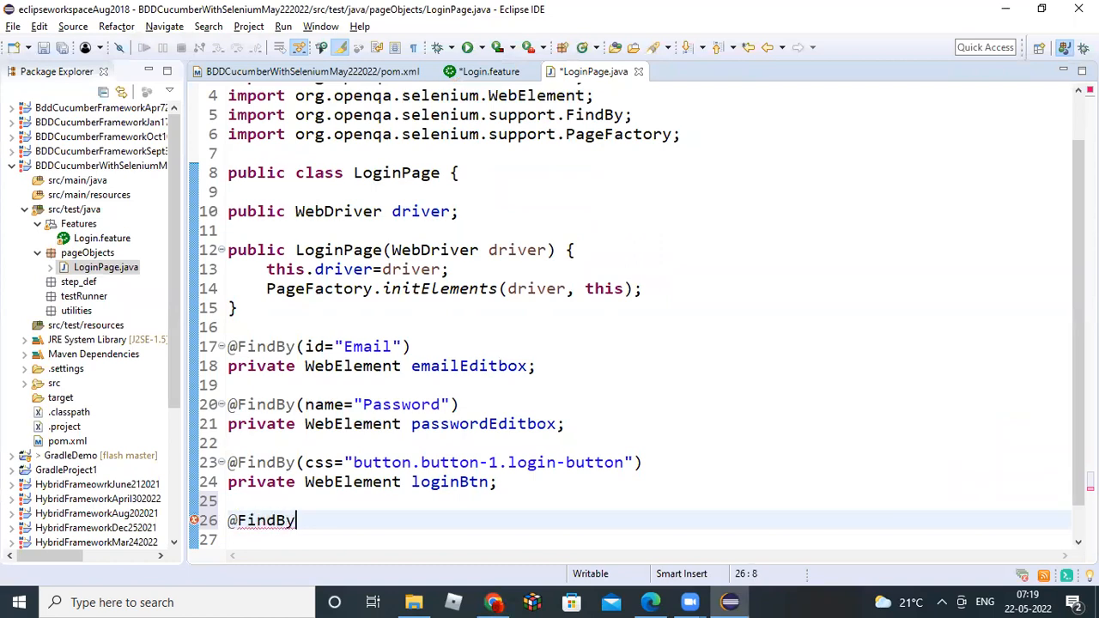
type("()")
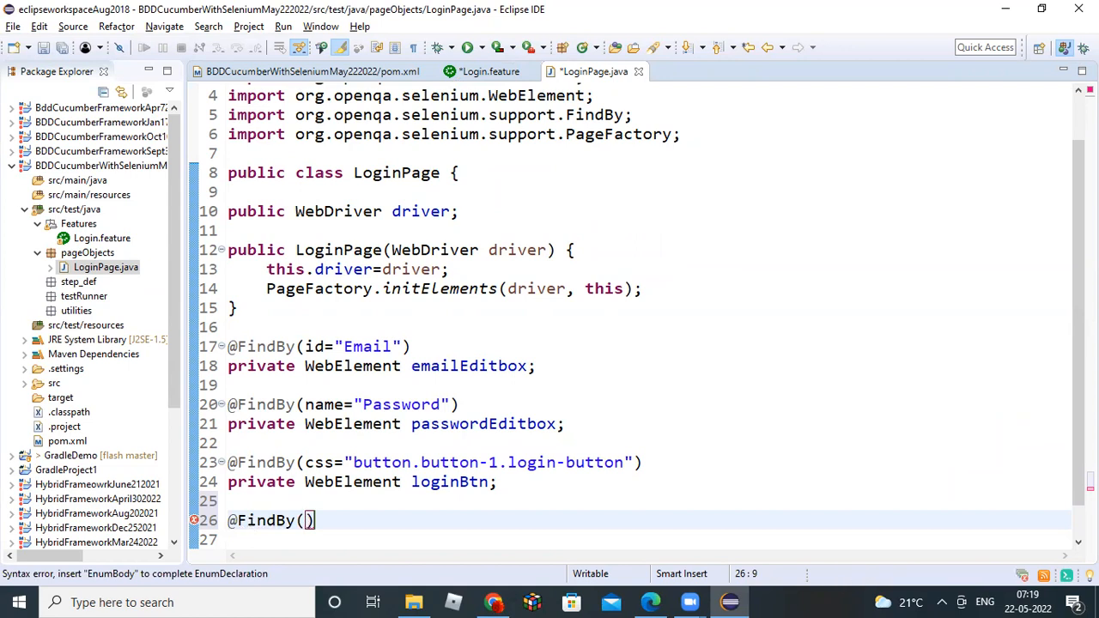
type("xpATH")
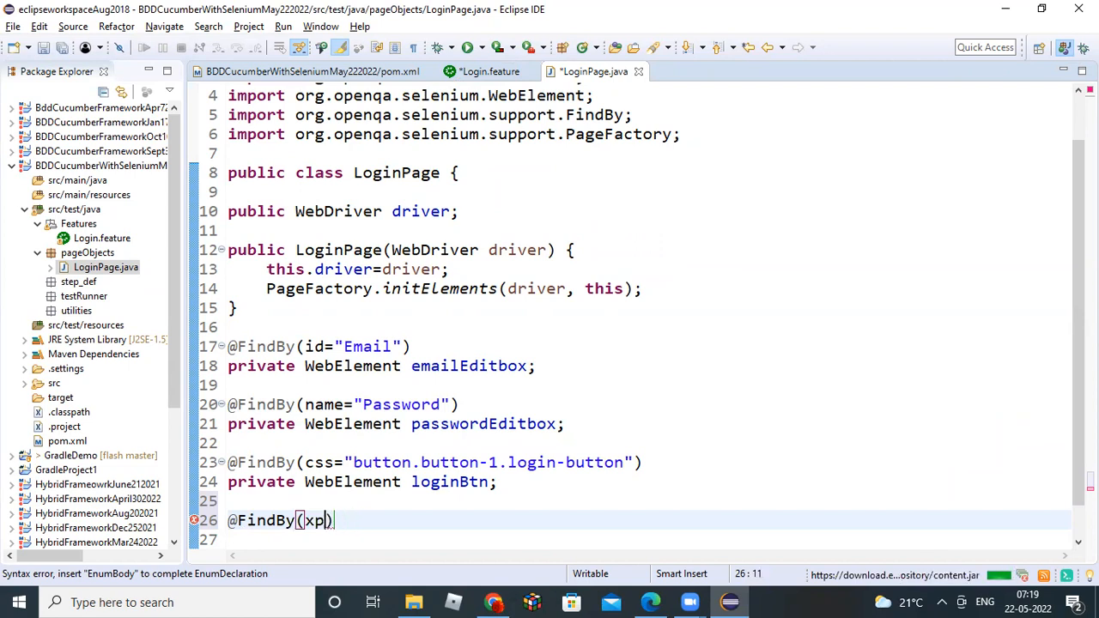
type("ath=\"")
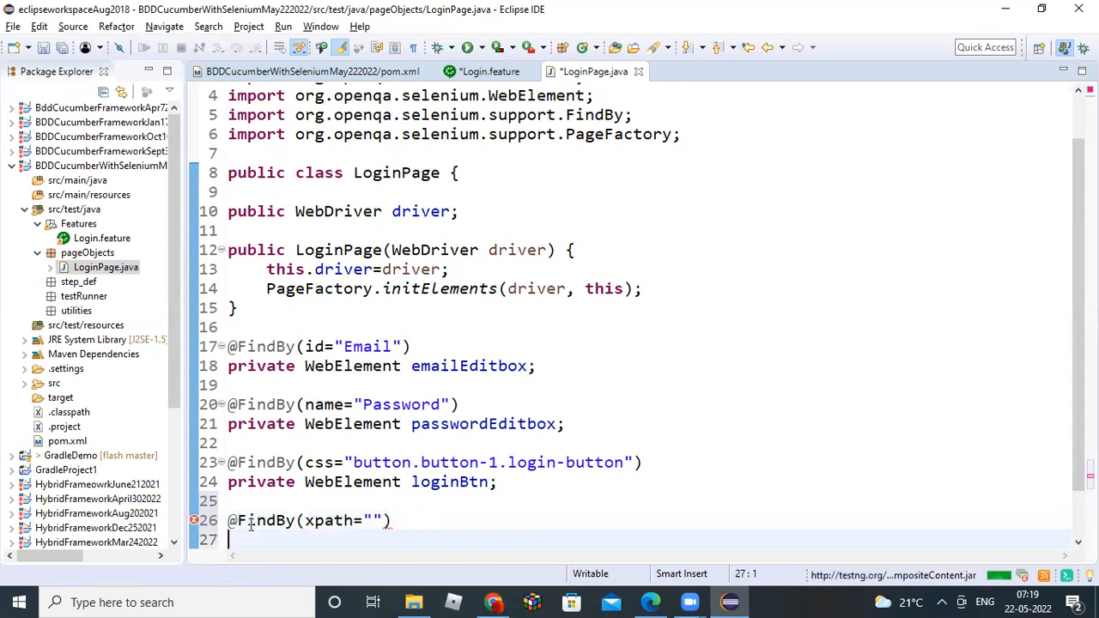
type("private")
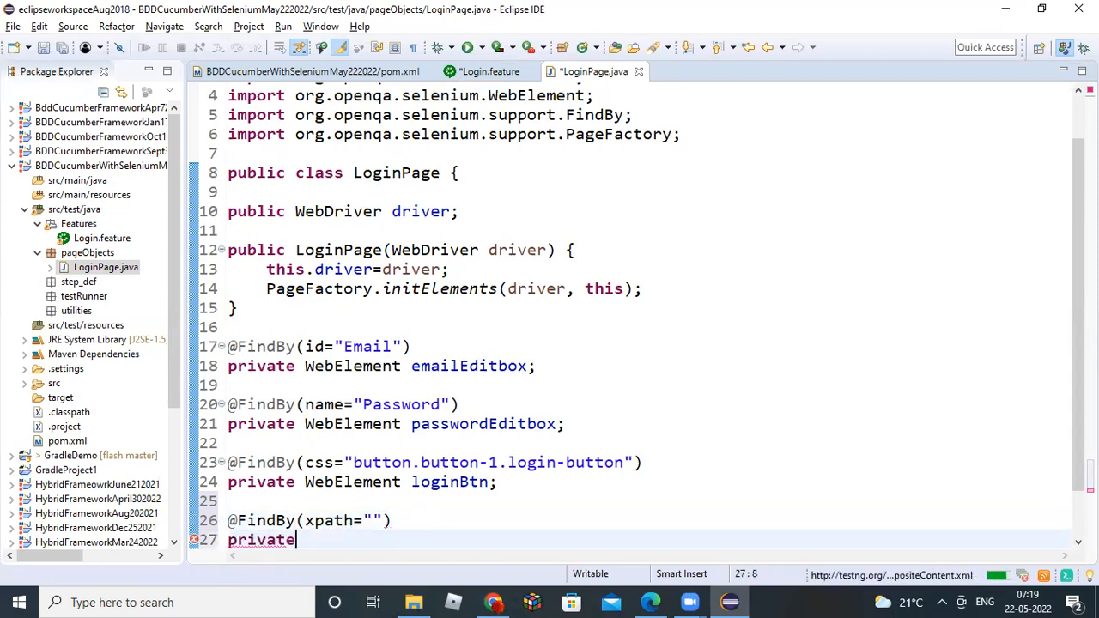
type("Web")
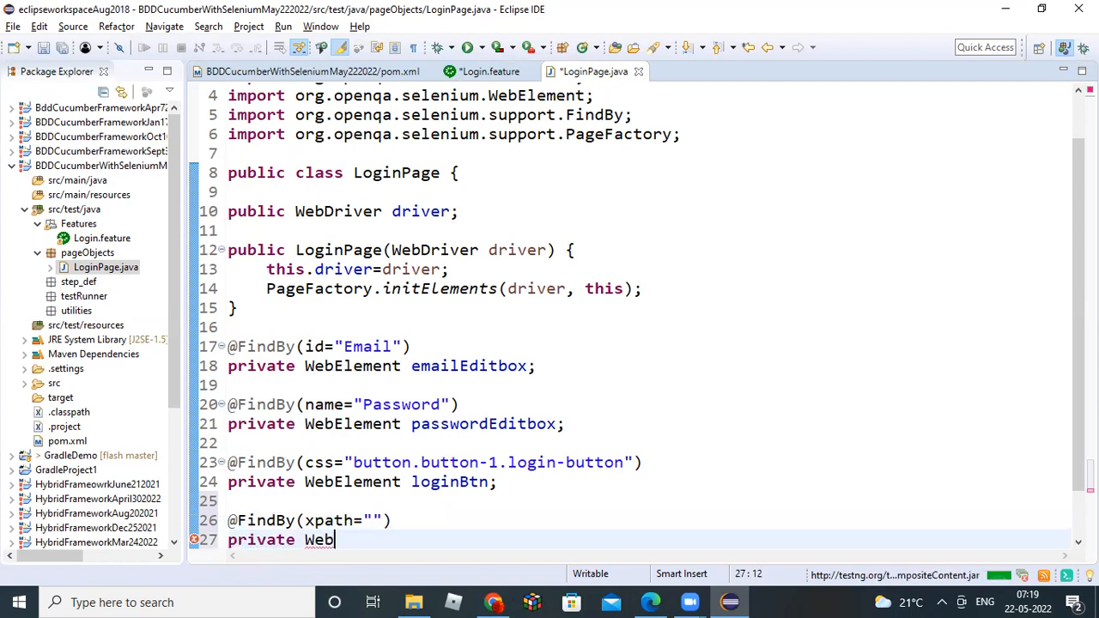
type("Element")
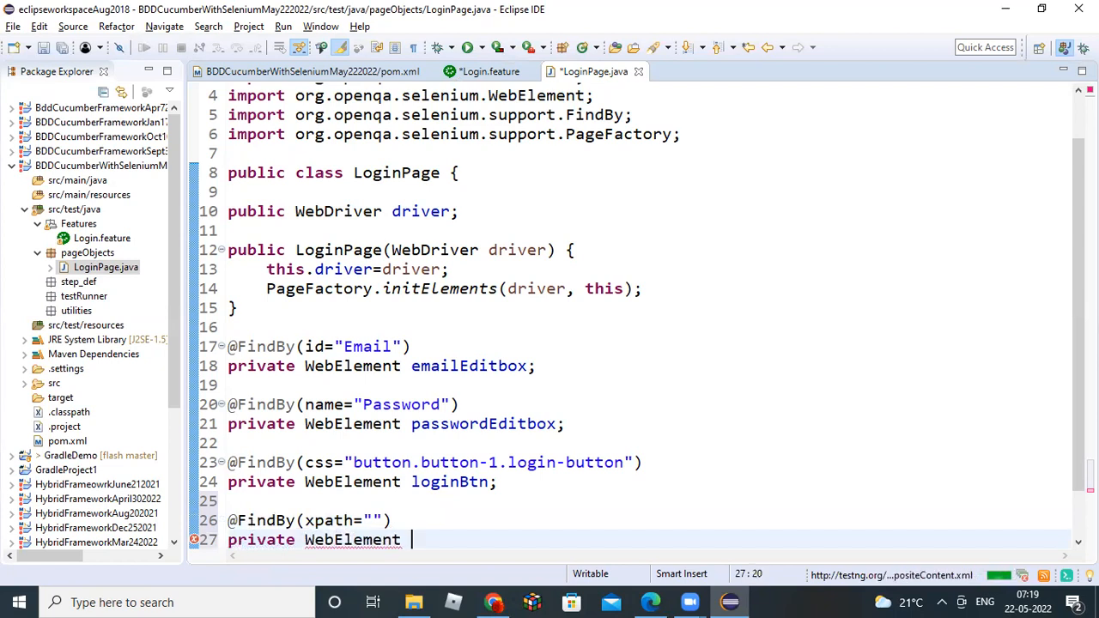
type("logoutL")
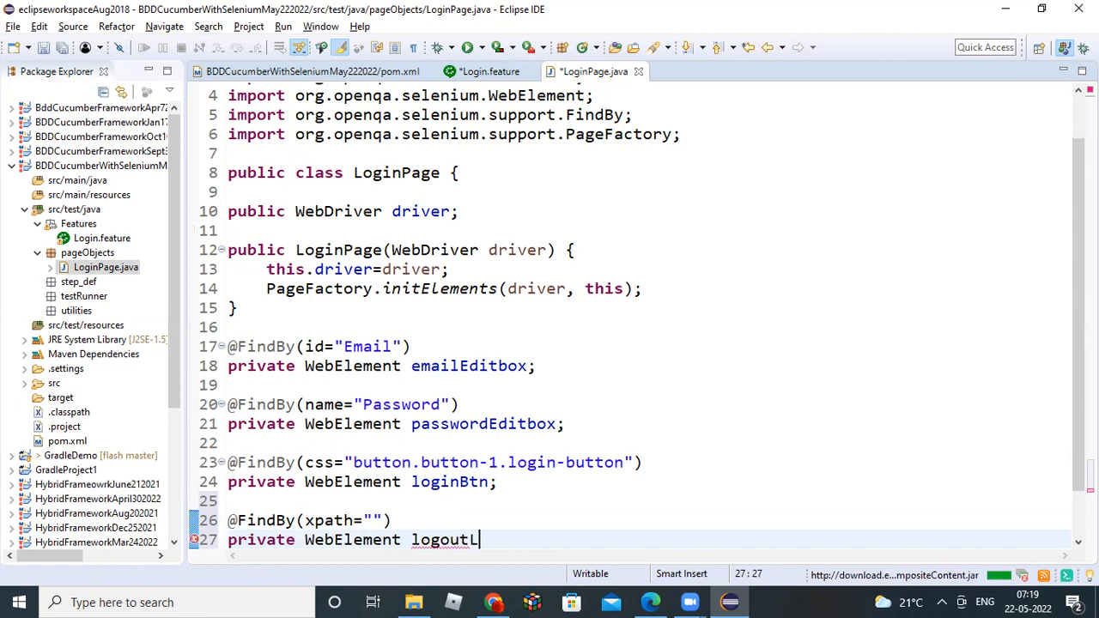
type("ink;")
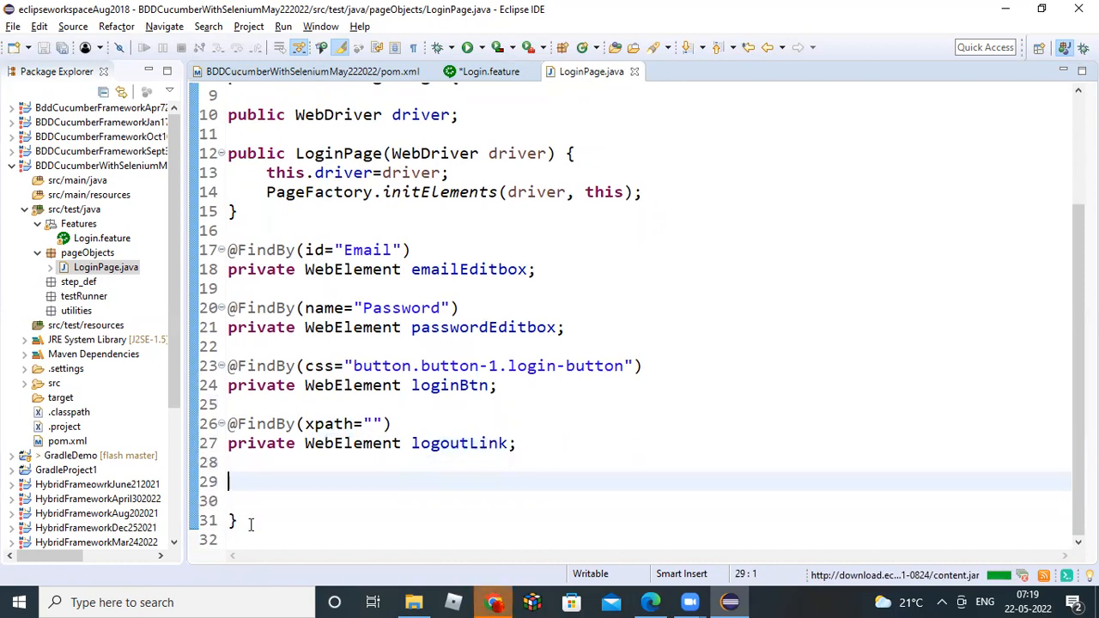
mouse_move(407, 270)
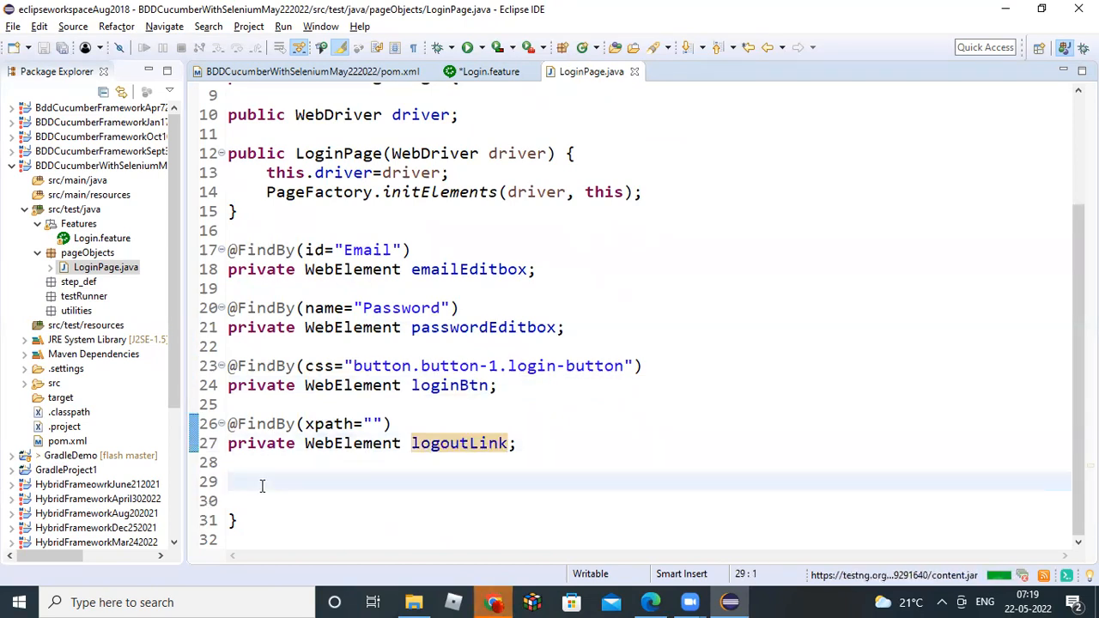
Step: Write setEmail(String email) calling emailEditbox.clear() and emailEditbox.sendKeys(email)
type("public voi")
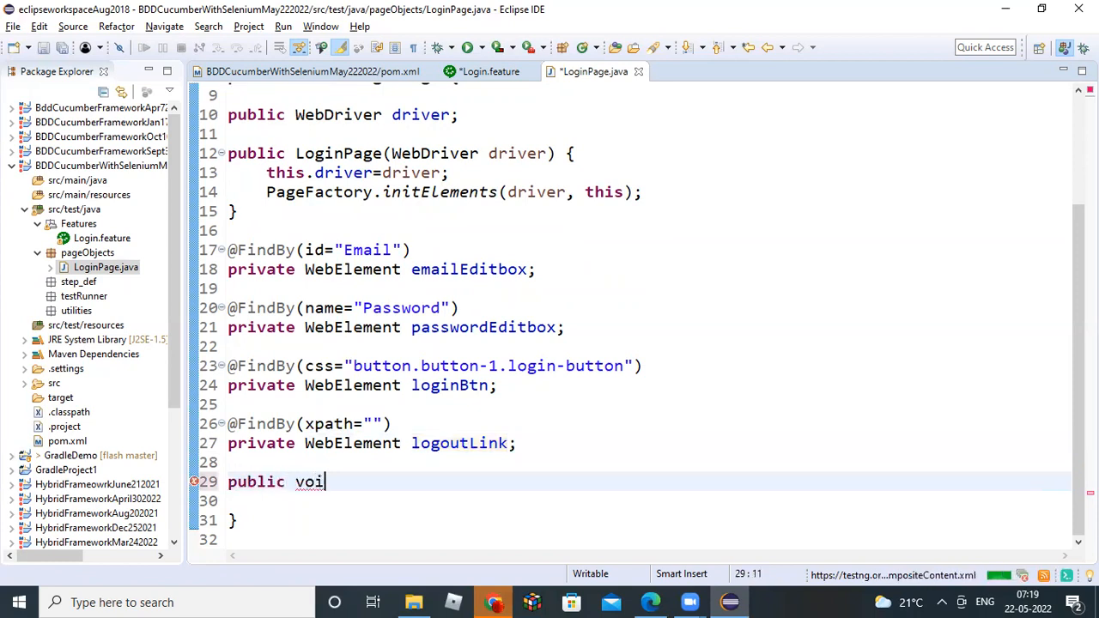
type("d set")
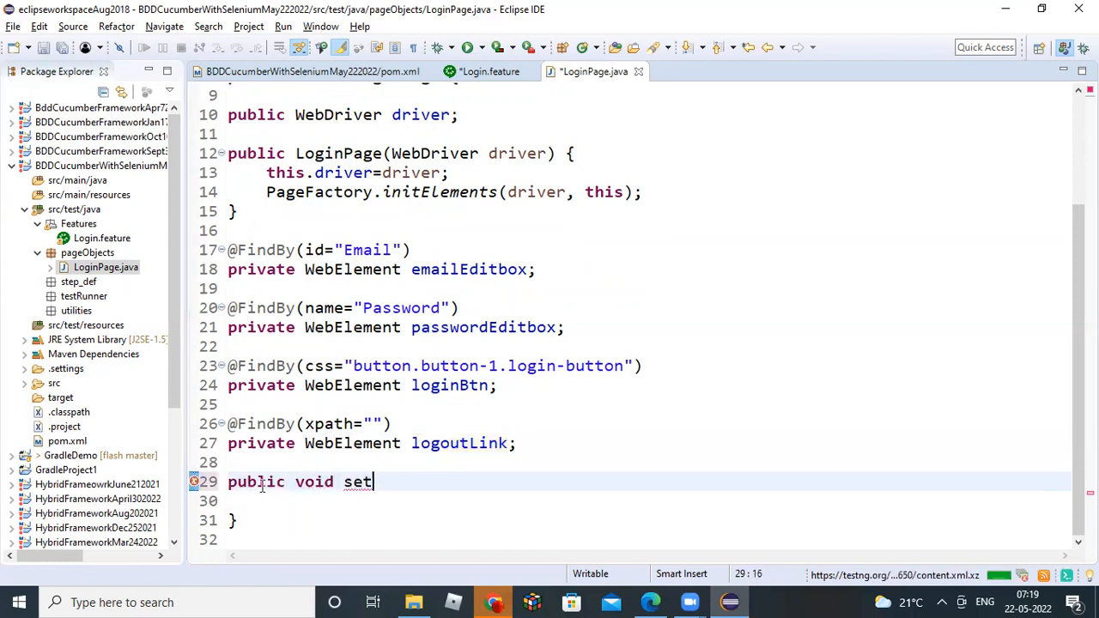
type("Email")
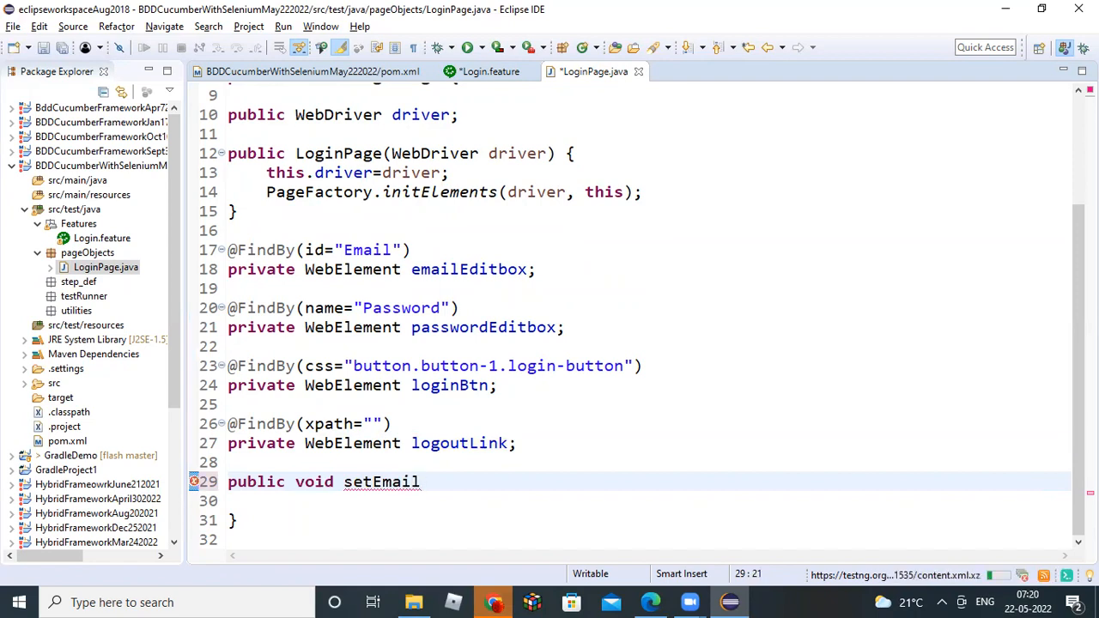
type("(S)")
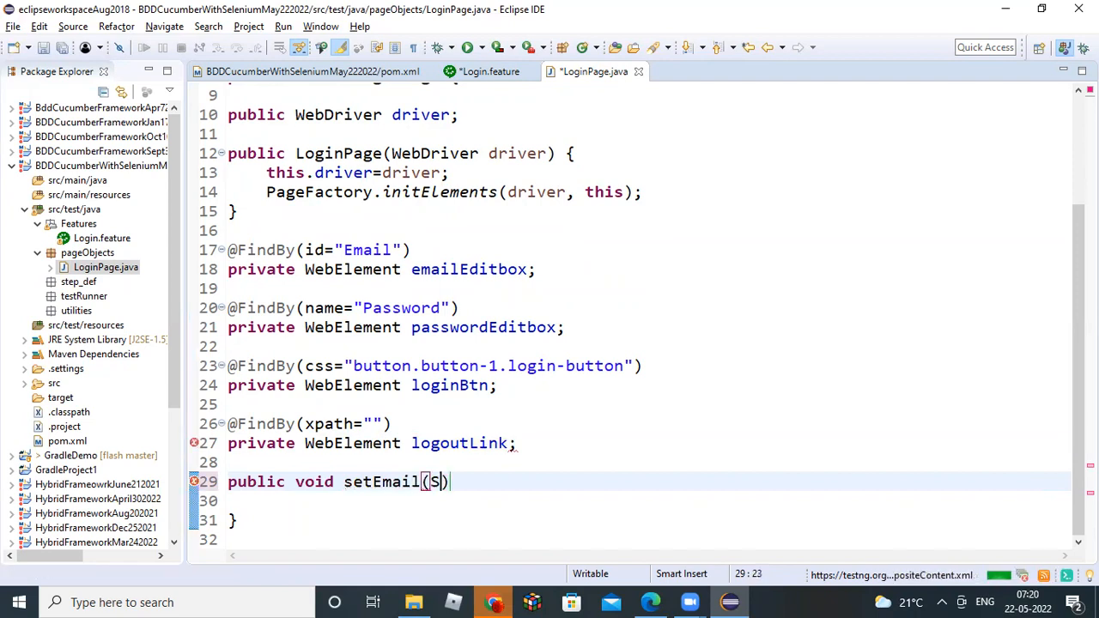
type("tring e")
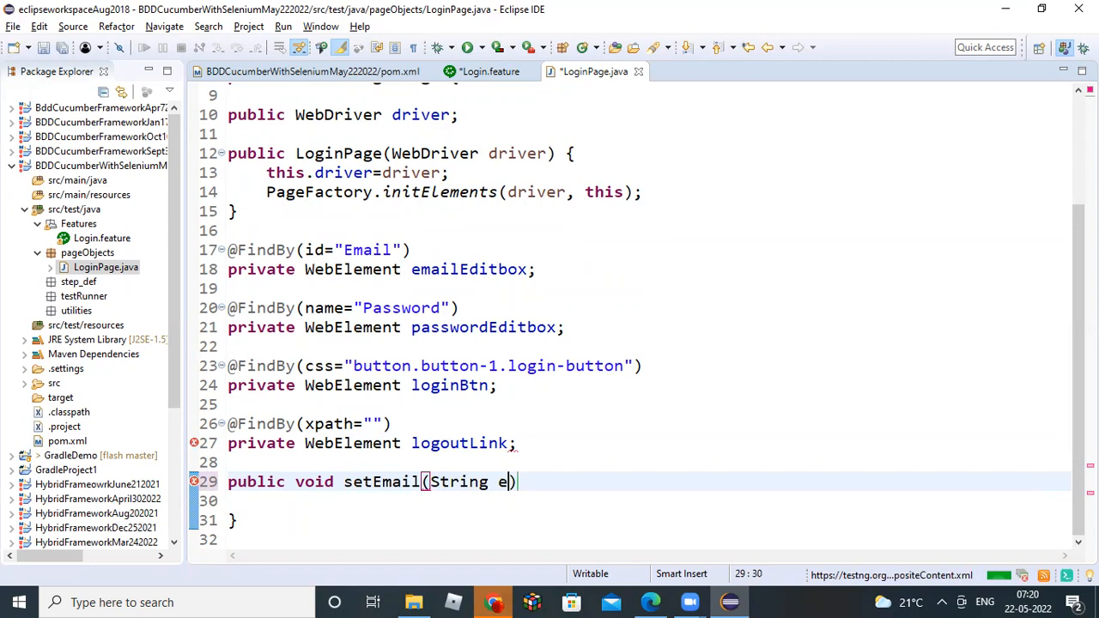
type("mail")
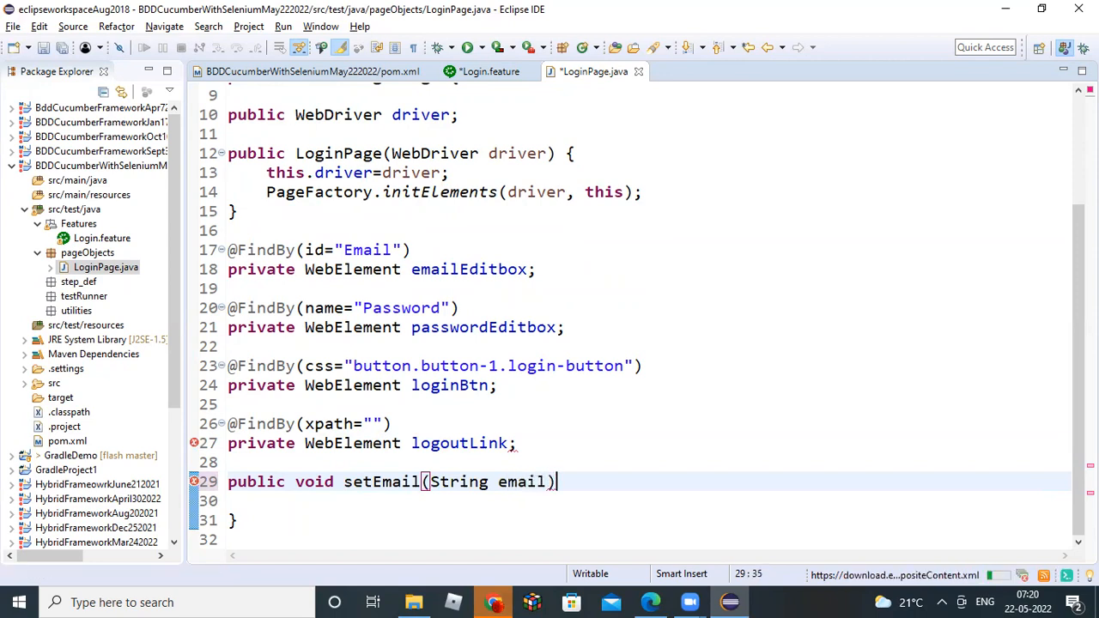
type("{")
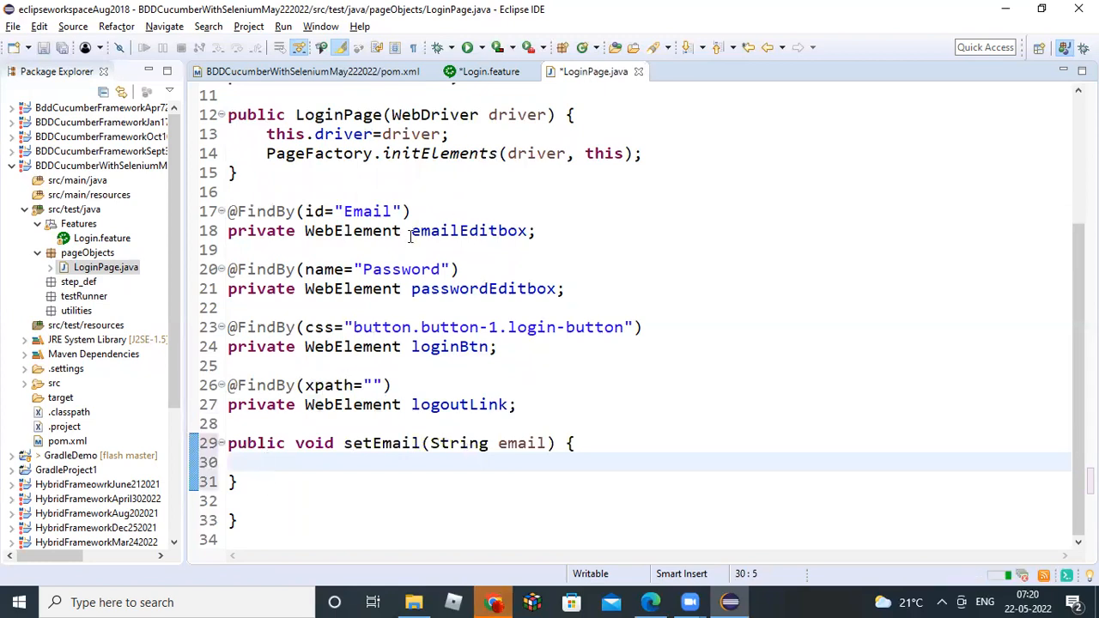
double_click(468, 231)
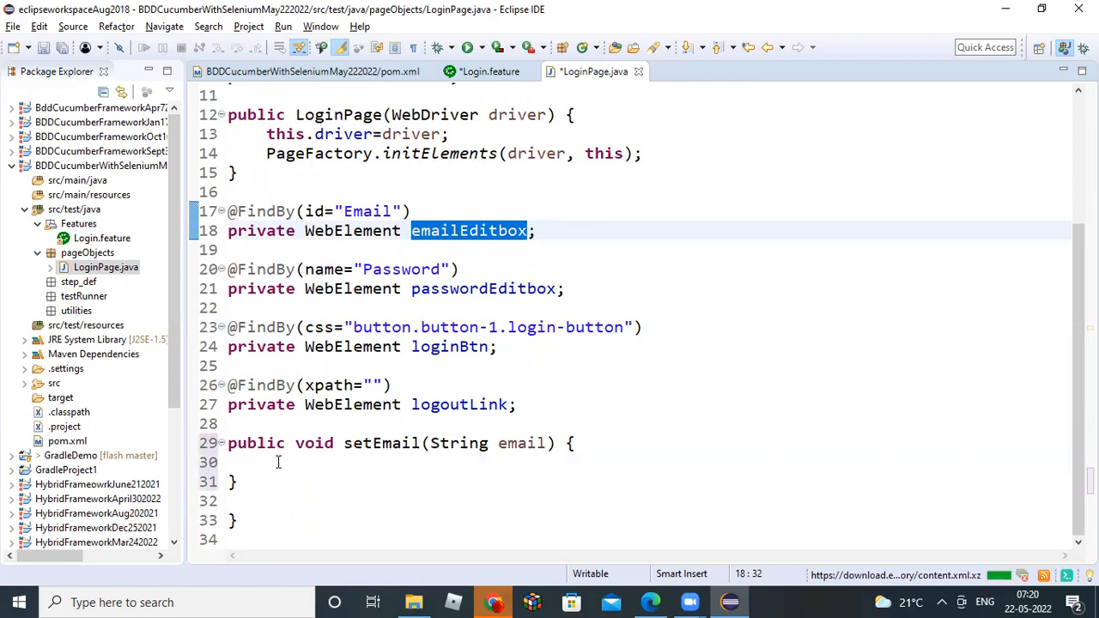
type("emailEditbox.")
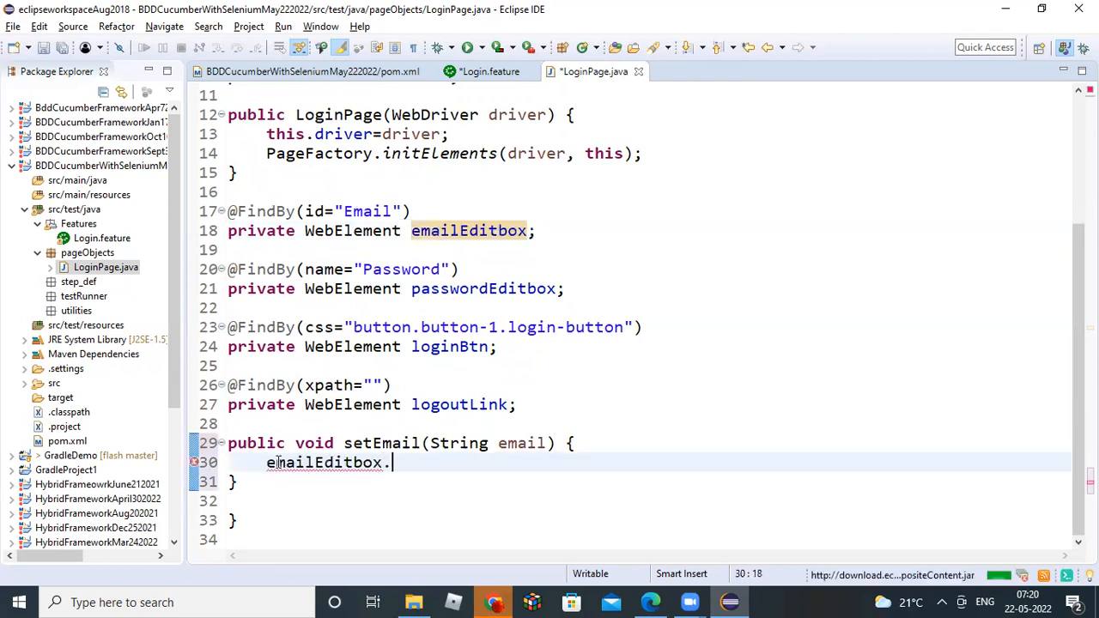
type("clear();")
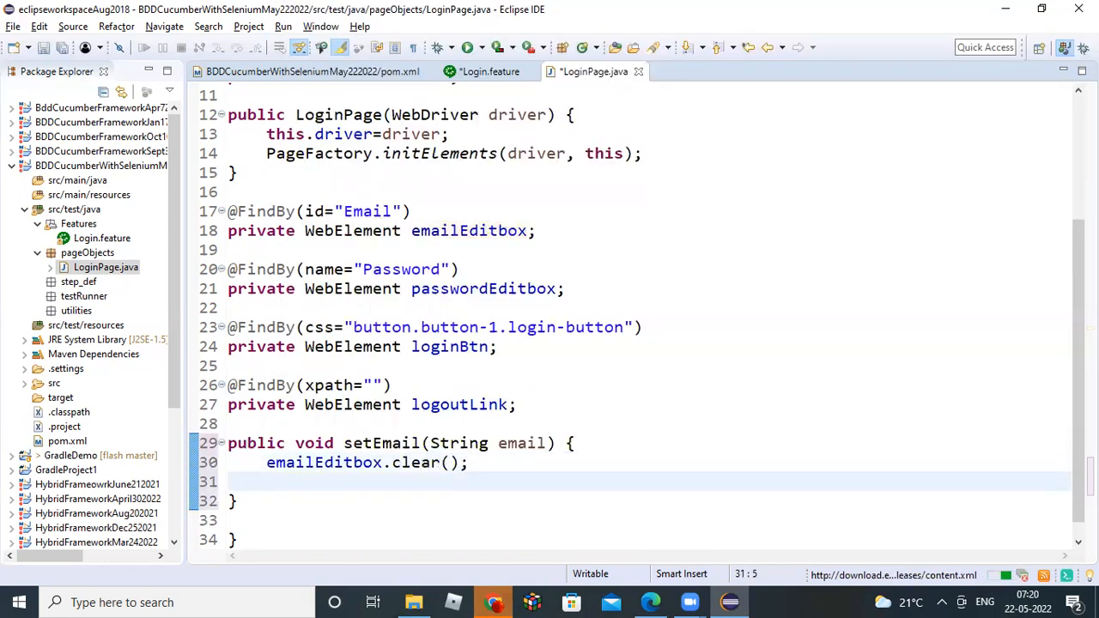
type("emailEditbox.sendKeys(keysToSend);")
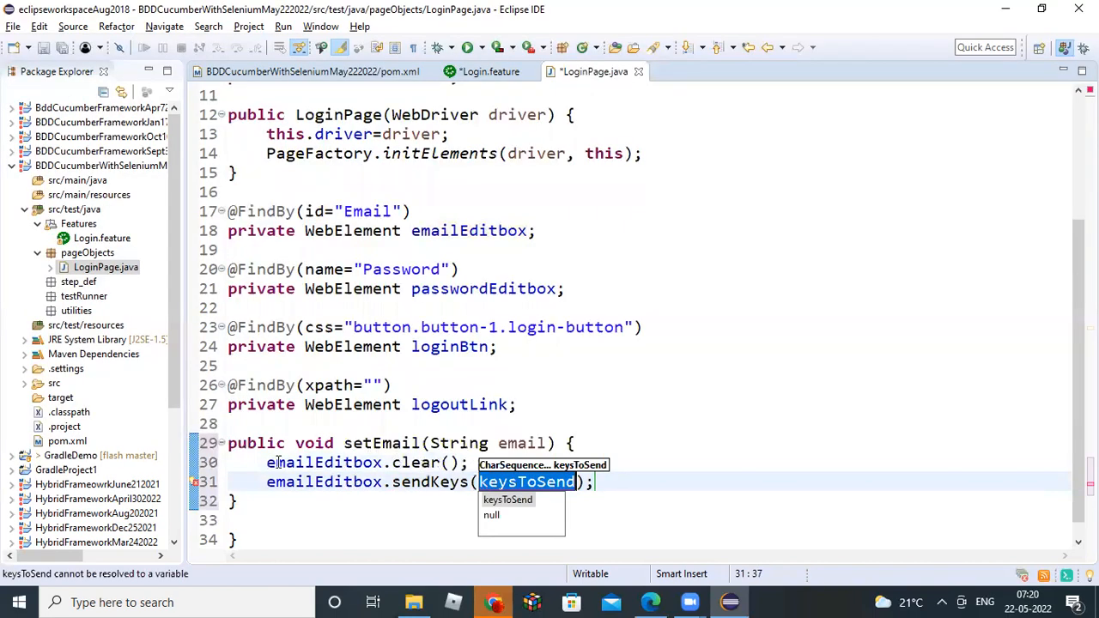
type("email")
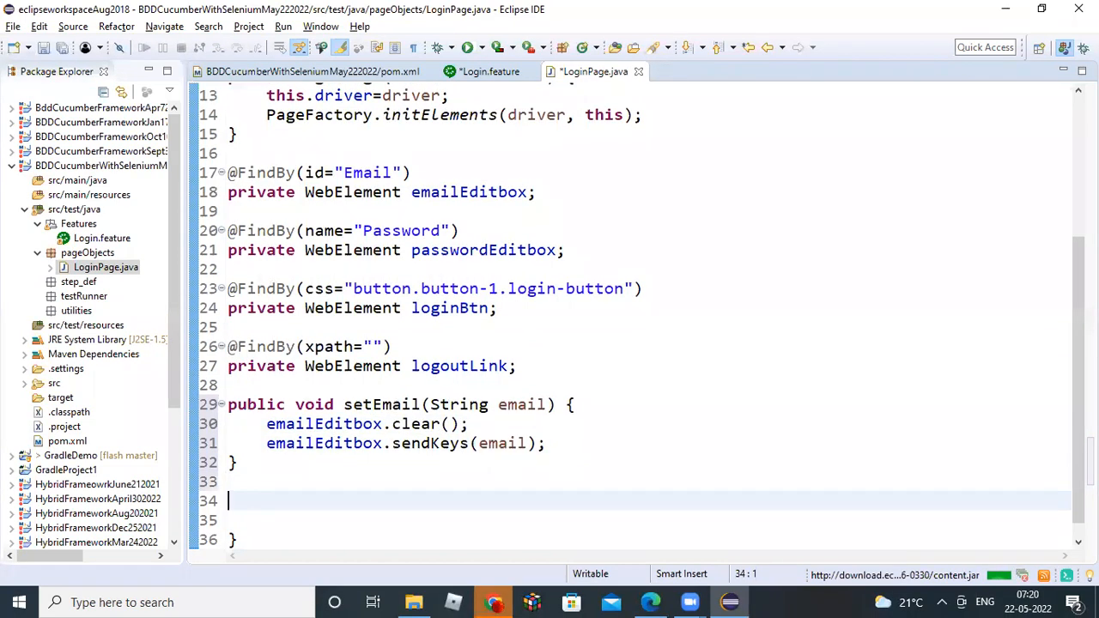
Step: Write setPassword(String pwd) calling passwordEditbox.clear() and passwordEditbox.sendKeys(pwd)
type("public")
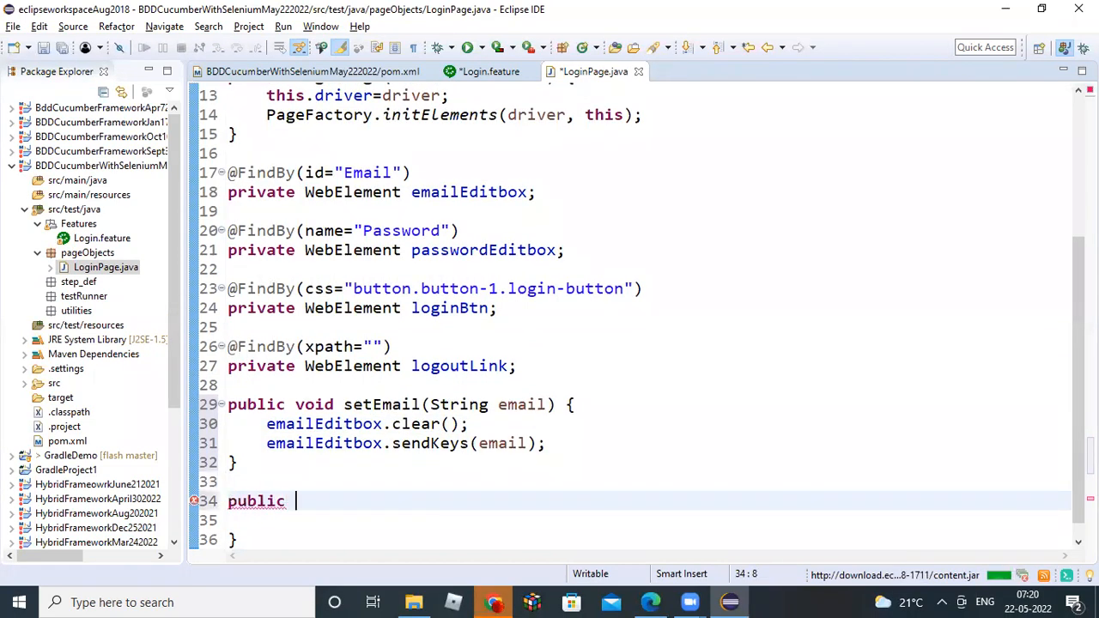
type("void set")
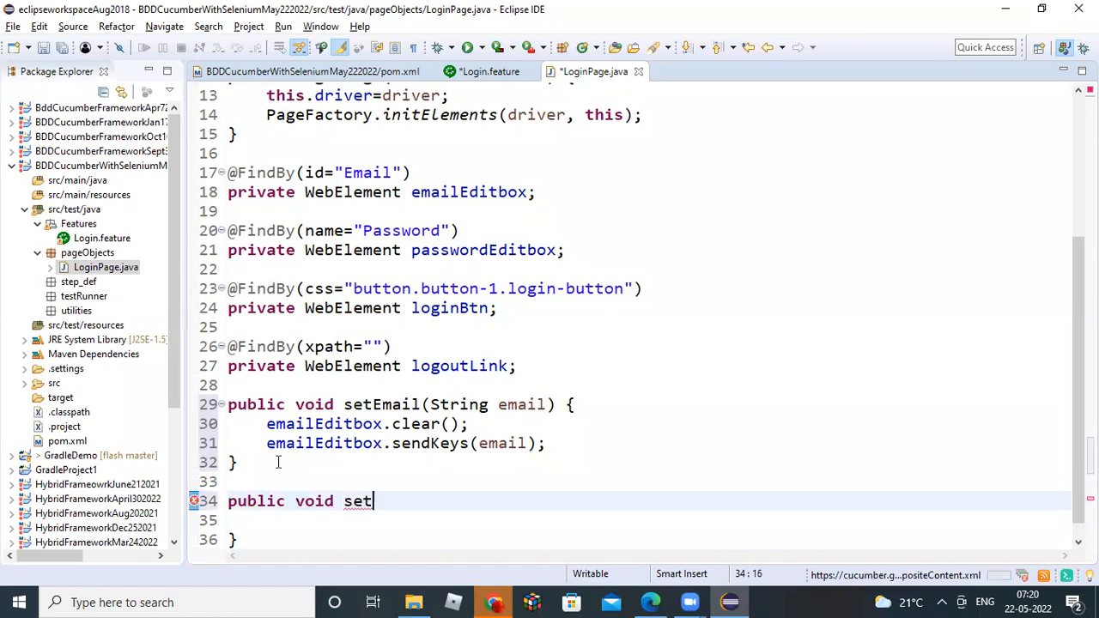
type("Password")
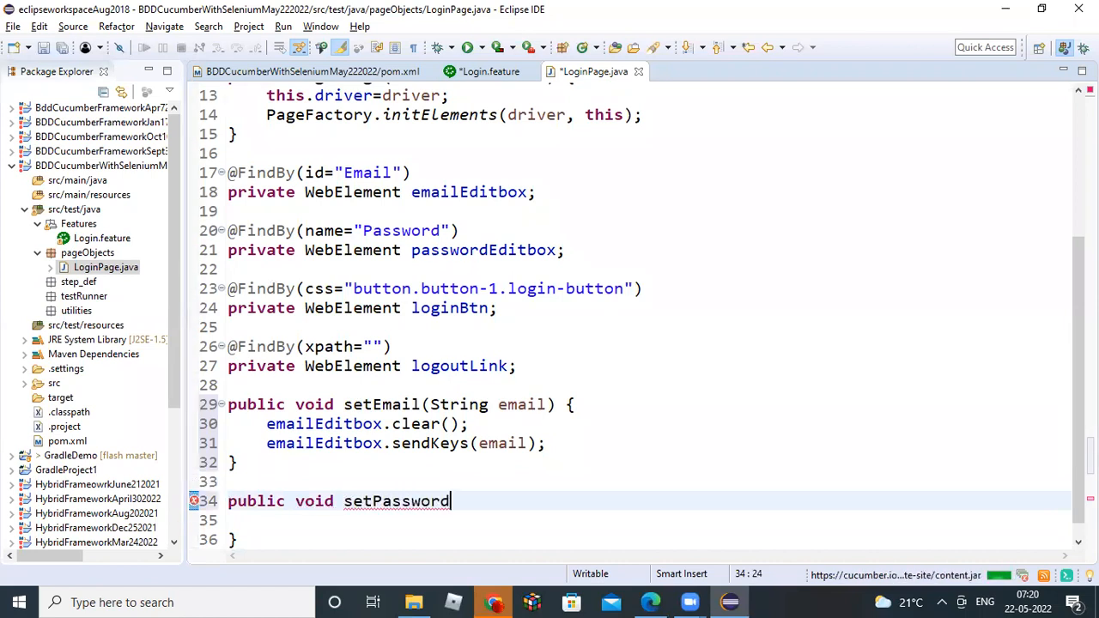
type("(String pwd) {")
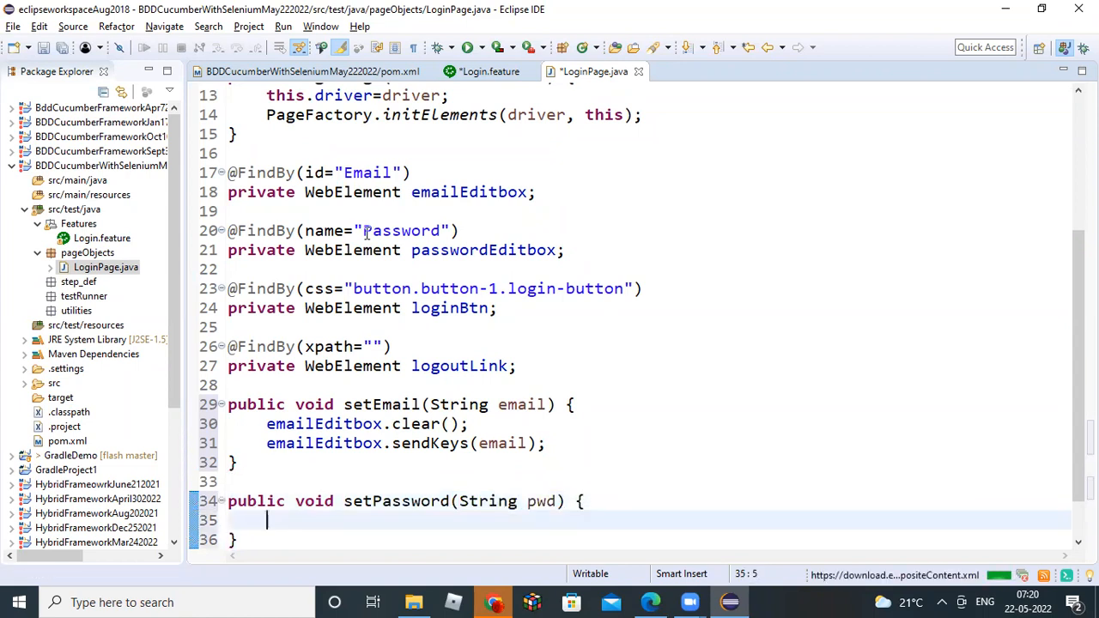
double_click(483, 250)
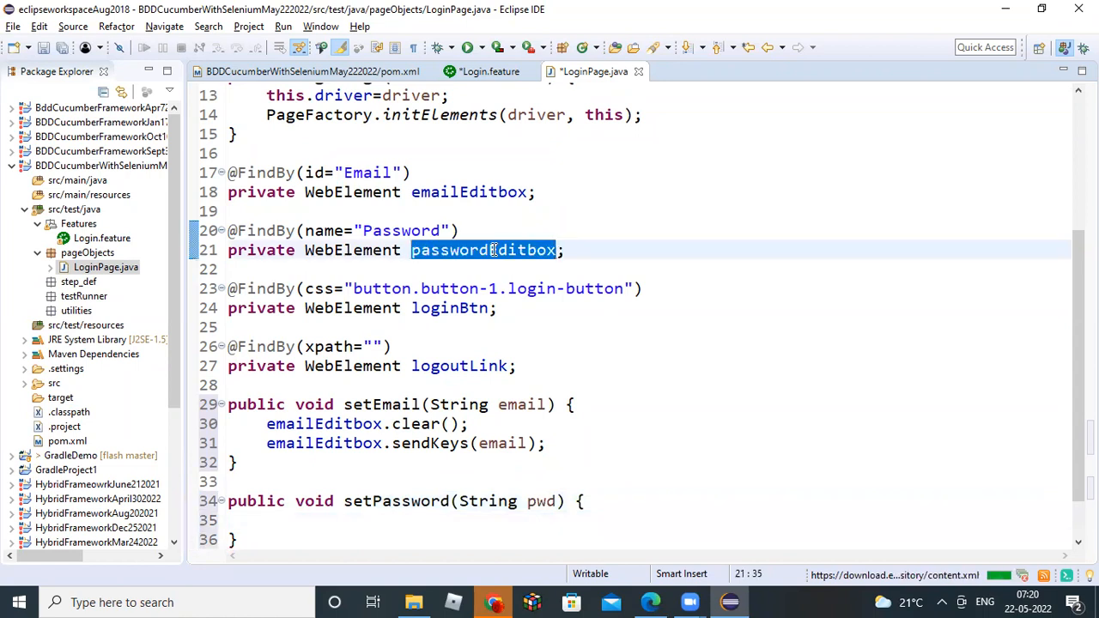
left_click(289, 521)
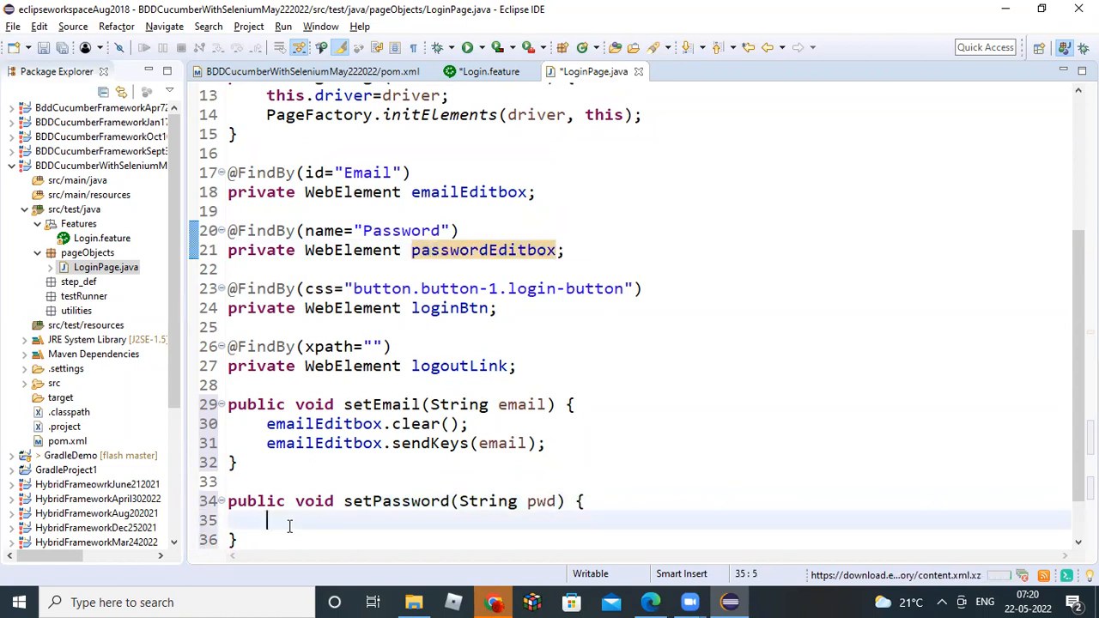
type("passwordEditbox.clear();")
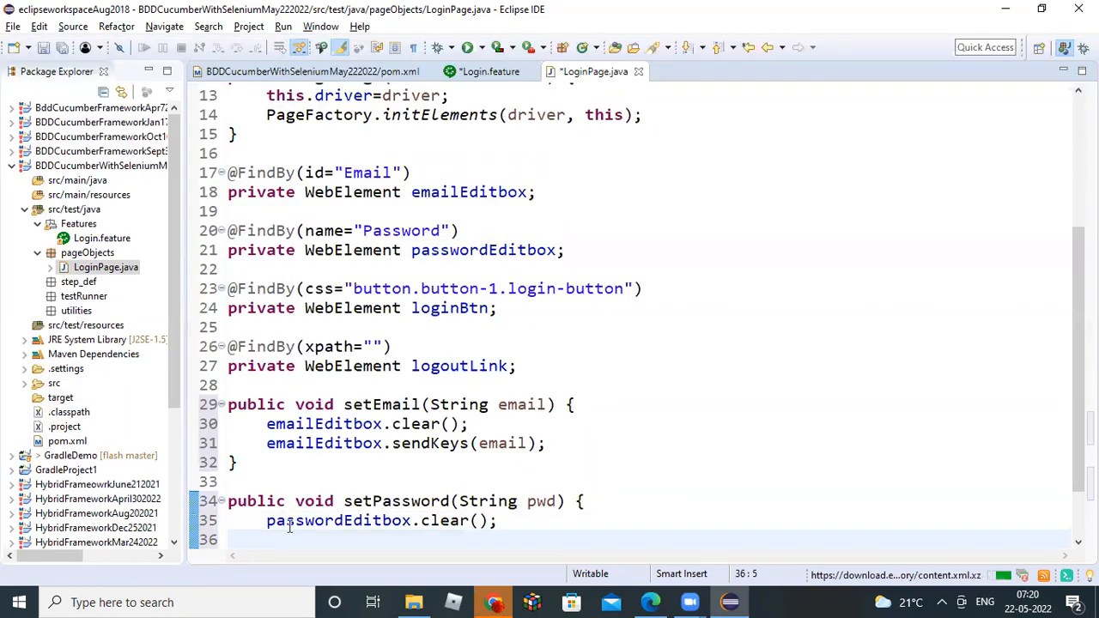
type("passwordEditbox.sen")
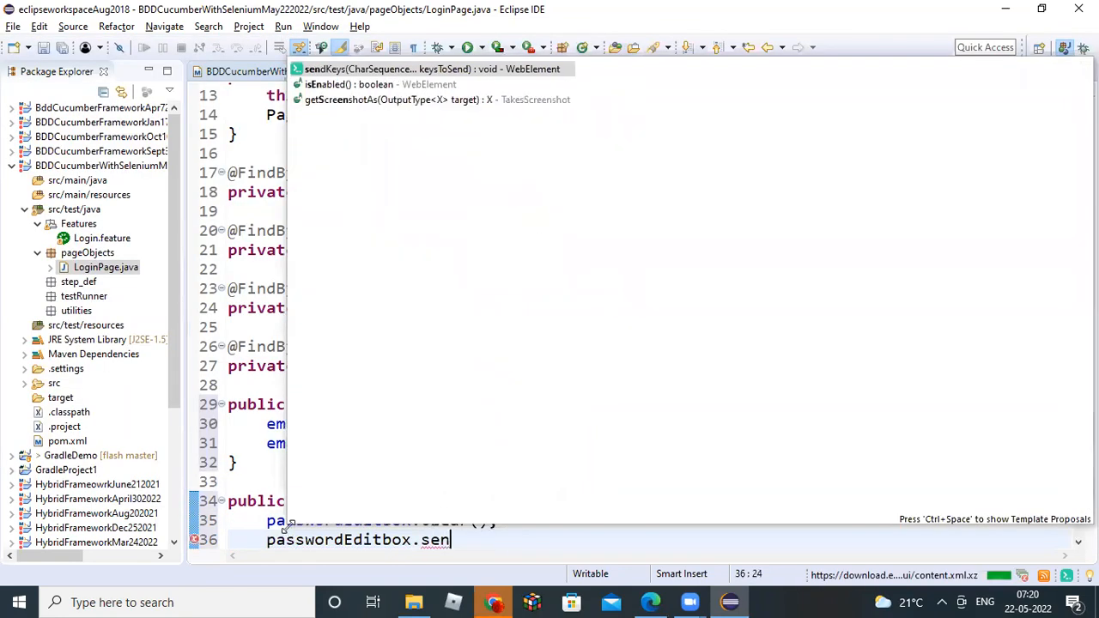
type("dKeys(pwd);")
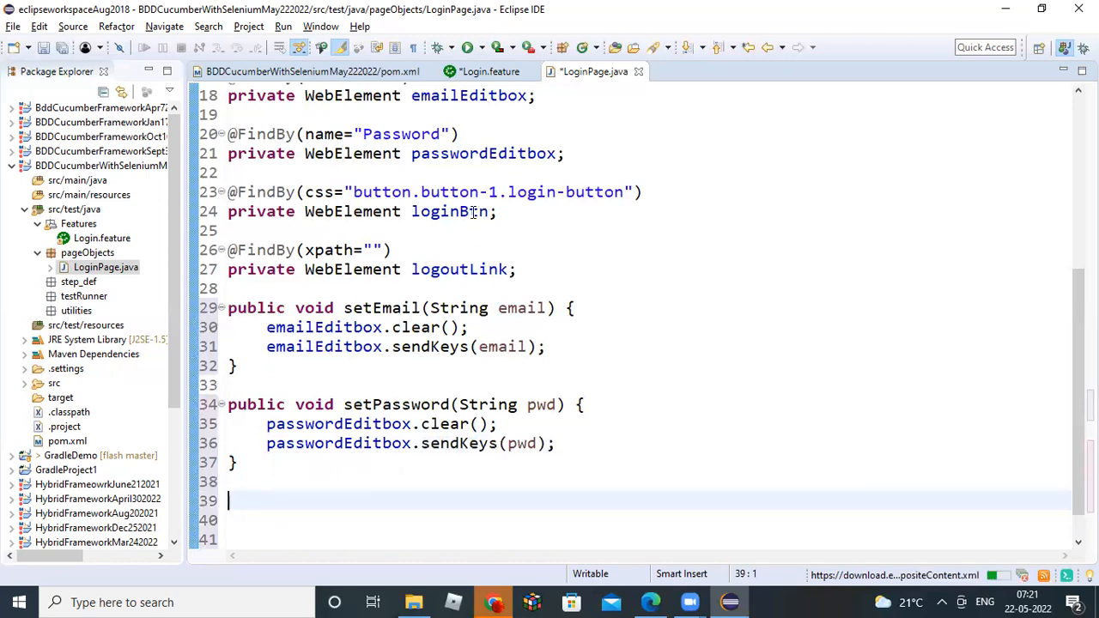
Step: Add public void clickLoginBtn() calling loginBtn.click(), and save LoginPage.java
type("p")
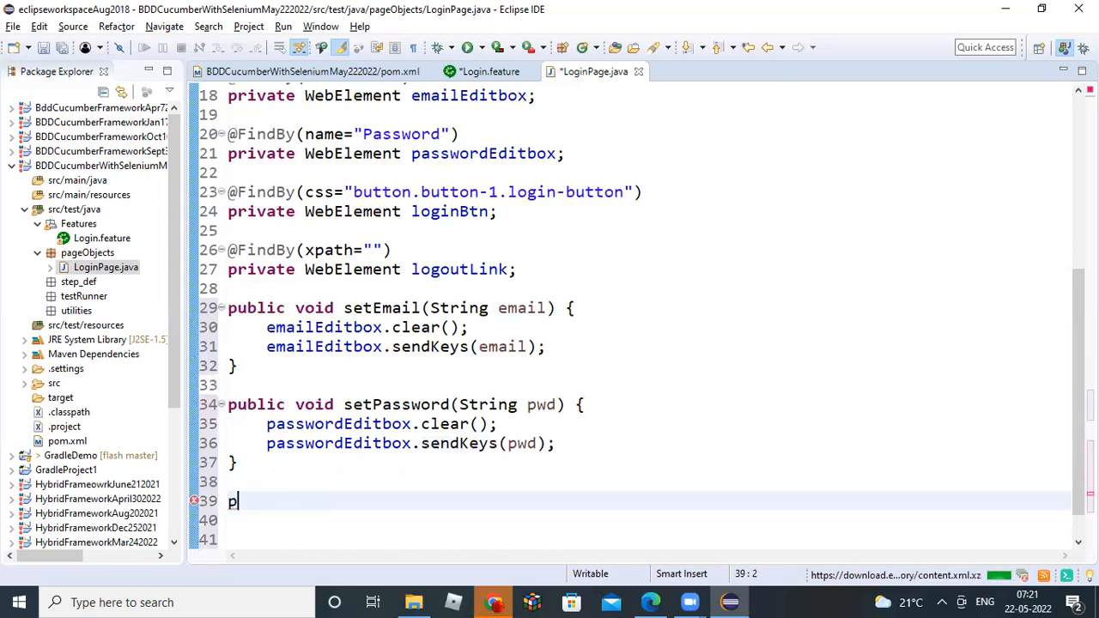
type("ublic void")
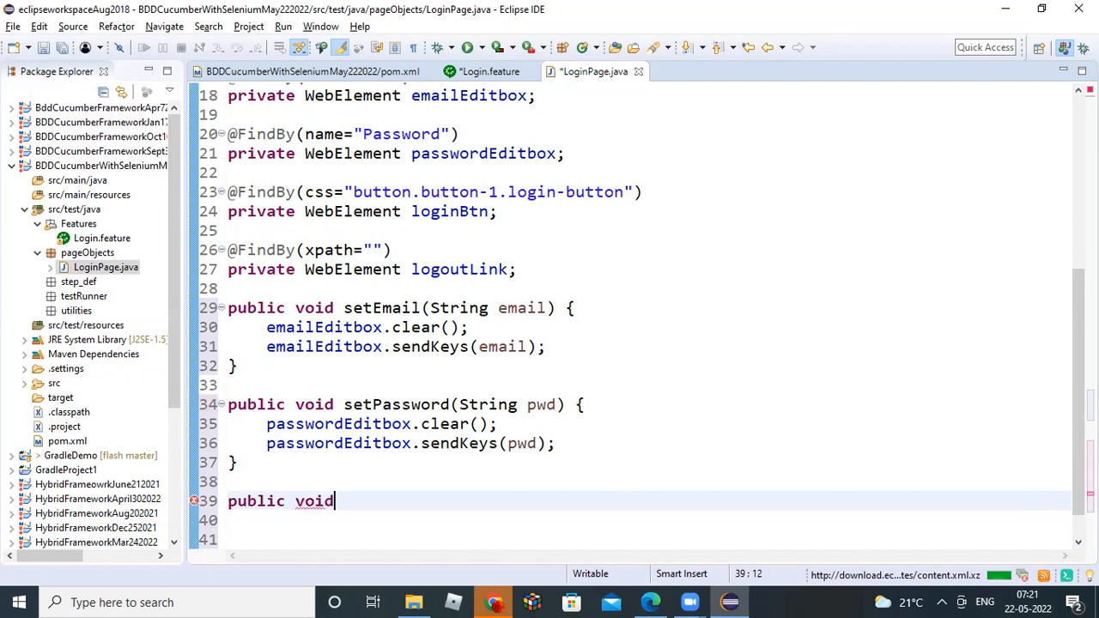
type("clickL")
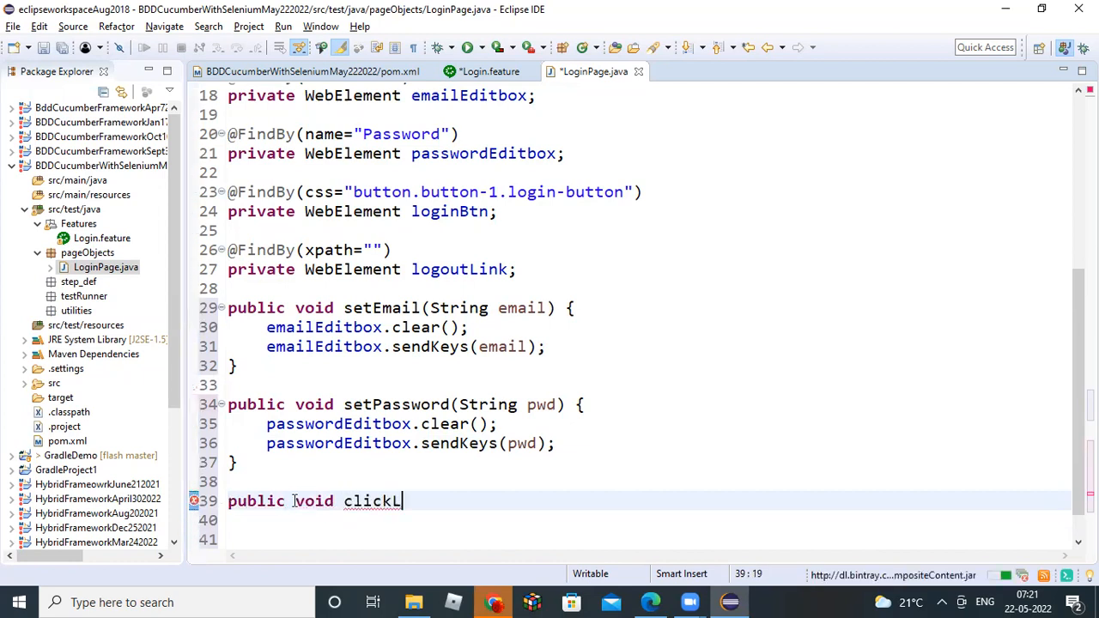
type("oginBtn() {")
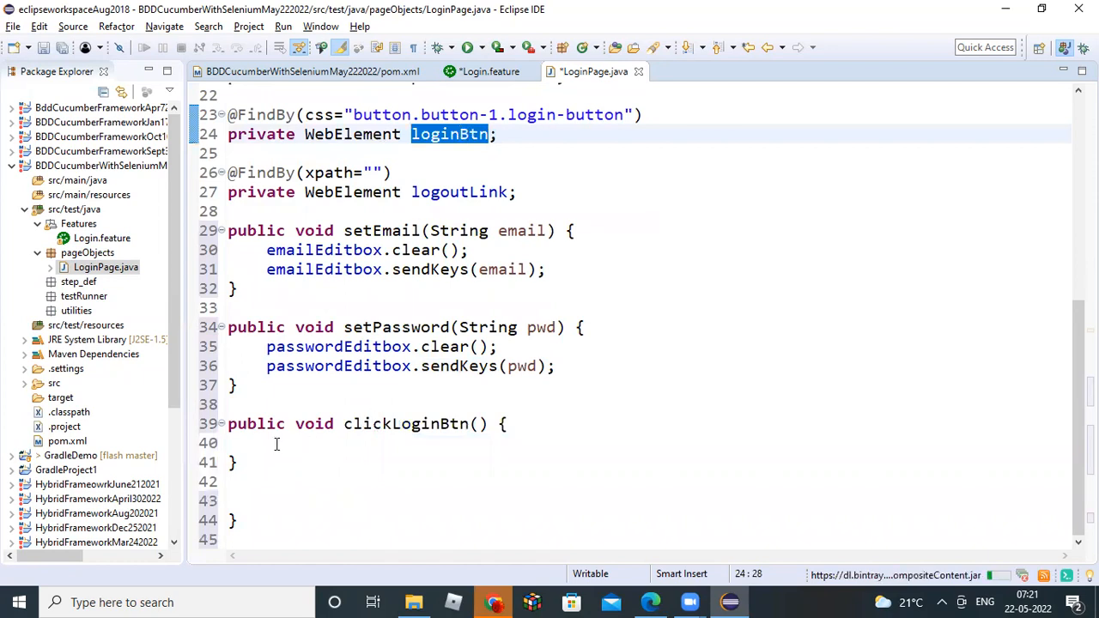
type("loginBtn.")
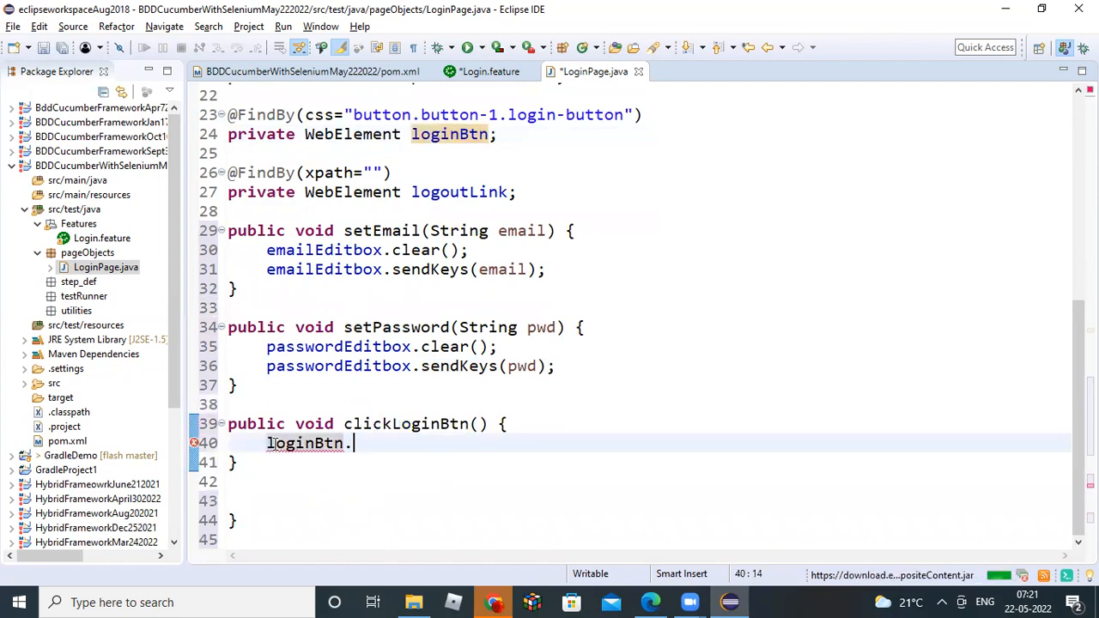
type("click();")
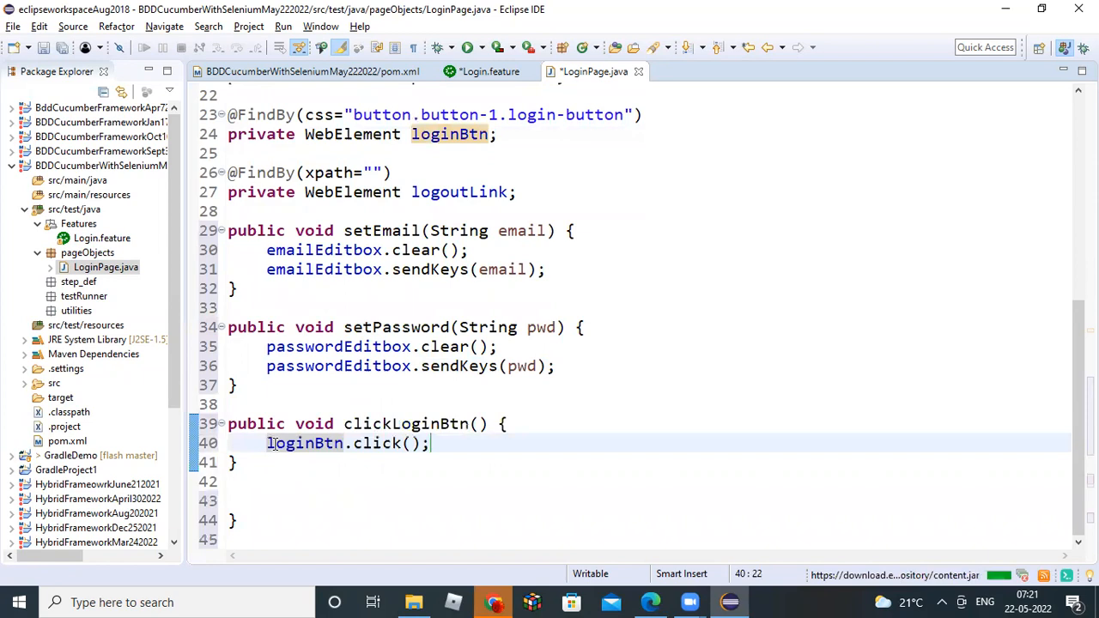
key("ctrl+s")
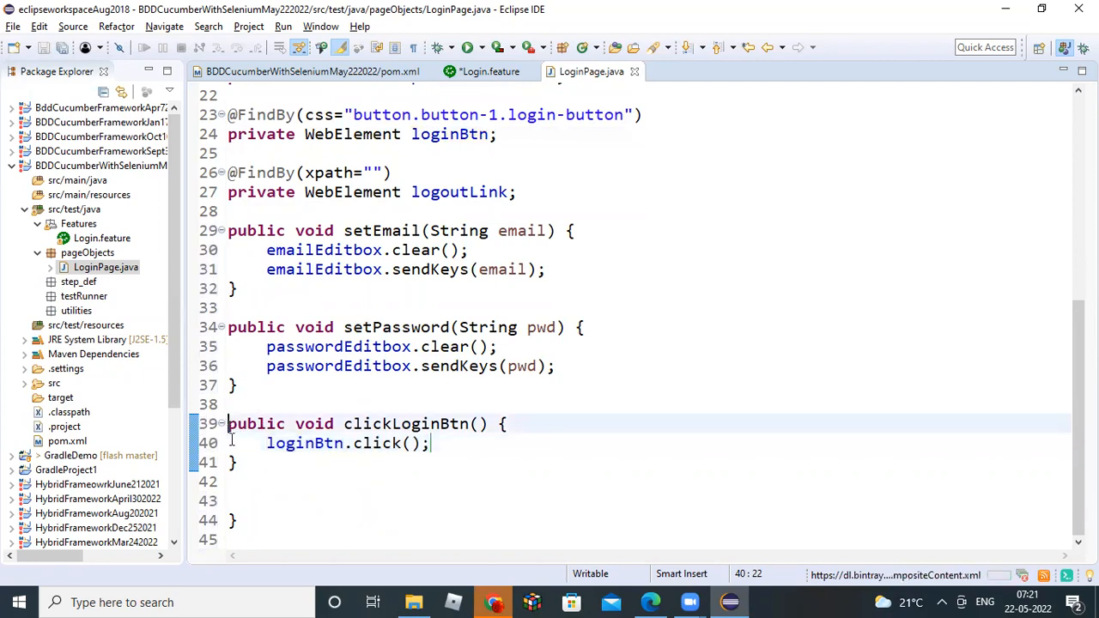
Step: Duplicate clickLoginBtn as clickLogOutLink, clicking logoutLink instead of loginBtn
left_click_drag(228, 423, 240, 462)
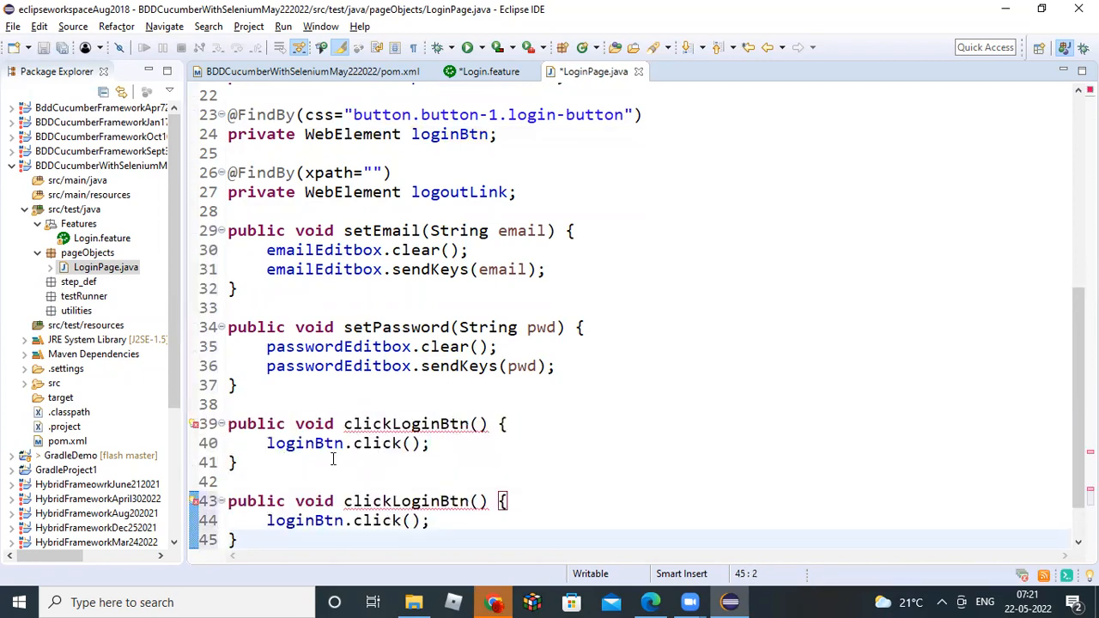
double_click(426, 501)
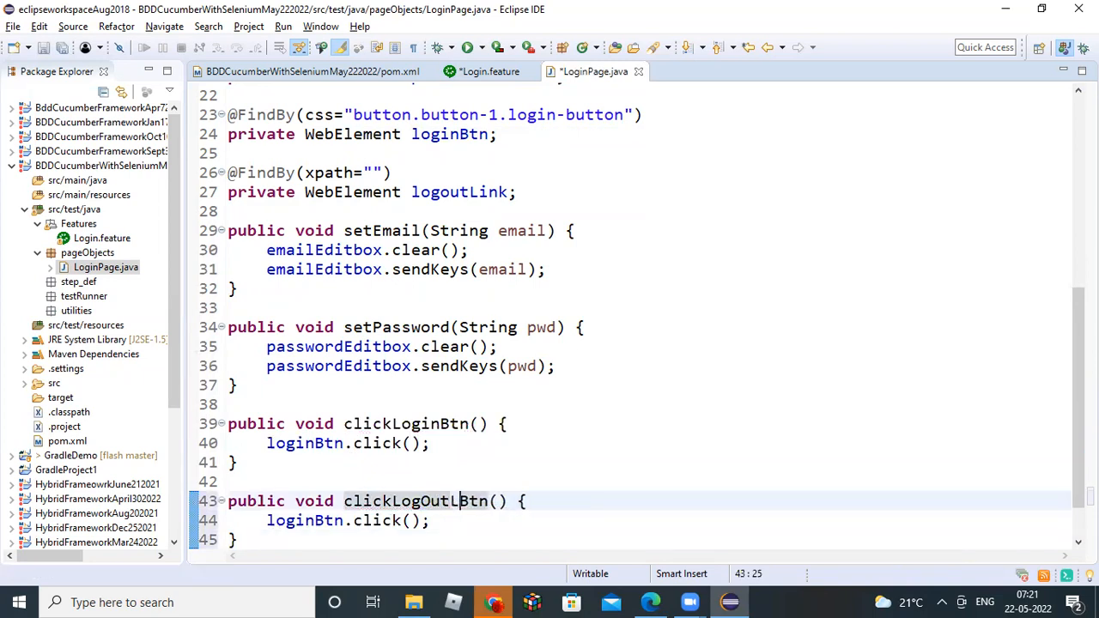
type("ink")
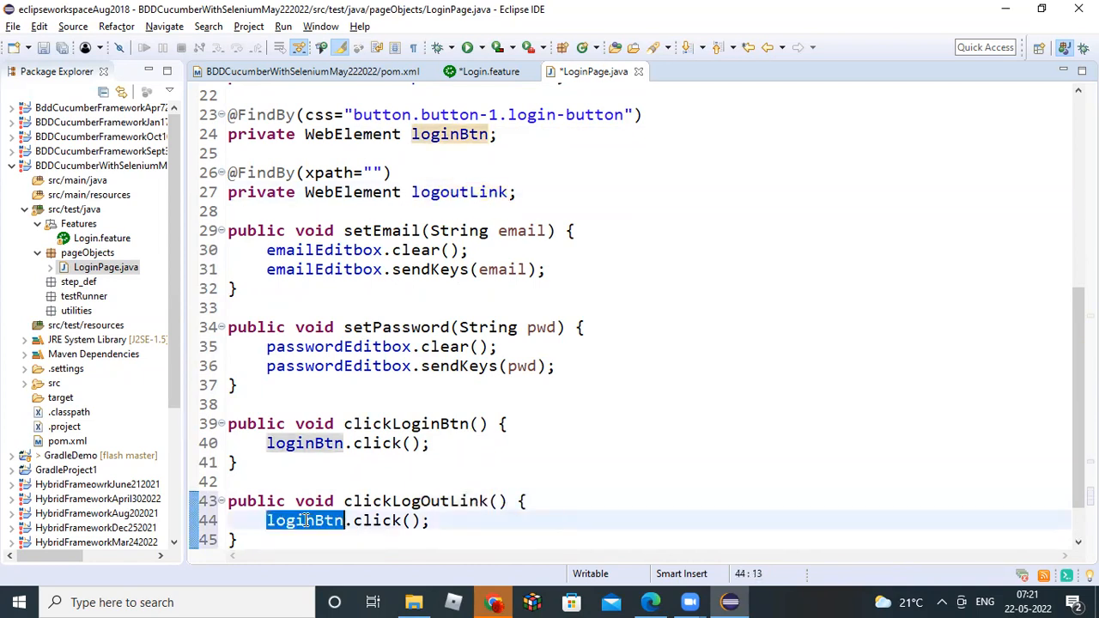
type("logoutLink")
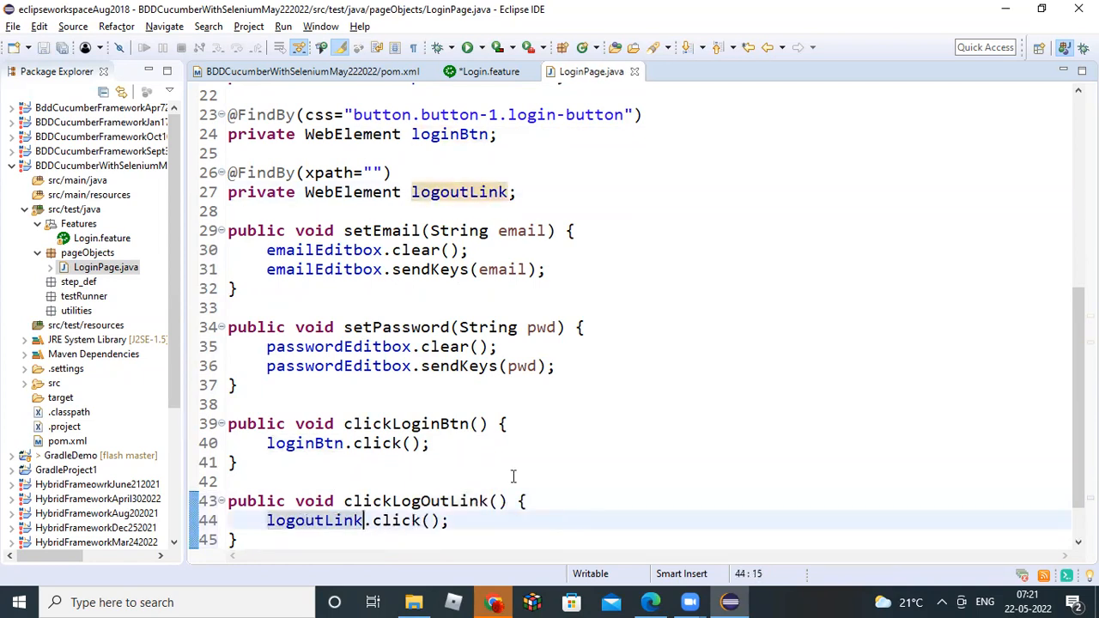
left_click(493, 603)
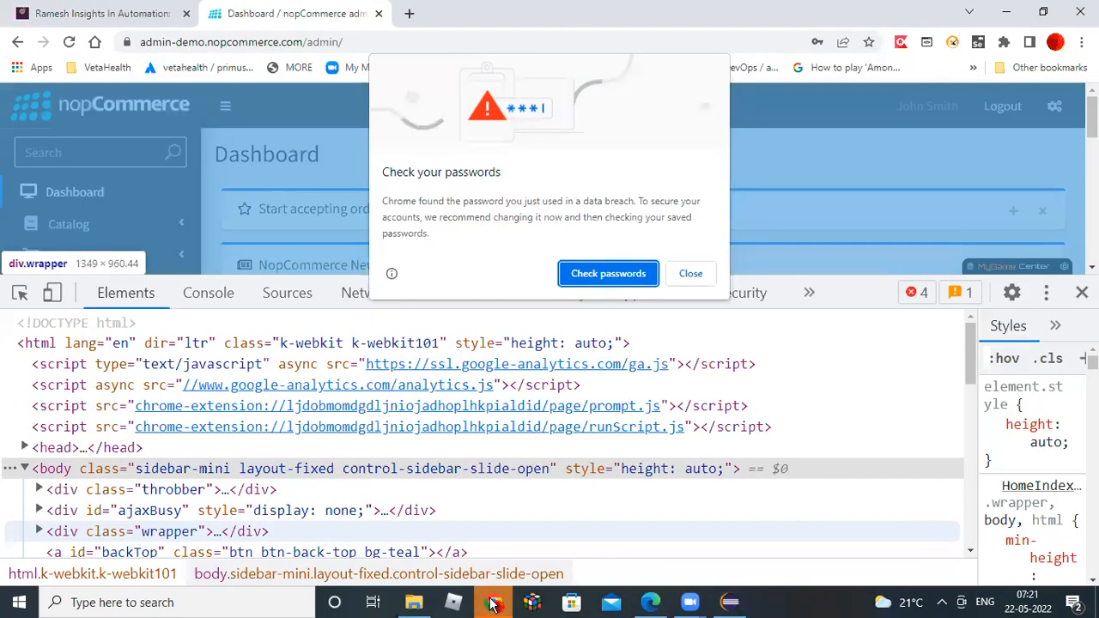
Step: Dismiss Chrome's password warning popup over the admin dashboard
left_click(690, 273)
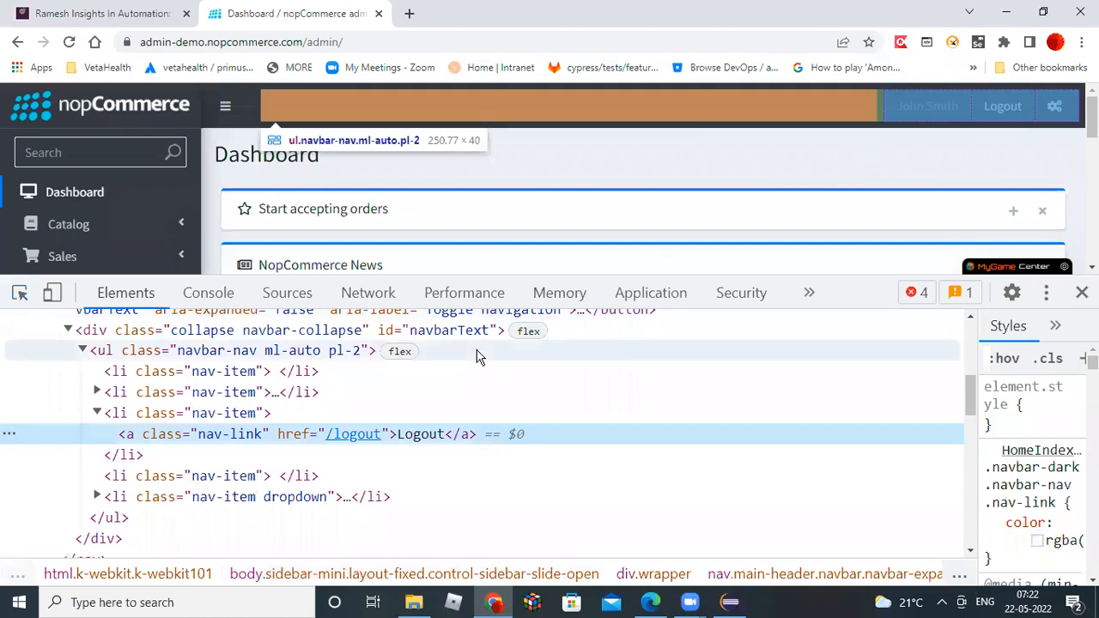
mouse_move(213, 443)
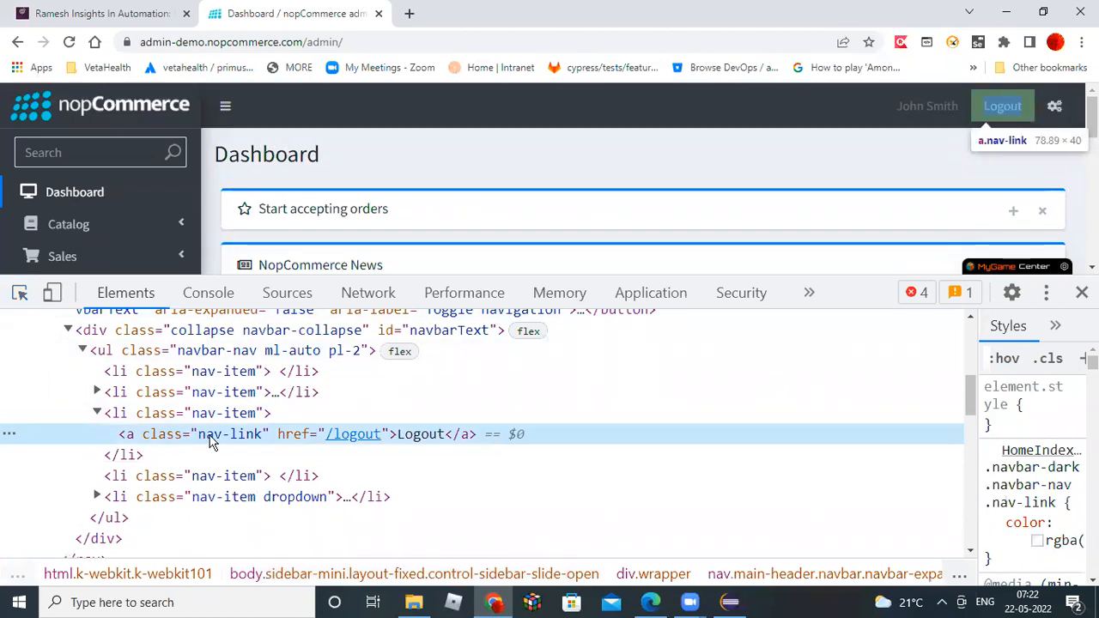
mouse_move(422, 434)
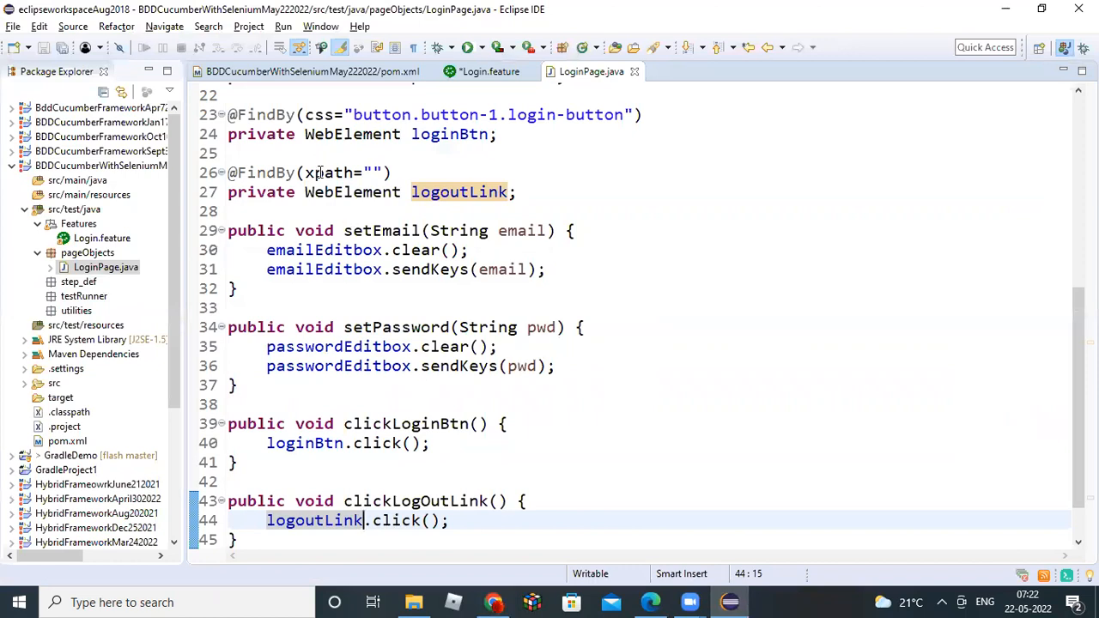
type("link")
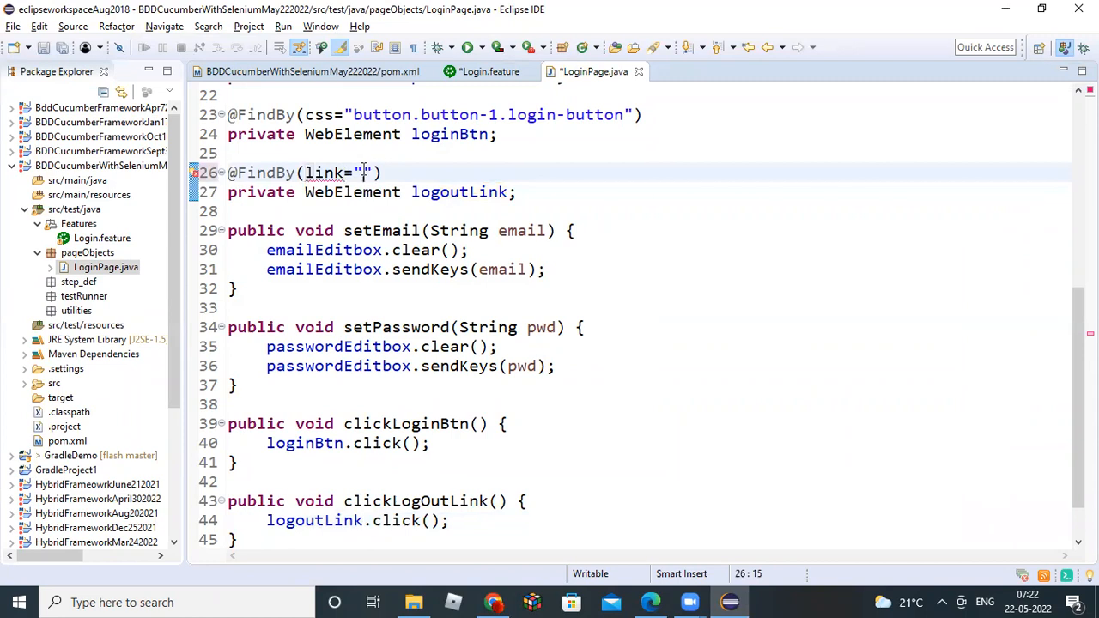
type("Logout")
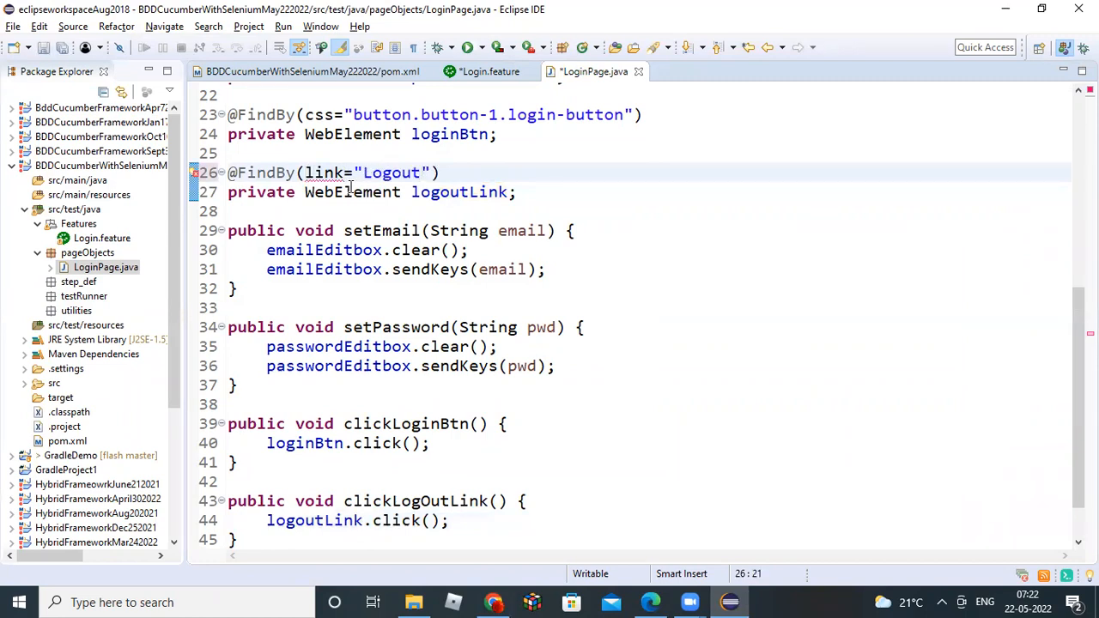
left_click(342, 173)
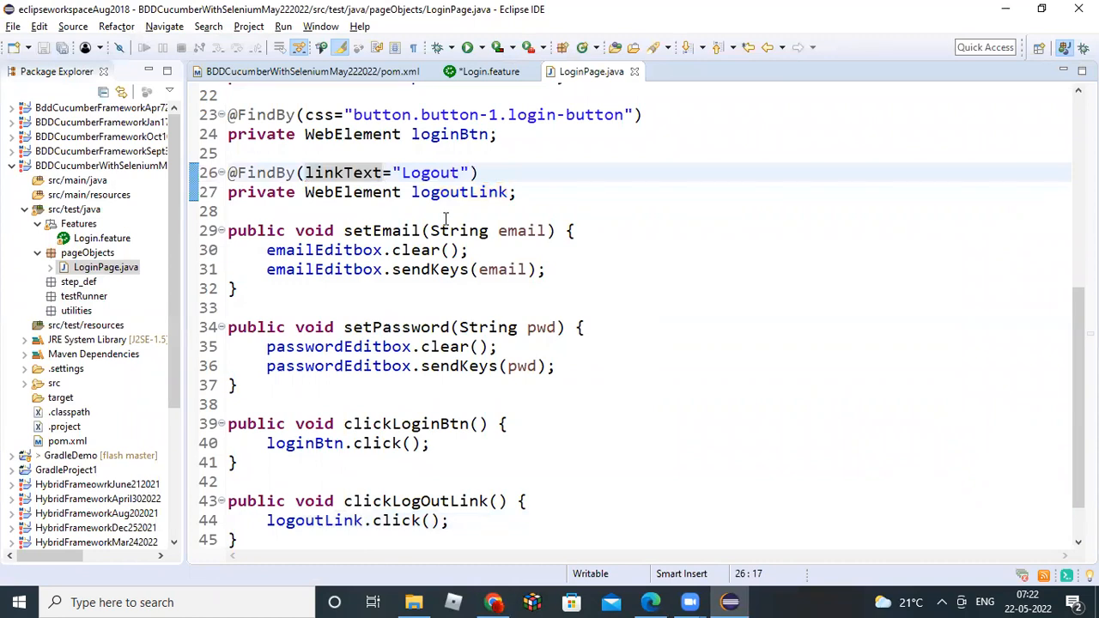
scroll("up", 3)
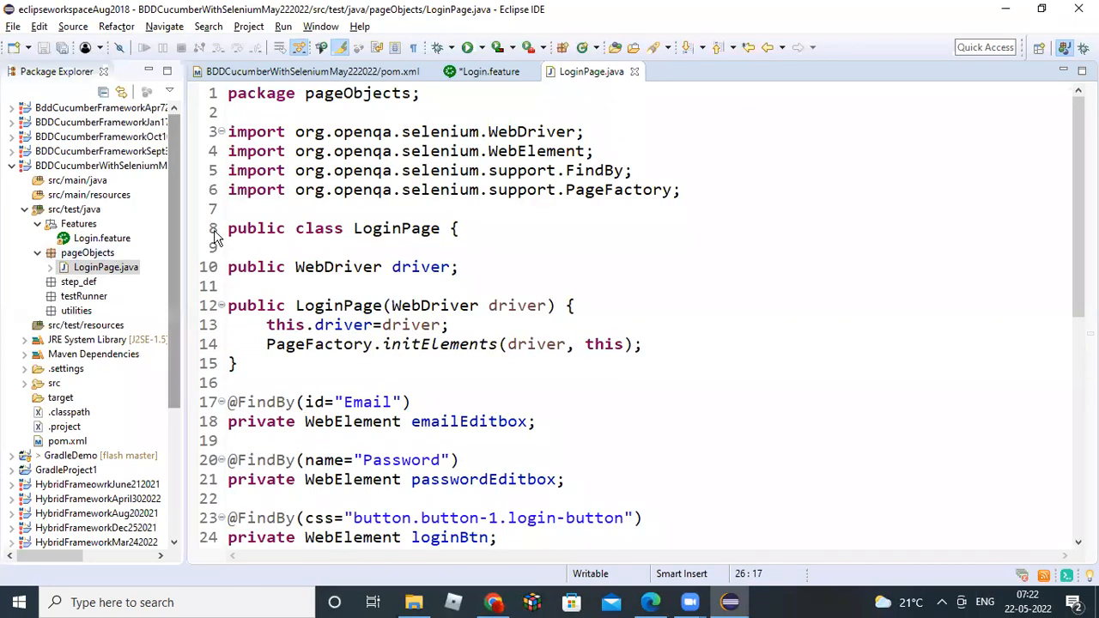
scroll("down", 3)
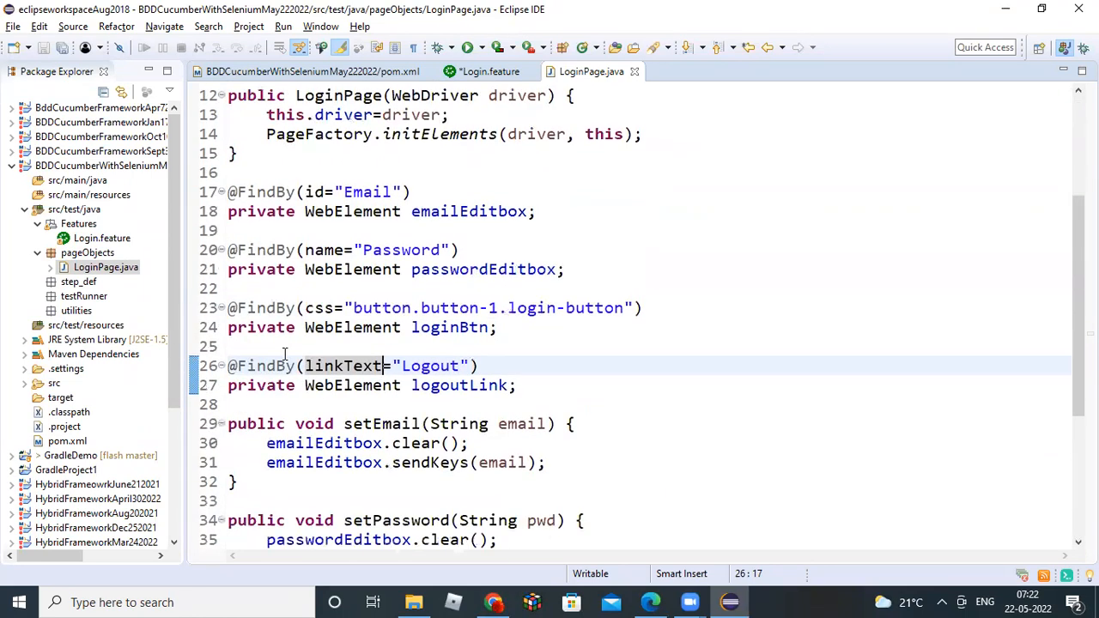
scroll("down", 3)
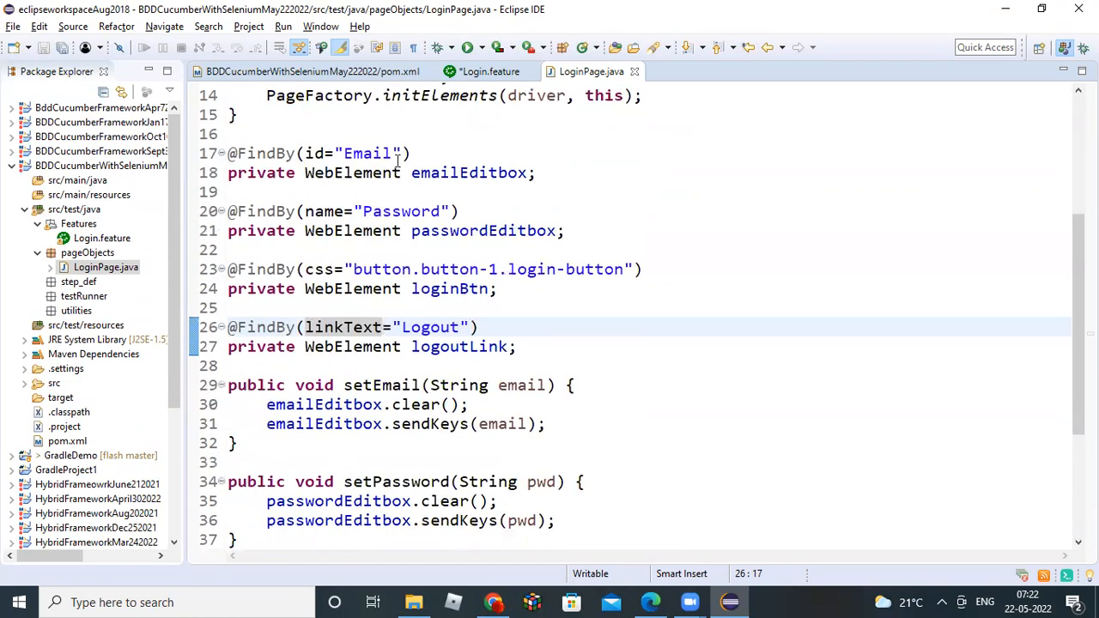
double_click(464, 173)
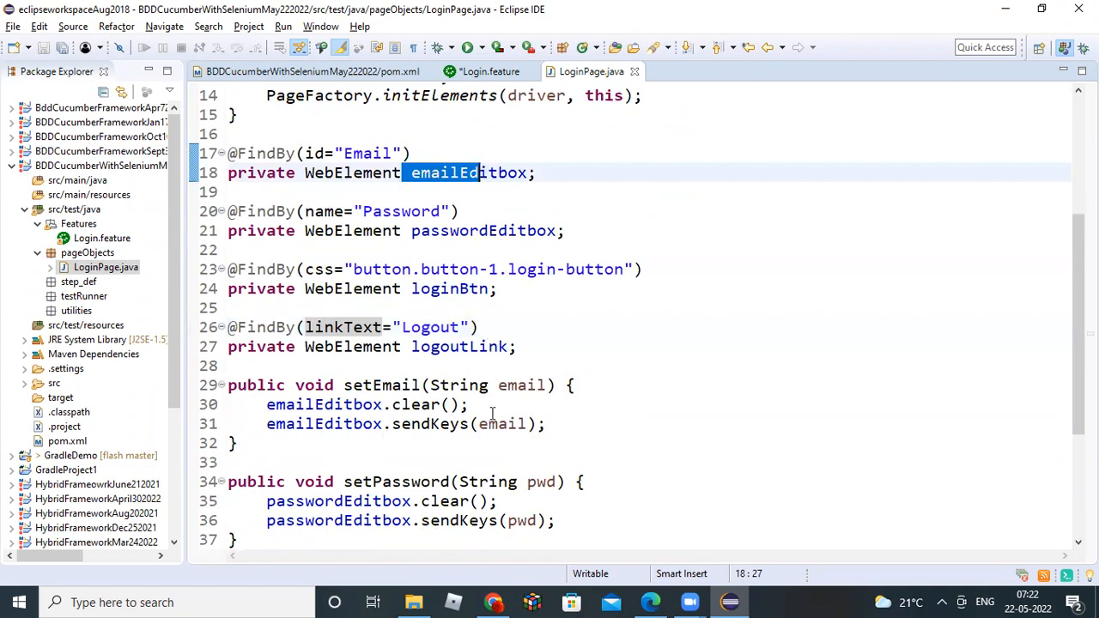
scroll("down", 3)
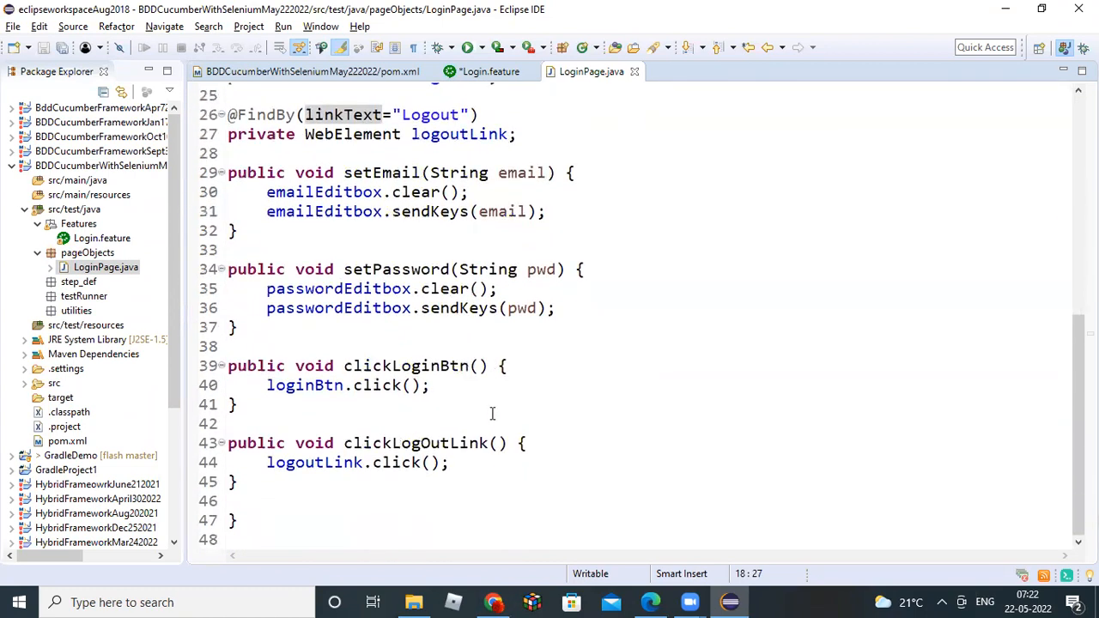